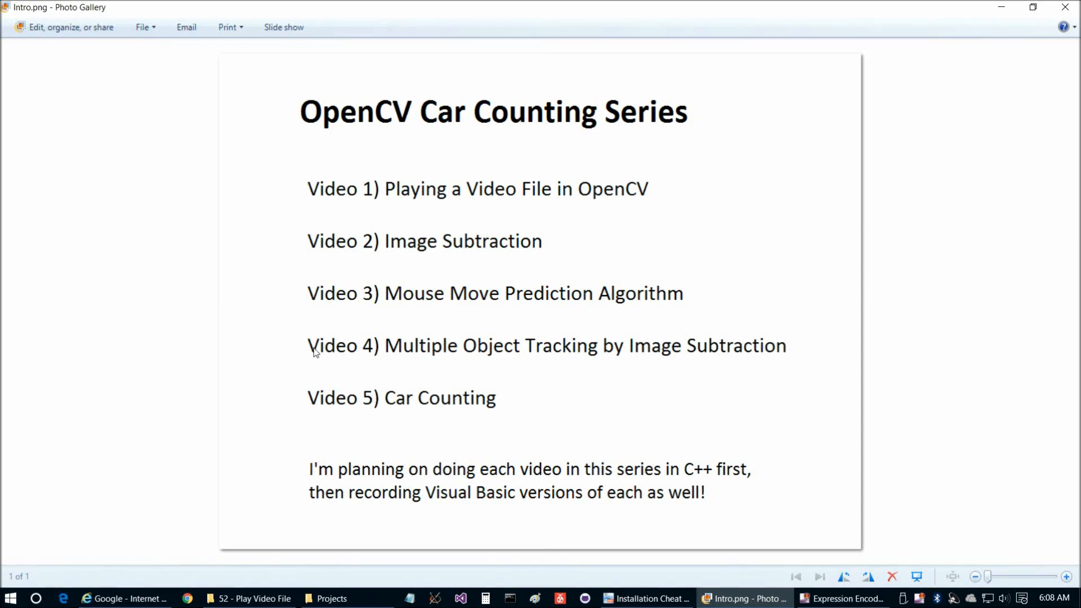
pyautogui.moveTo(312, 373)
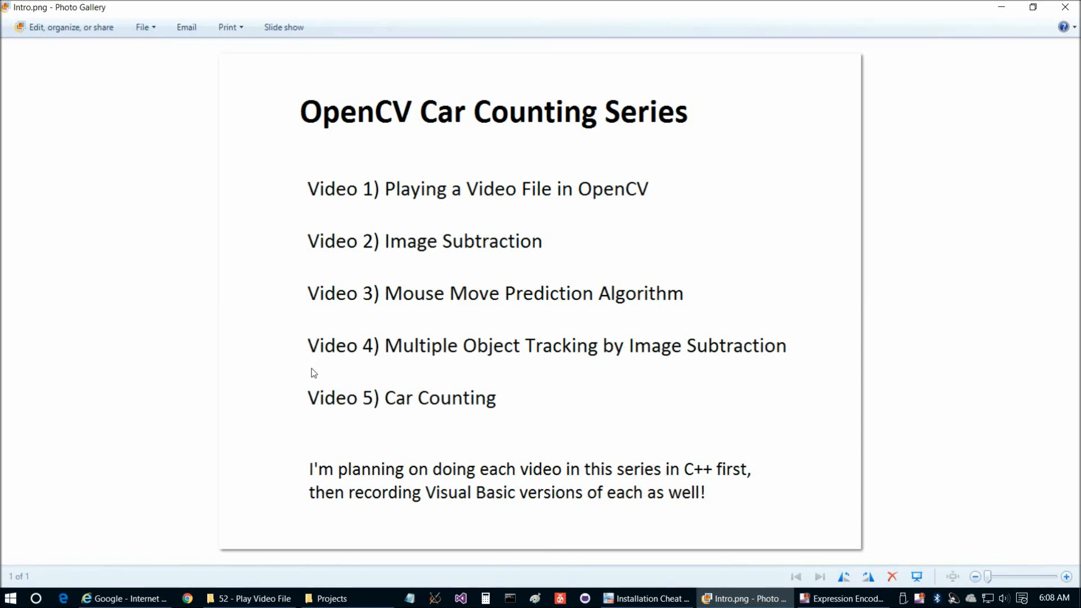
pyautogui.moveTo(312, 376)
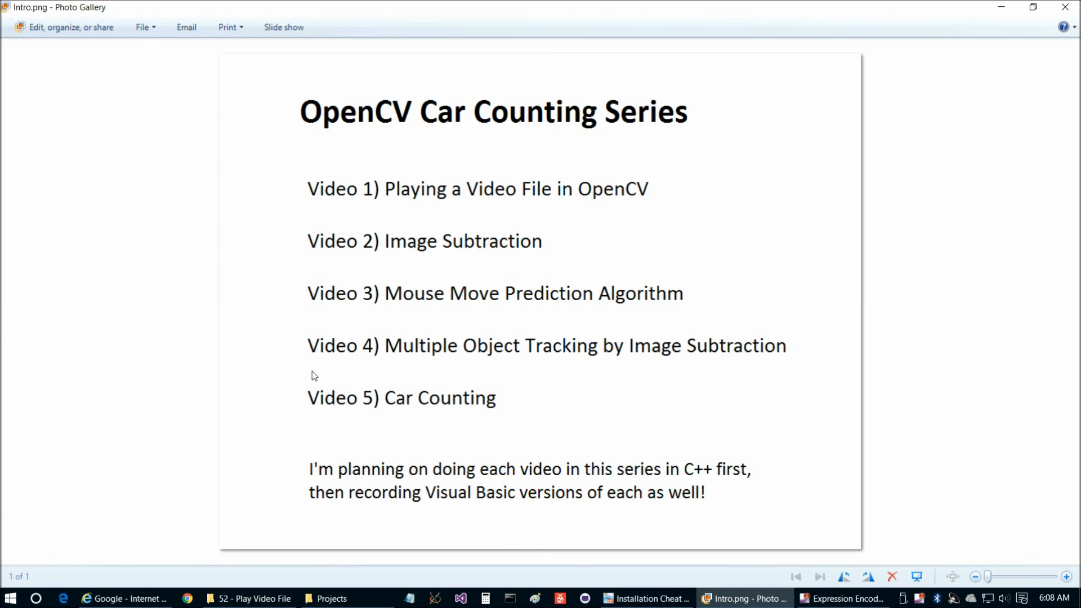
pyautogui.moveTo(429, 407)
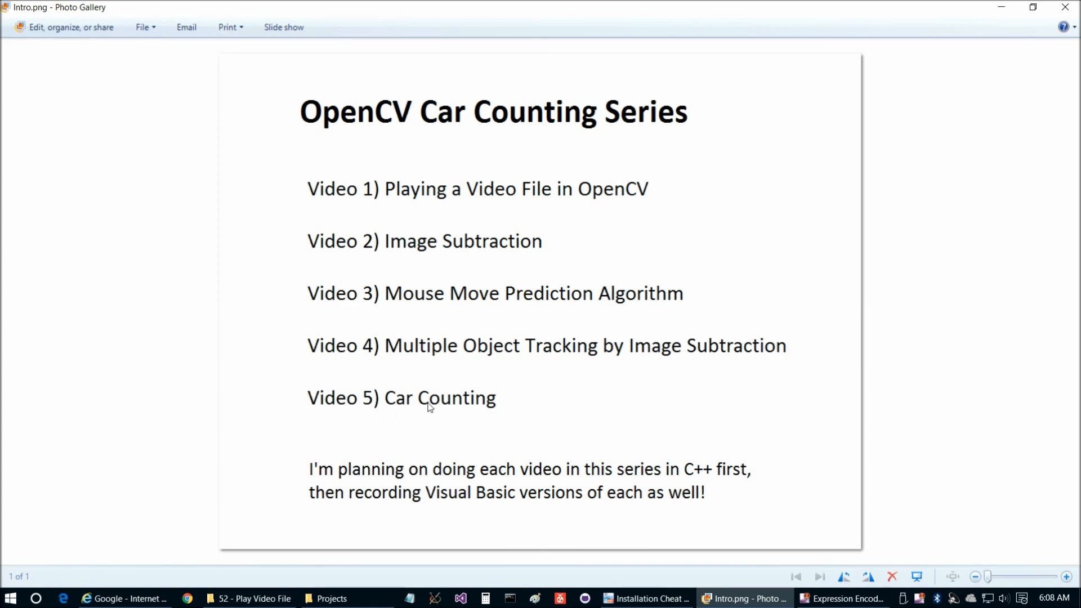
pyautogui.moveTo(340, 372)
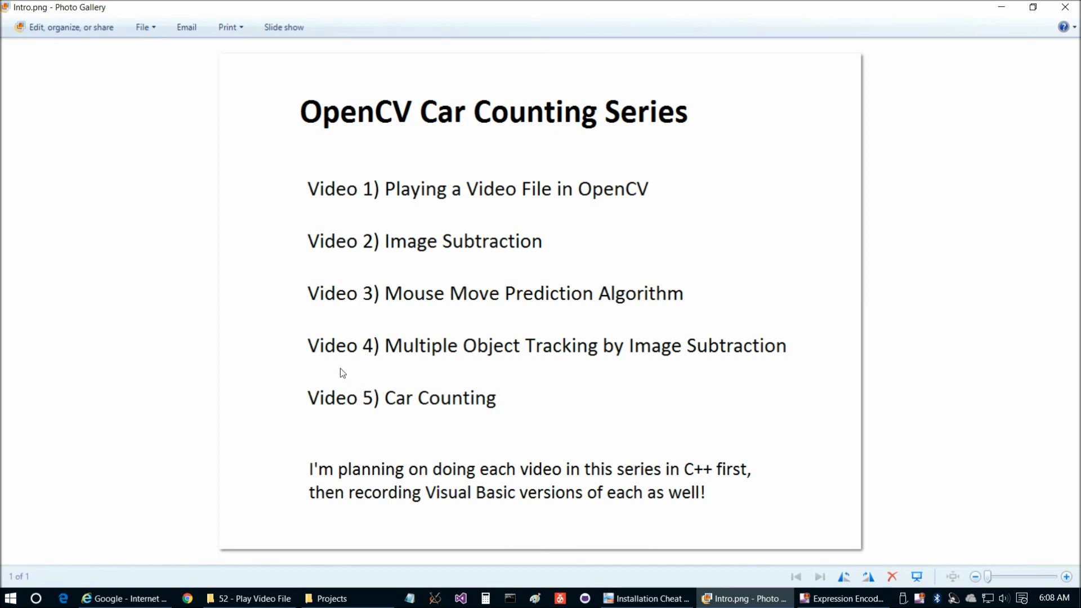
pyautogui.moveTo(373, 367)
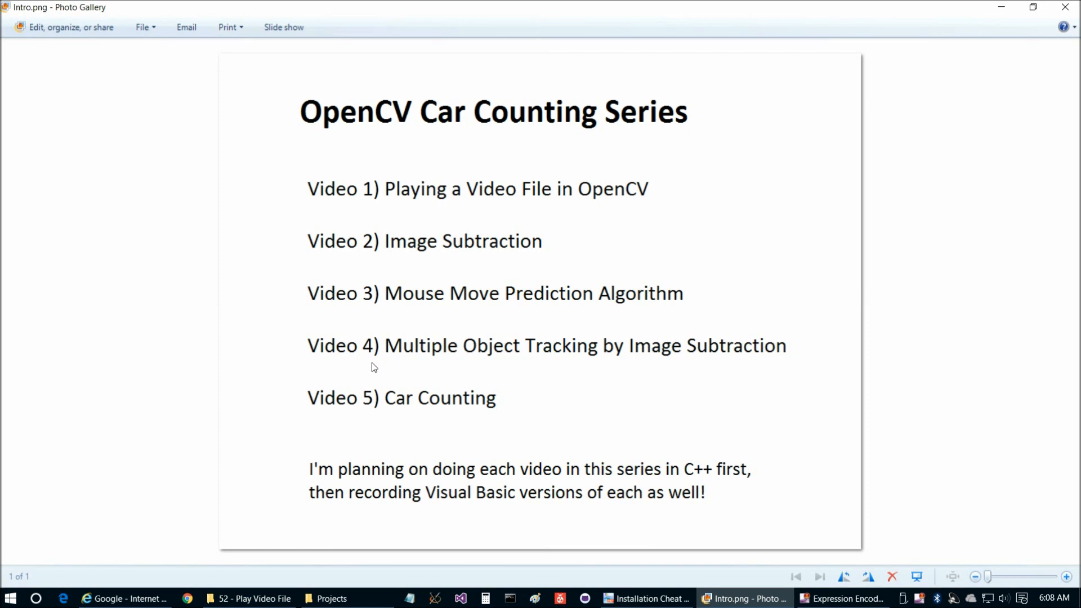
pyautogui.moveTo(476, 185)
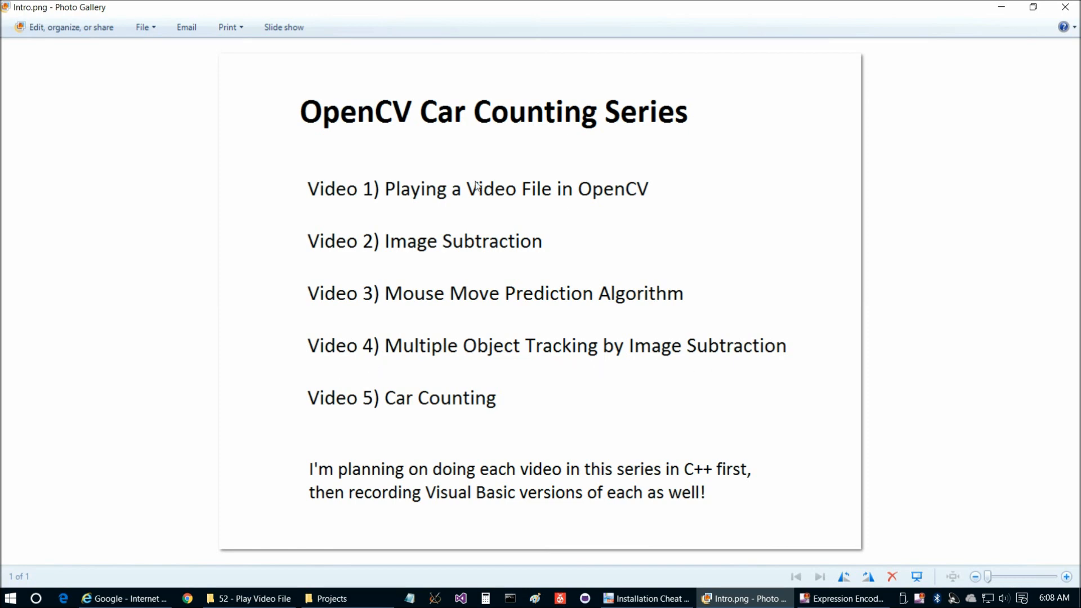
pyautogui.moveTo(346, 368)
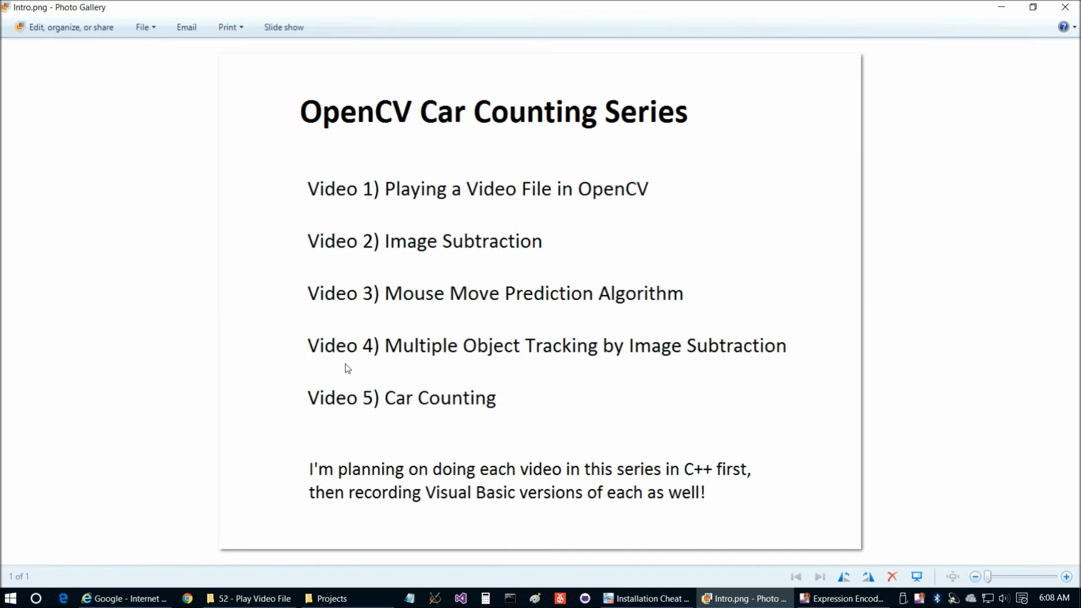
pyautogui.moveTo(490, 373)
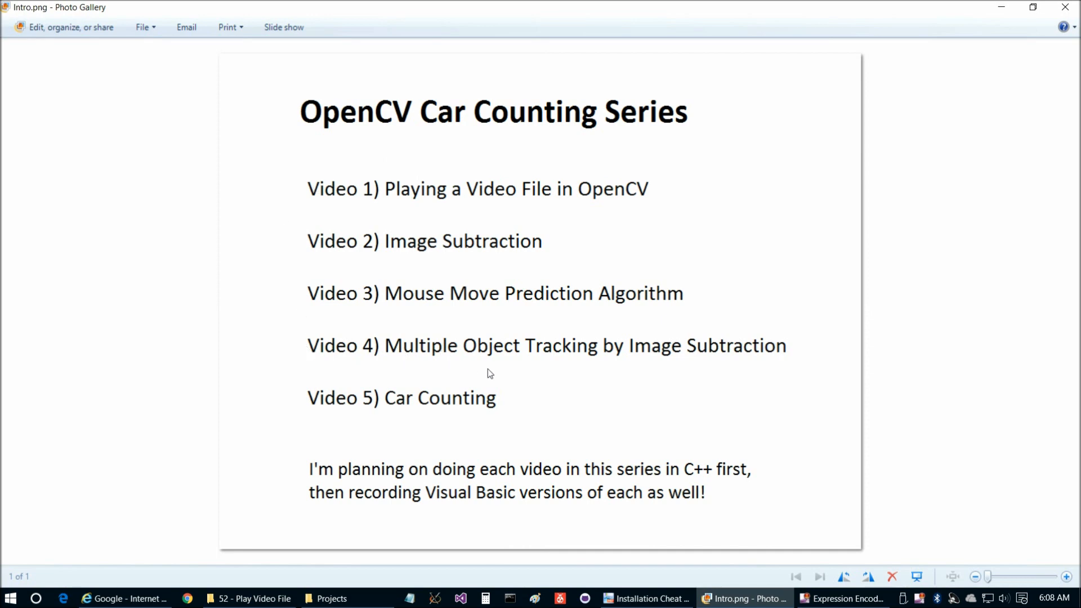
pyautogui.moveTo(400, 427)
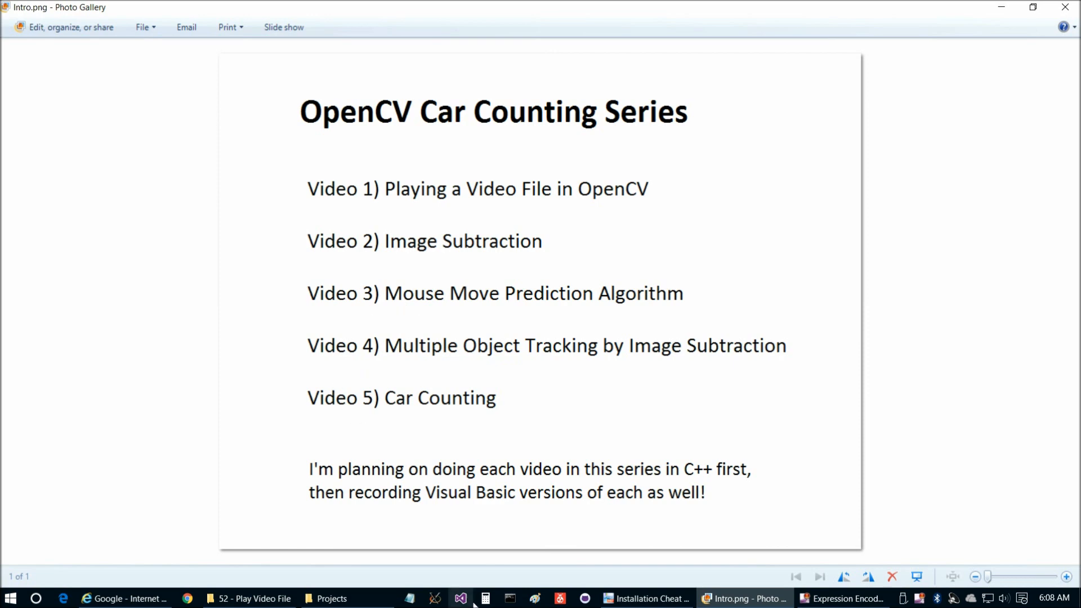
# Search GitHub for MicrocontrollersAndMore and open its Multiple Object Tracking C++ repository from the Repositories list
pyautogui.click(461, 597)
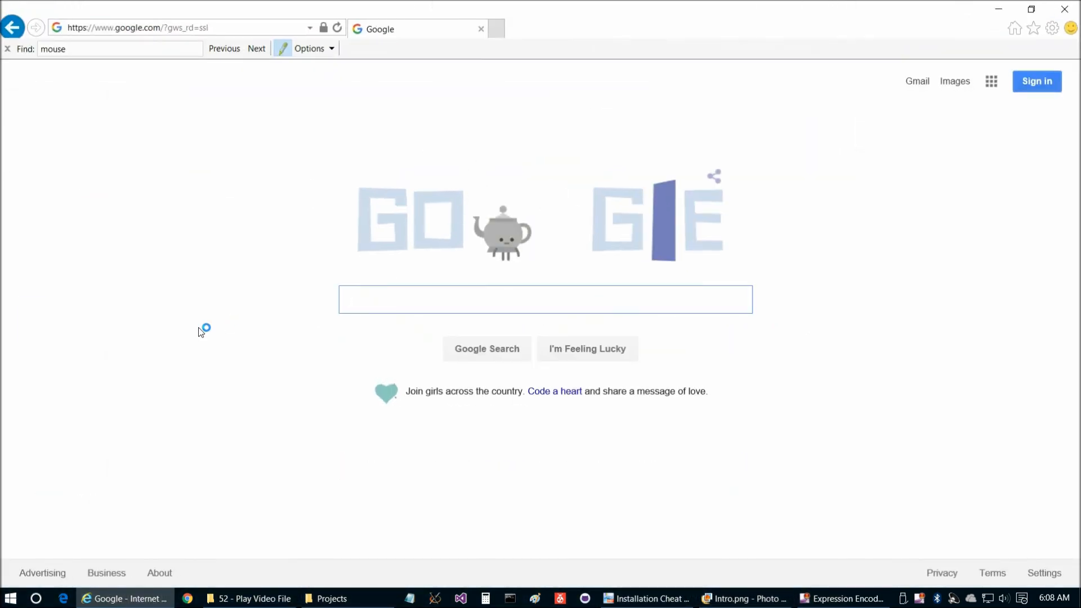
pyautogui.write('github microcontrollersandmore')
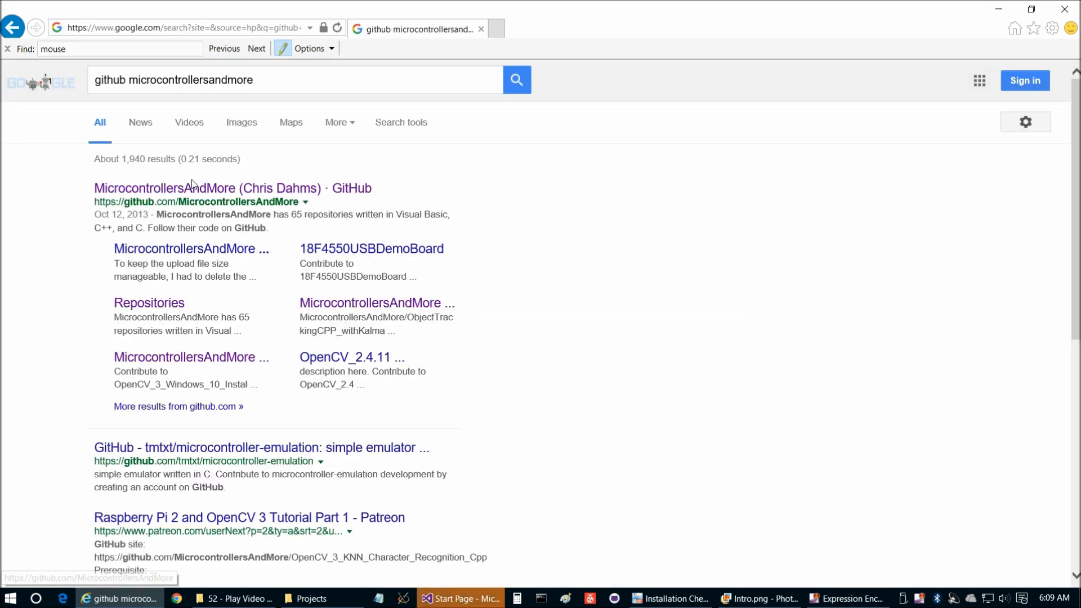
pyautogui.click(207, 188)
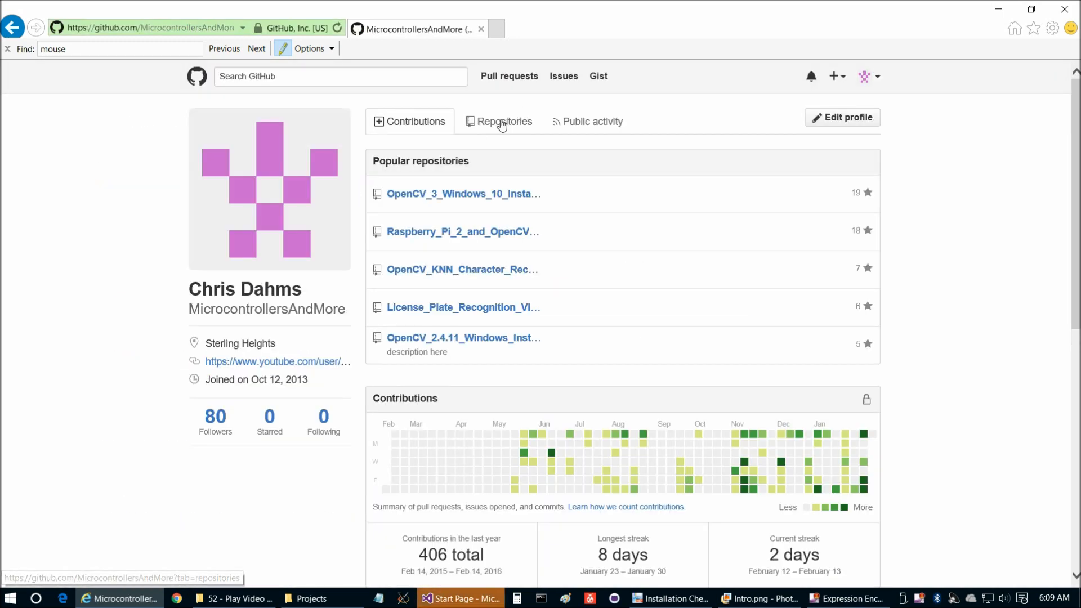
pyautogui.click(504, 122)
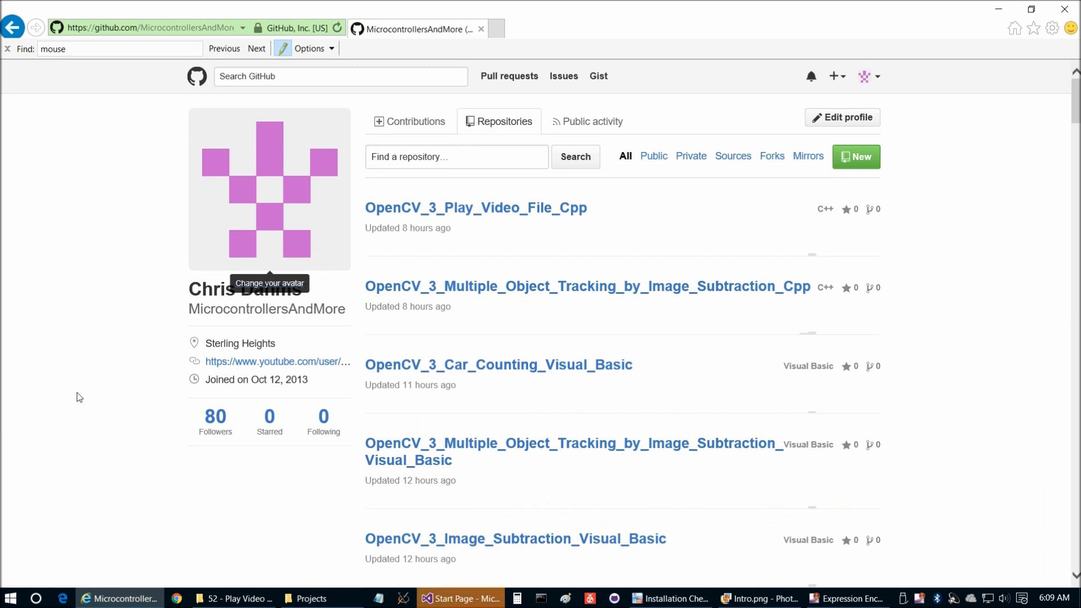
pyautogui.moveTo(478, 286)
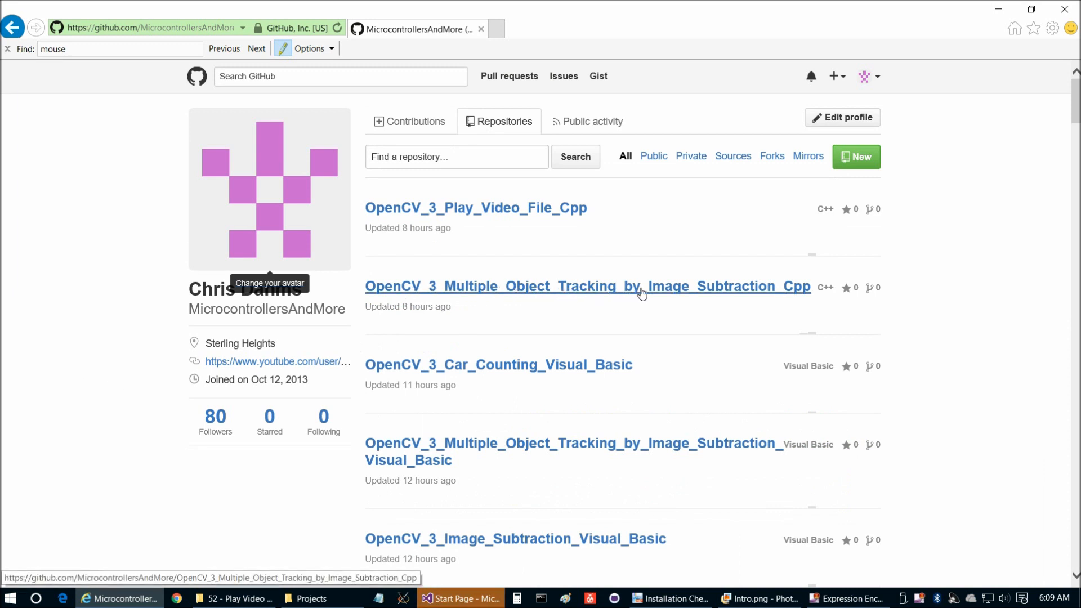
pyautogui.click(589, 286)
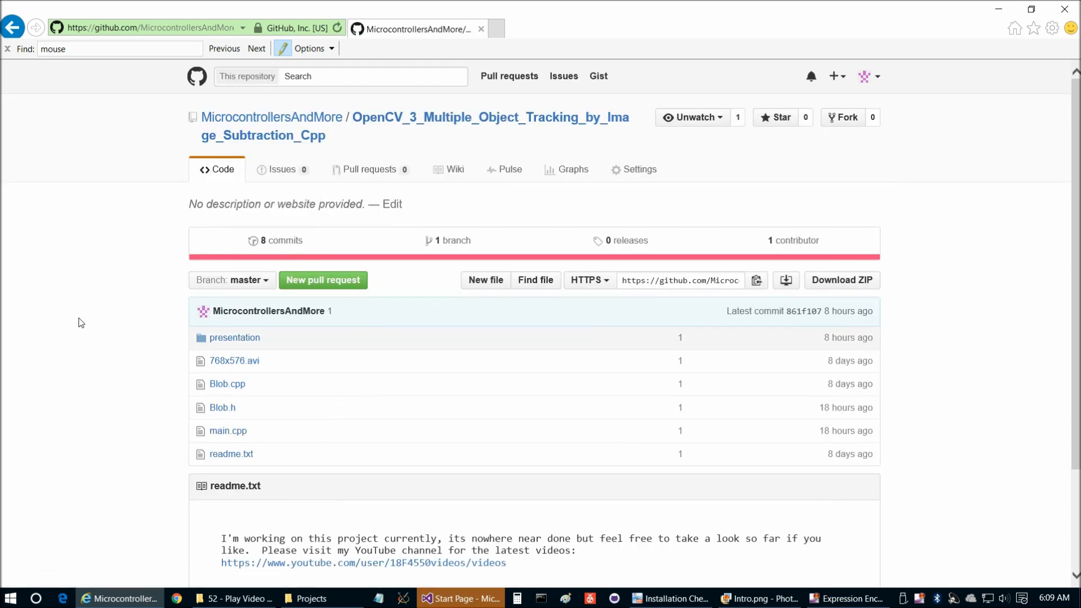
pyautogui.moveTo(460, 598)
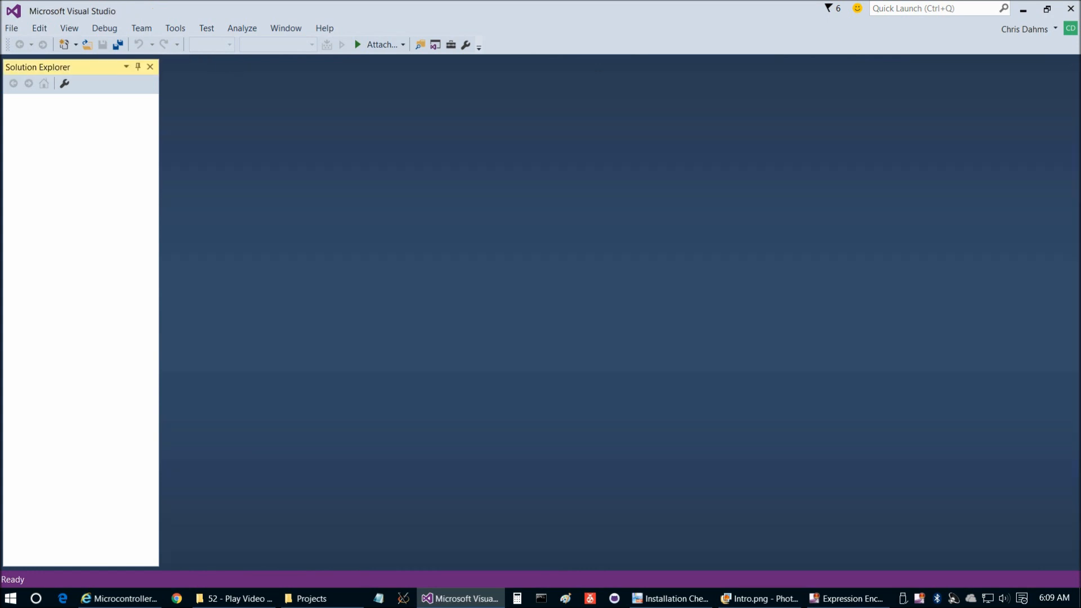
# Browse the repository's presentation folder and view Blob.cpp as raw source text
pyautogui.click(120, 598)
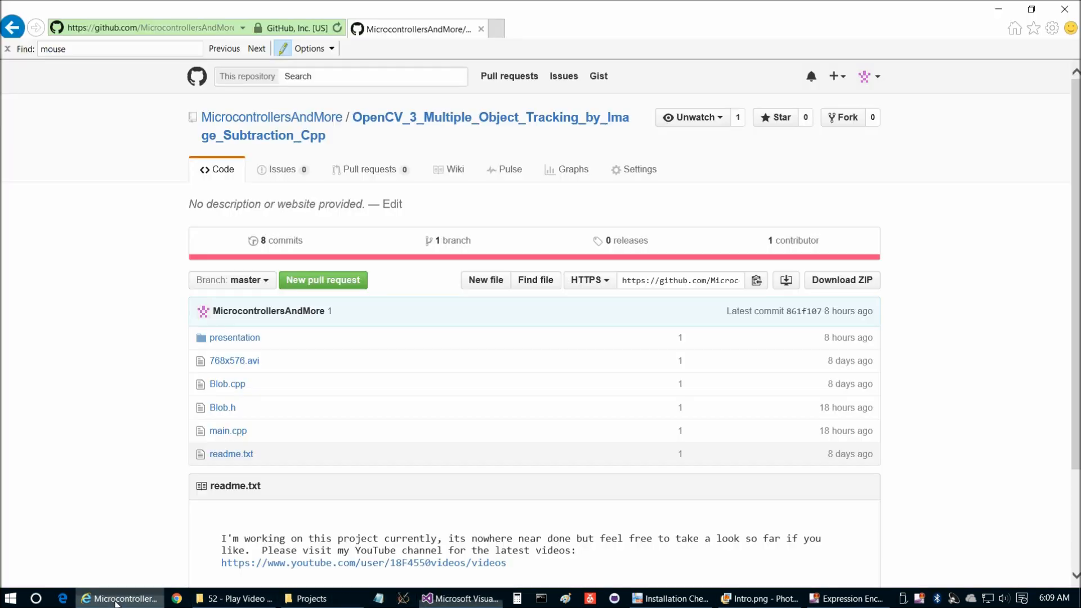
pyautogui.moveTo(99, 320)
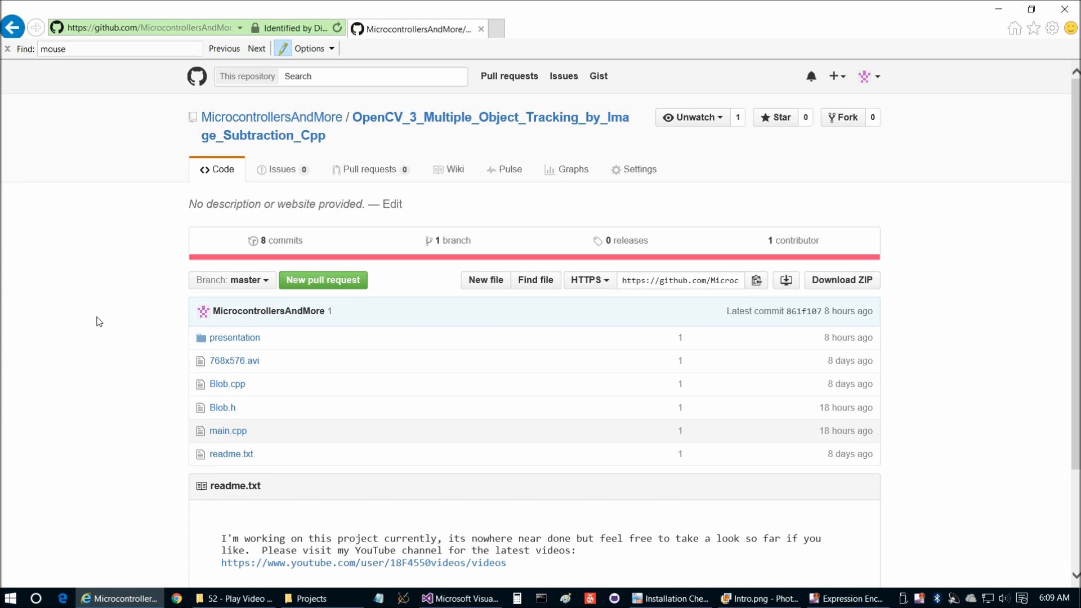
pyautogui.scroll(-3)
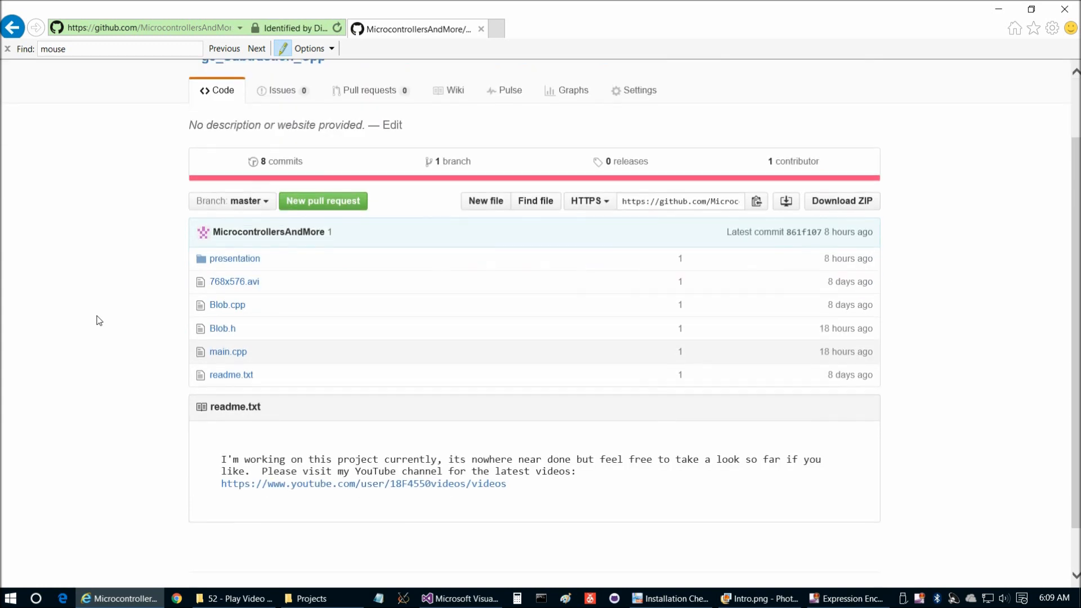
pyautogui.moveTo(302, 381)
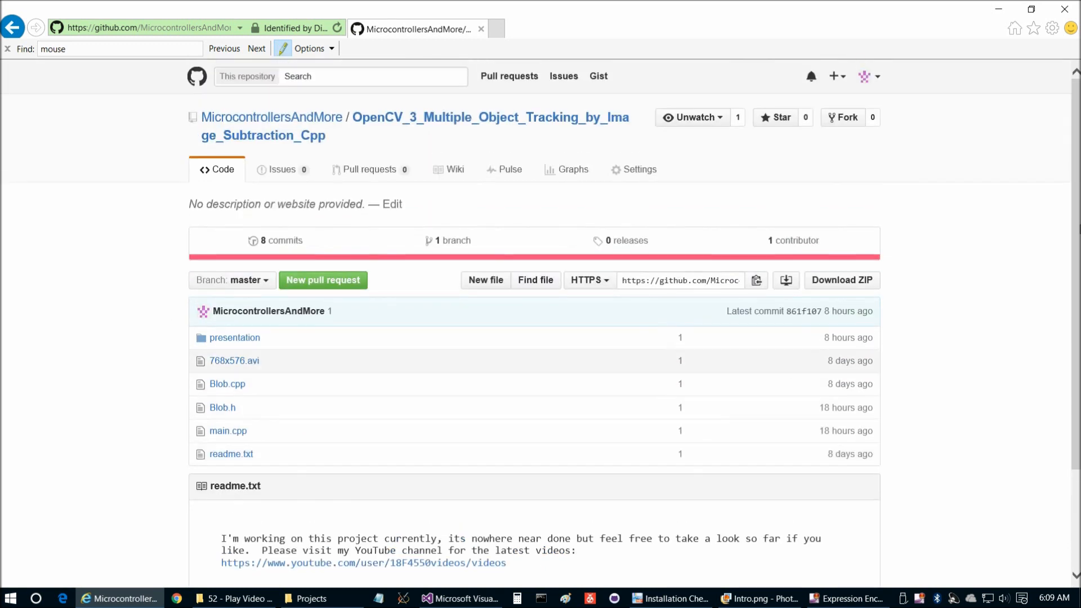
pyautogui.scroll(-3)
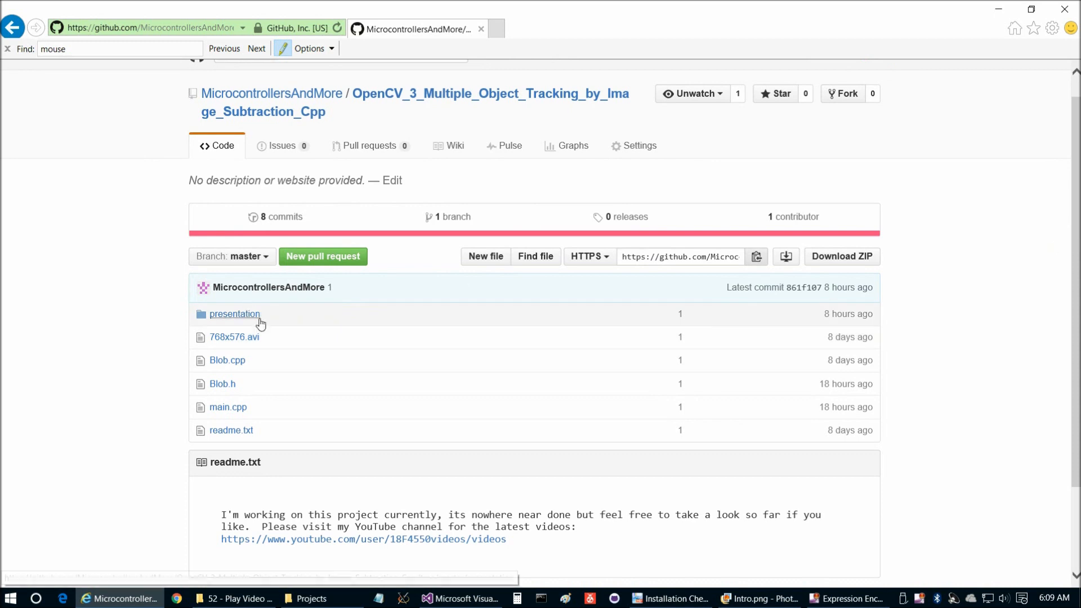
pyautogui.click(235, 314)
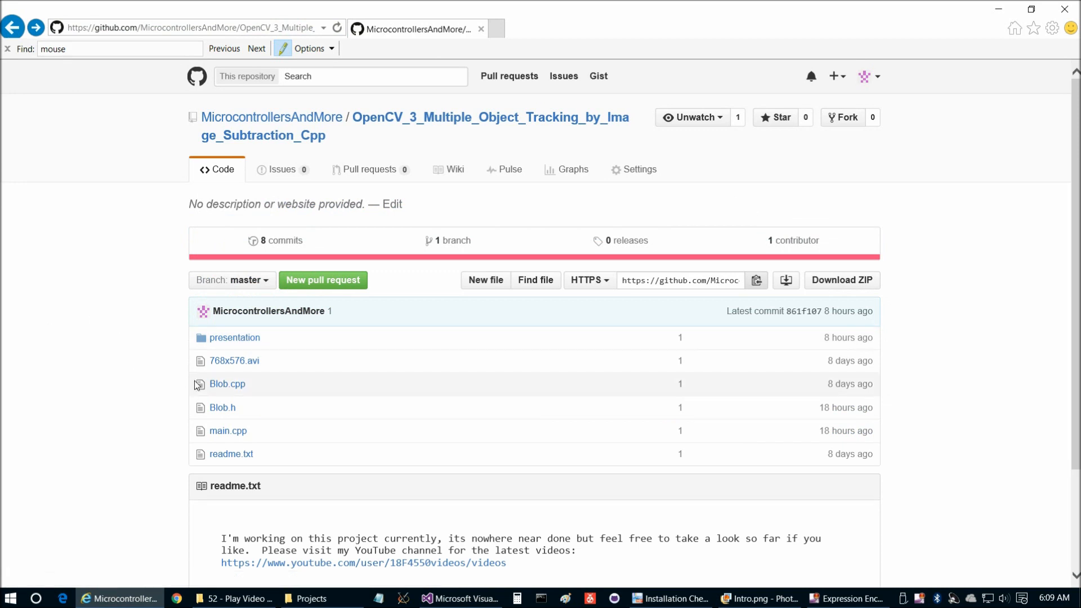
pyautogui.moveTo(260, 400)
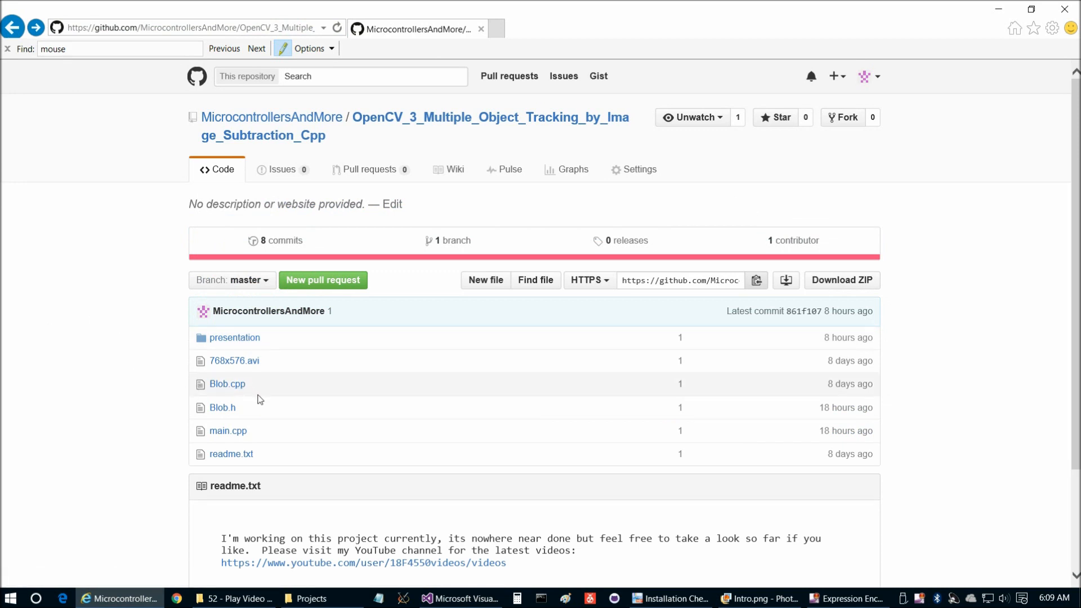
pyautogui.moveTo(272, 436)
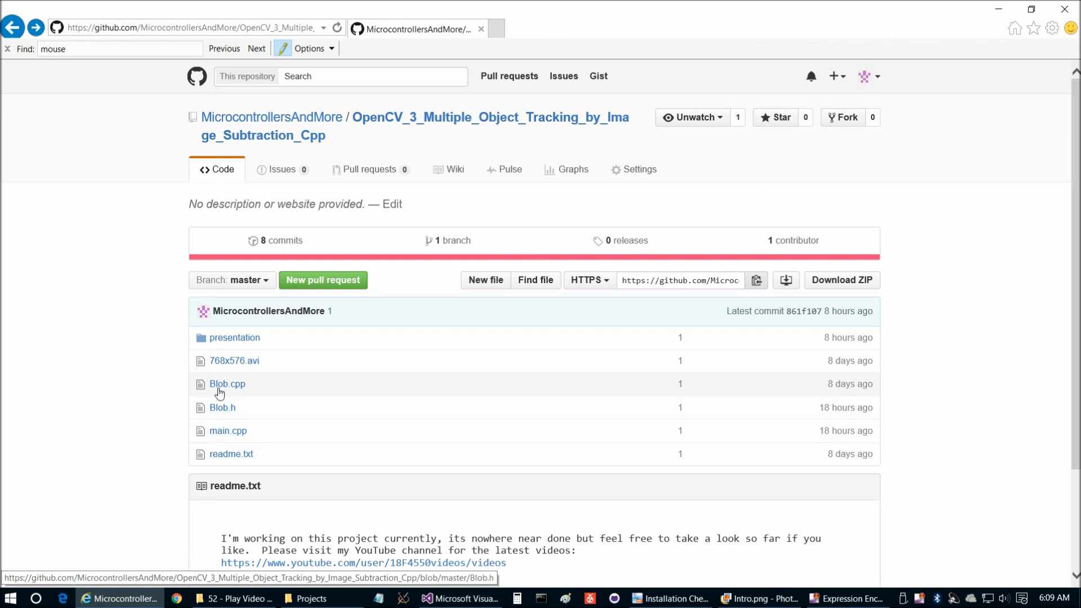
pyautogui.moveTo(227, 431)
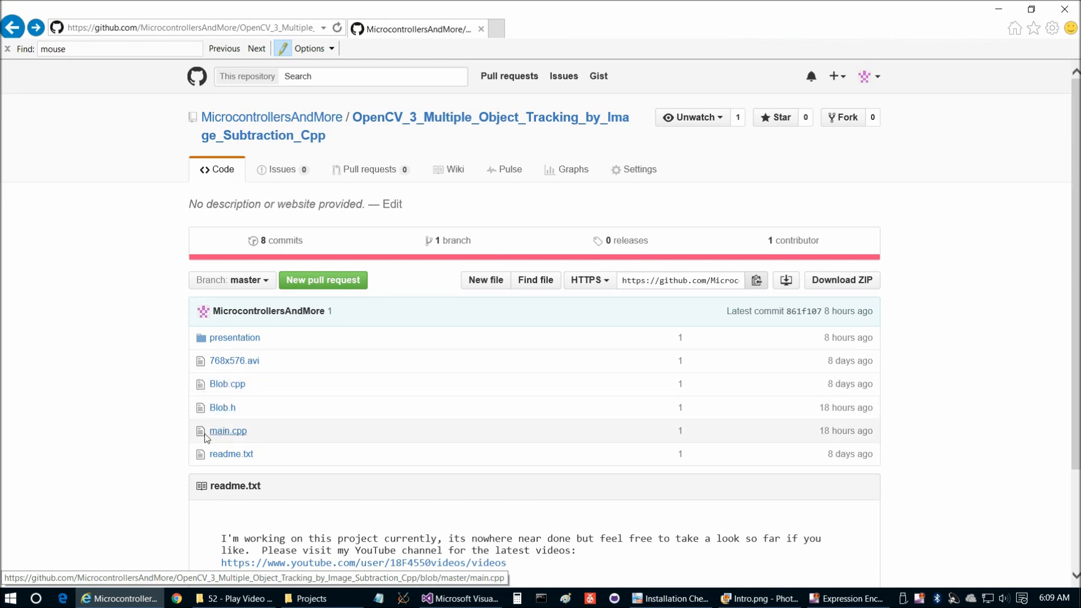
pyautogui.moveTo(287, 428)
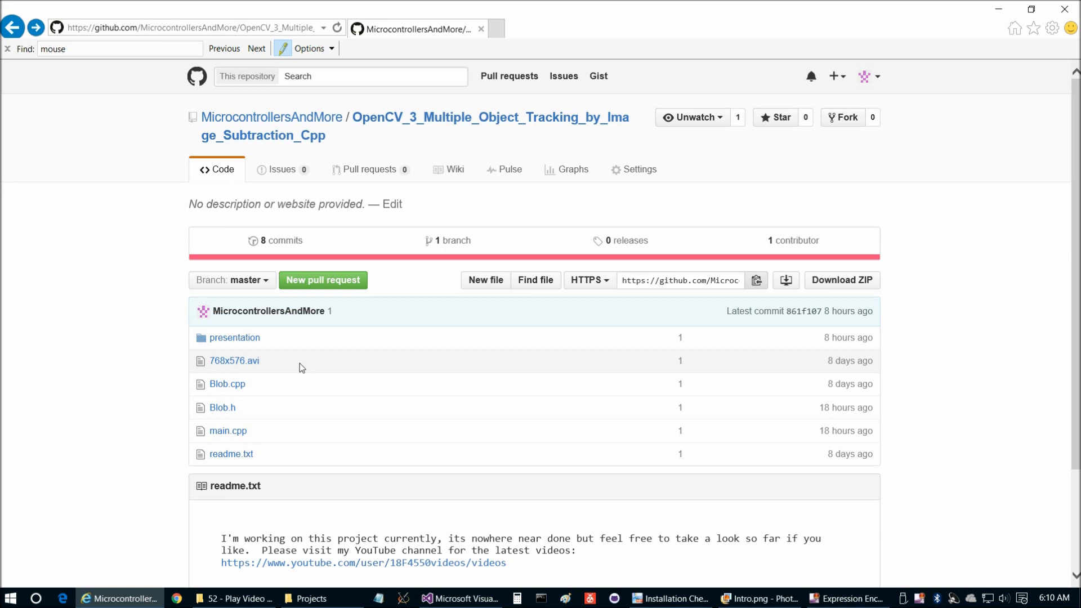
pyautogui.scroll(-3)
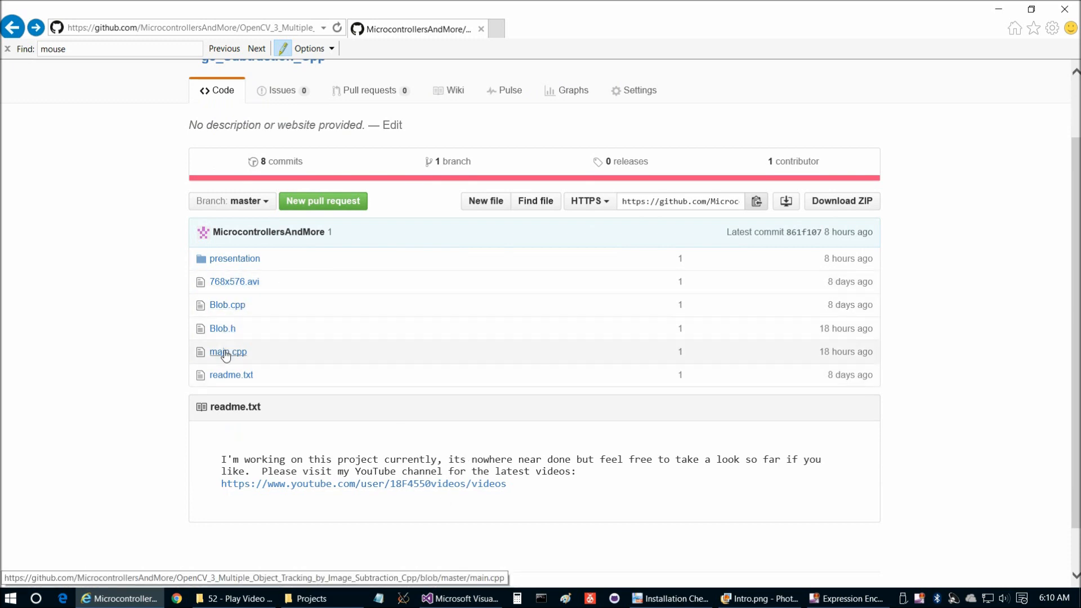
pyautogui.moveTo(226, 311)
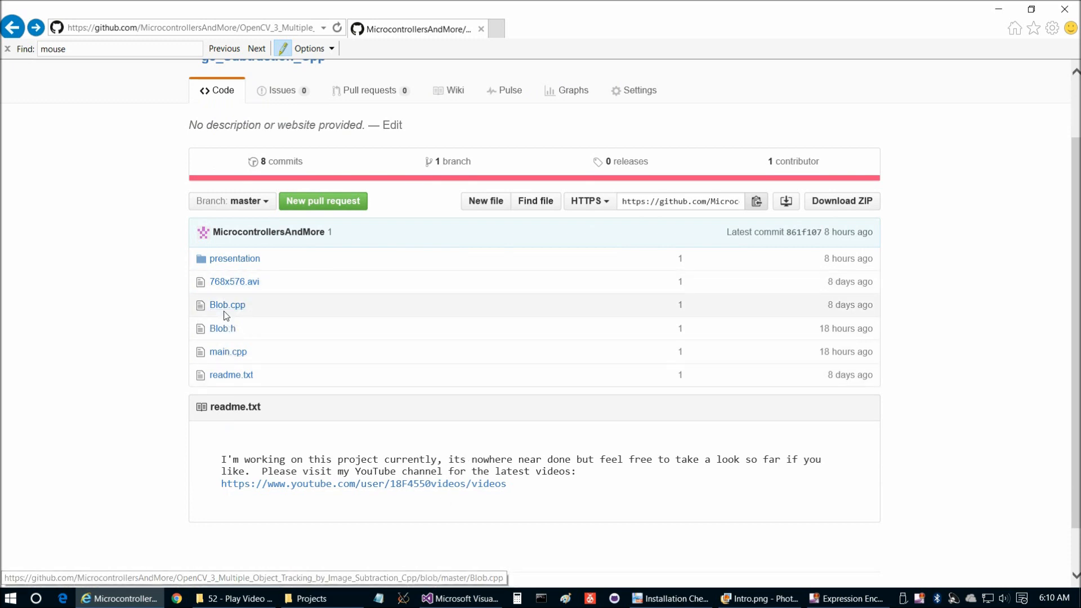
pyautogui.click(227, 305)
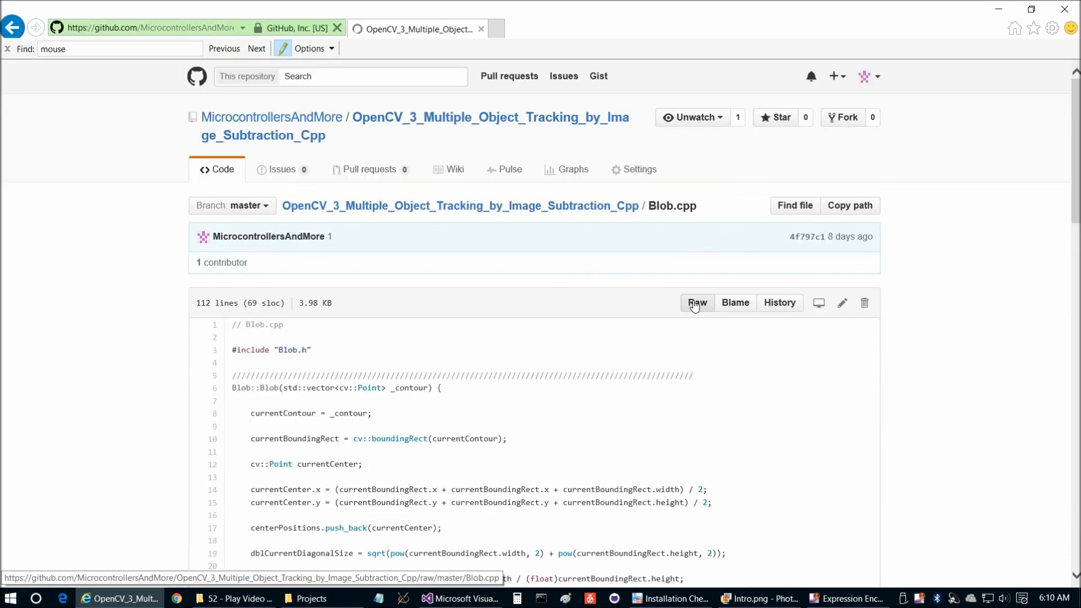
pyautogui.click(695, 303)
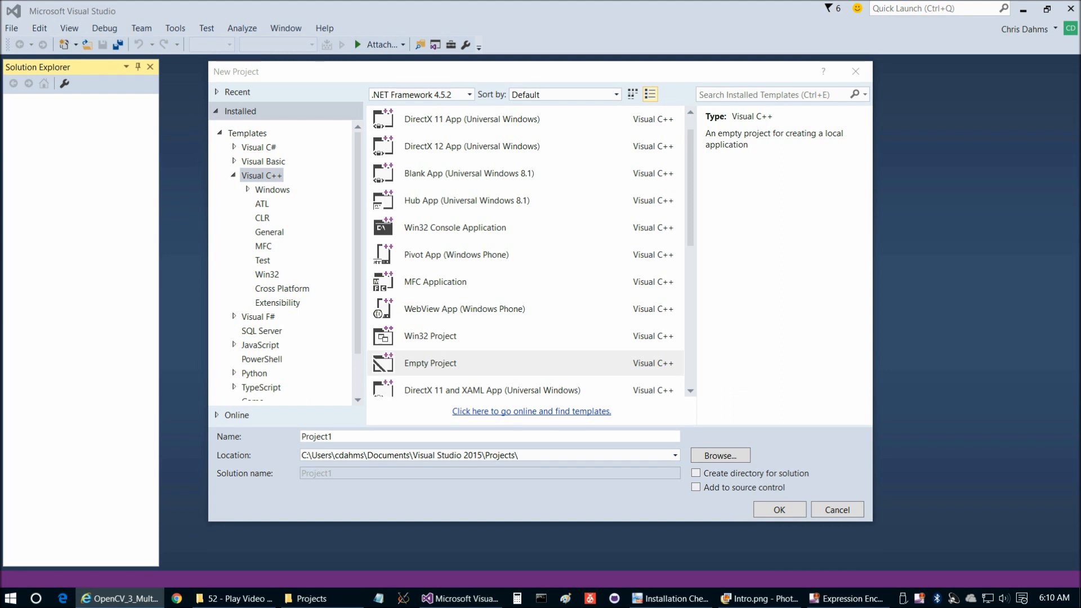
# Create a Visual C++ Empty Project named OpenCV_3_Multiple_Object_Tracking_by_Image_Subtraction_Cpp
pyautogui.click(490, 435)
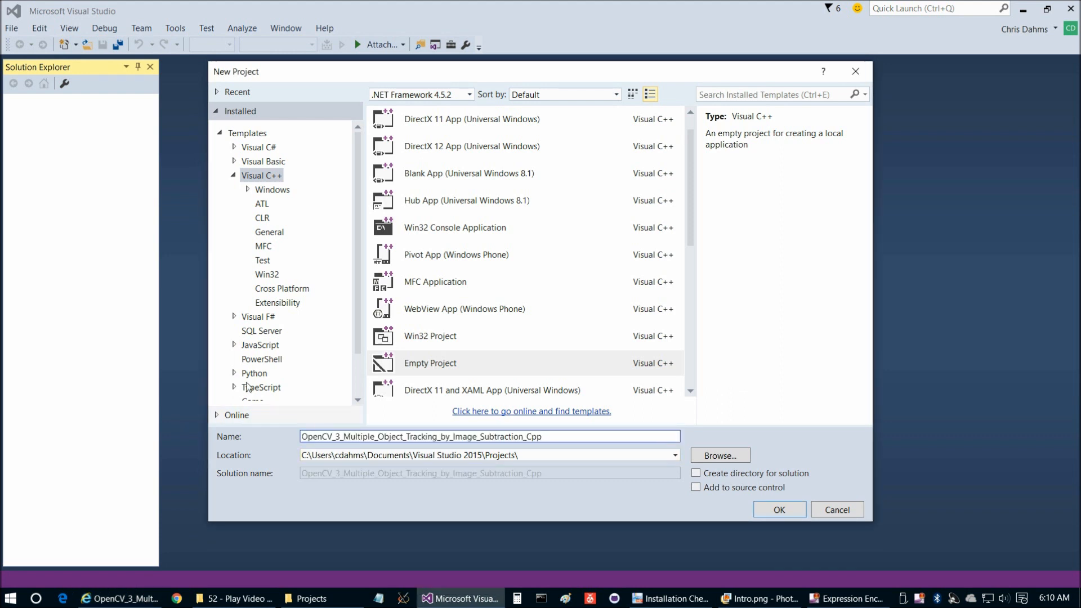
pyautogui.click(429, 363)
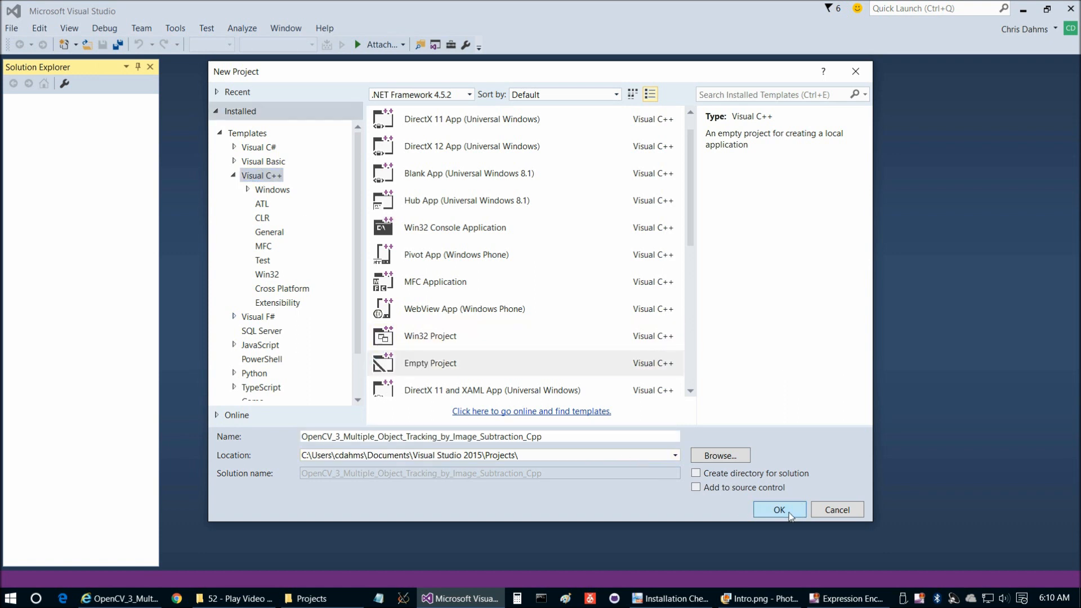
pyautogui.click(777, 508)
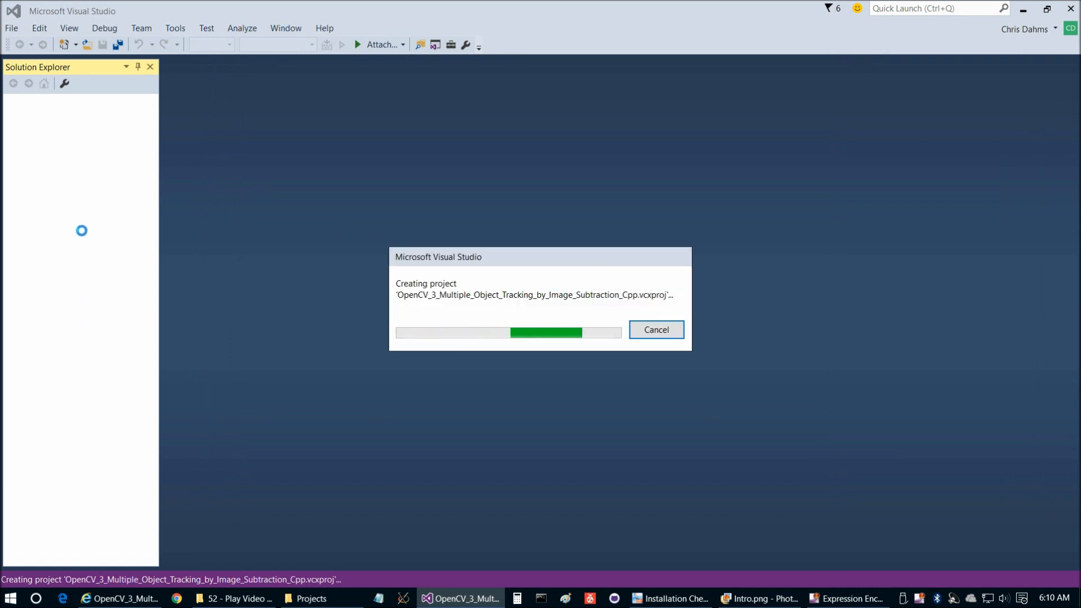
# Add new items main.cpp, Blob.cpp and header Blob.h to the project
pyautogui.rightClick(98, 131)
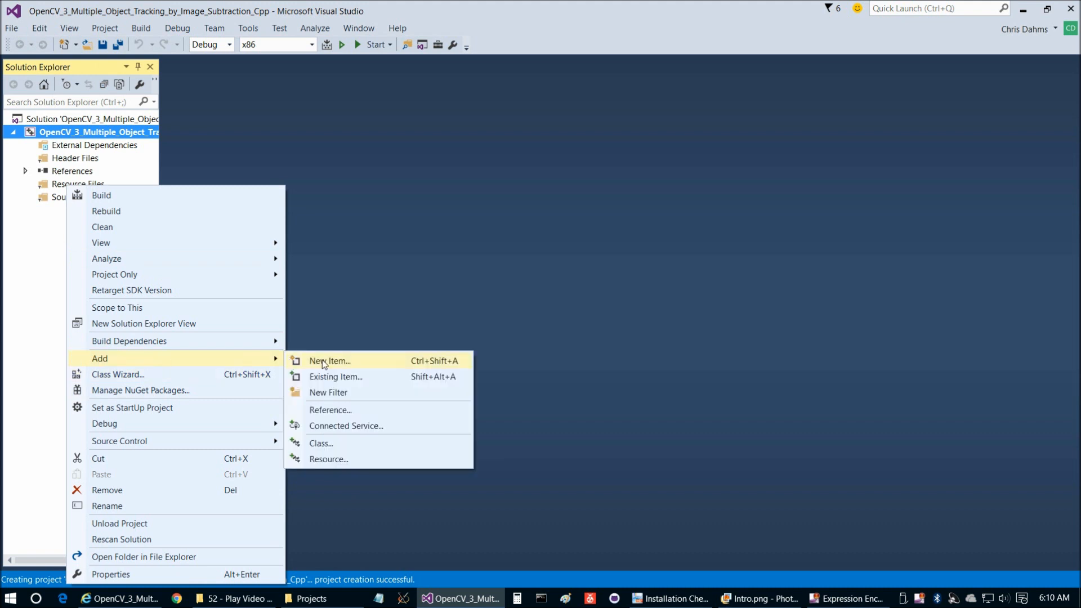
pyautogui.click(329, 360)
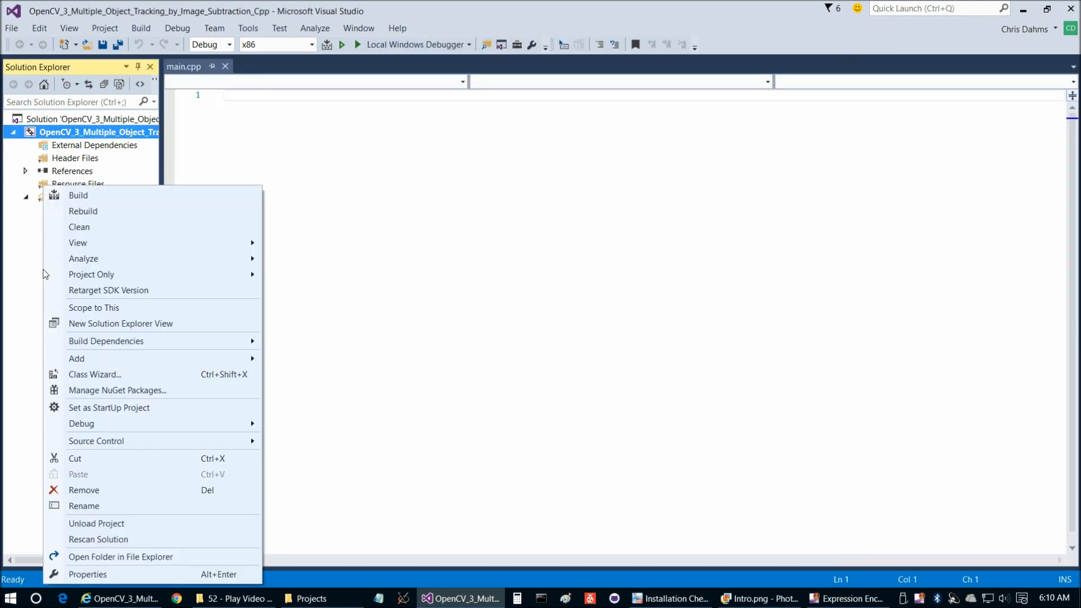
pyautogui.click(77, 358)
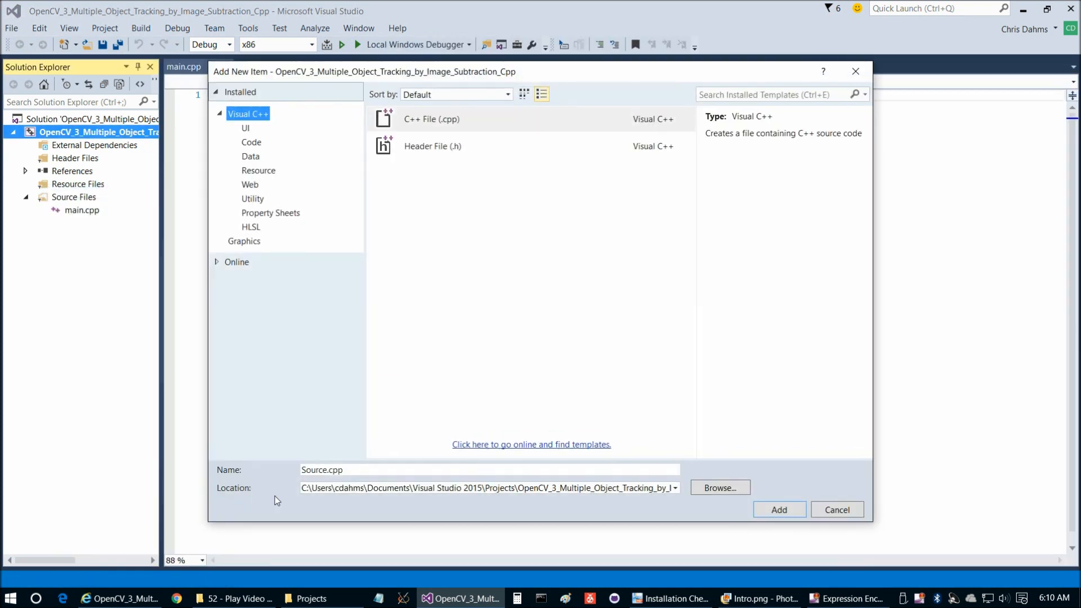
pyautogui.write('B.cpp')
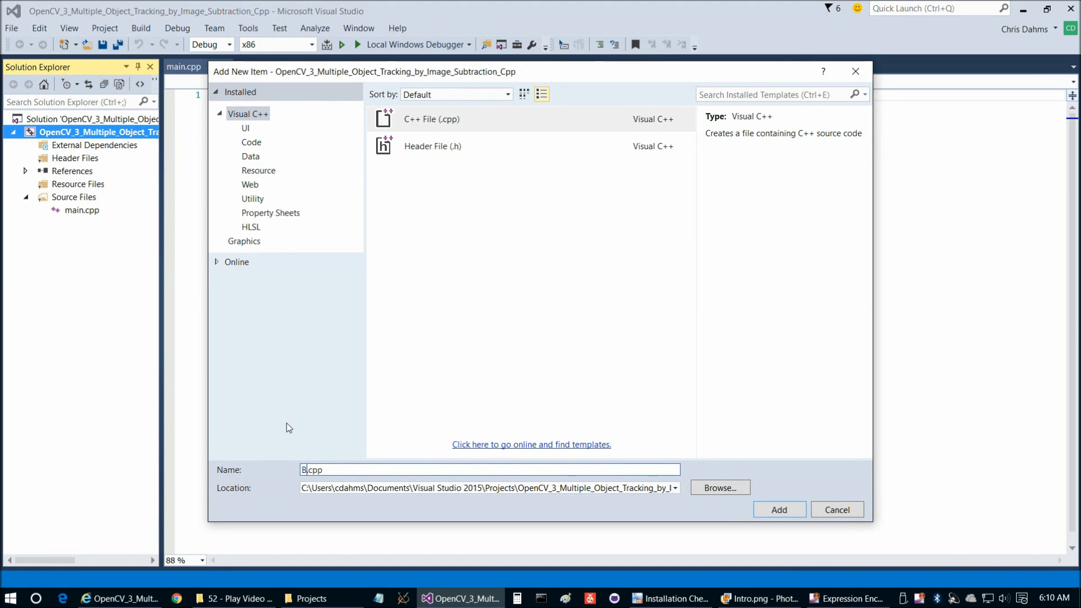
pyautogui.click(778, 508)
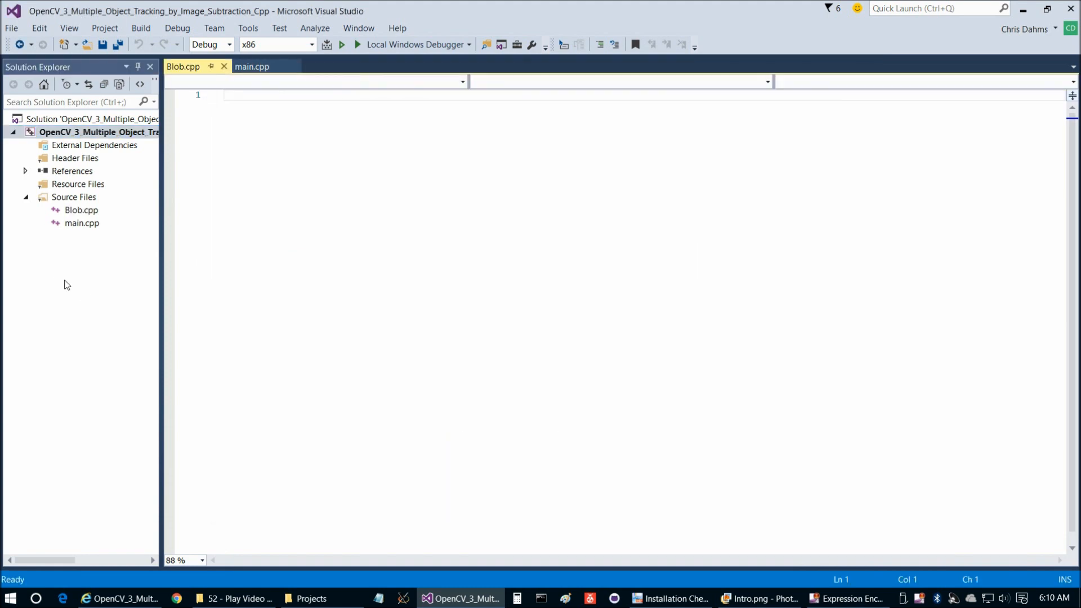
pyautogui.click(99, 132)
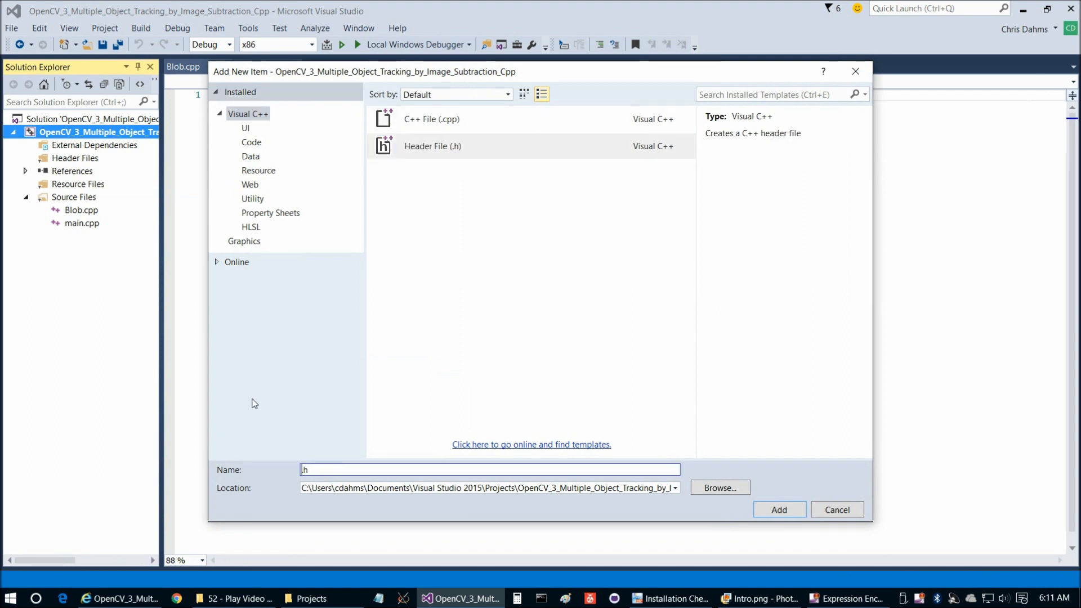
pyautogui.click(778, 509)
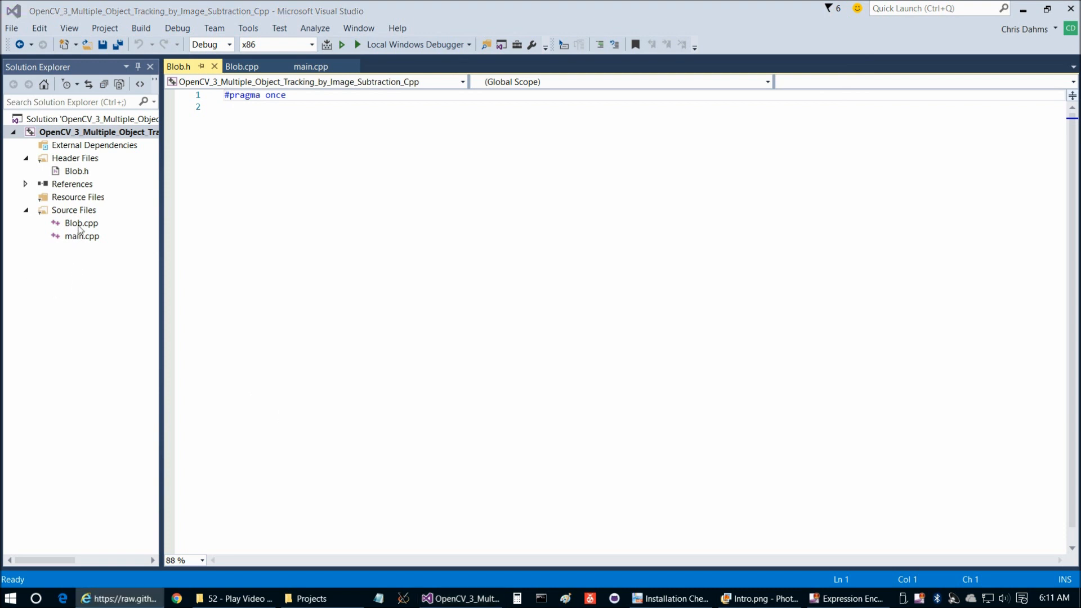
pyautogui.moveTo(58, 228)
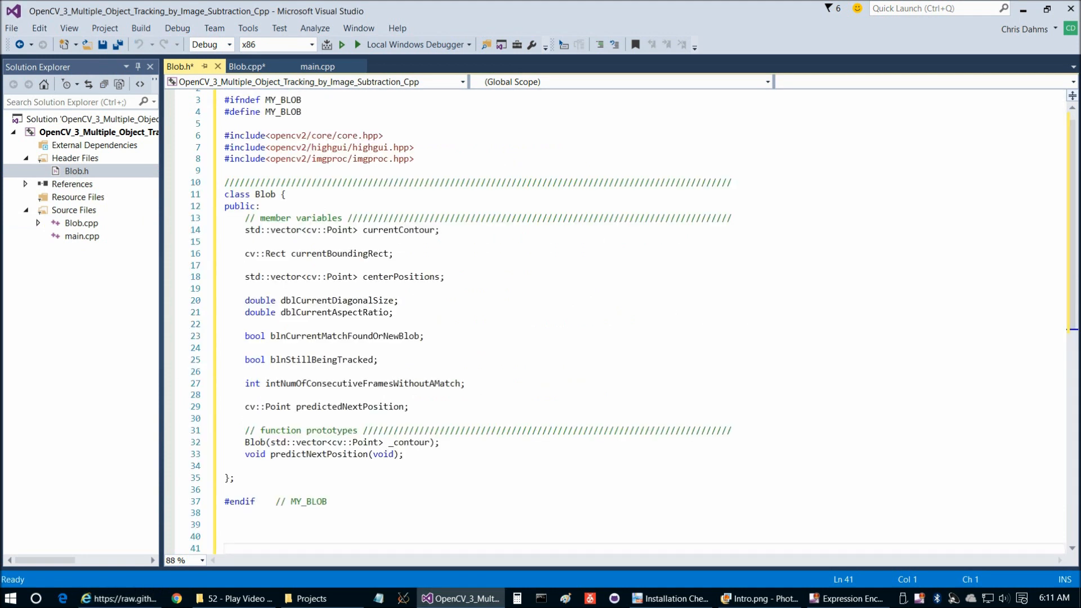
# Paste the GitHub tracking code into main.cpp and save all source files
pyautogui.click(318, 66)
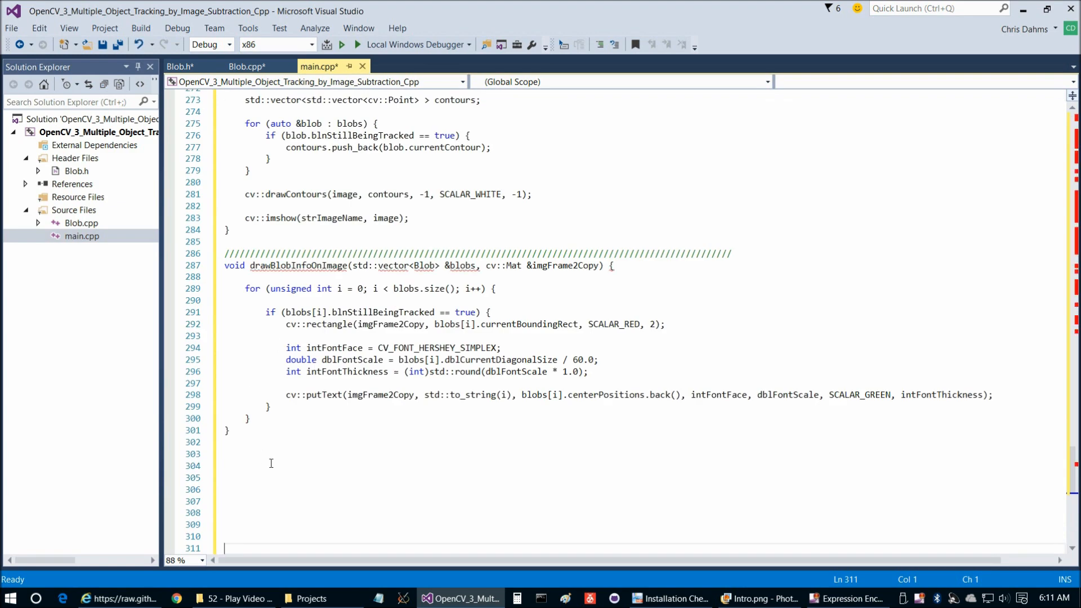
pyautogui.press('ctrl+s')
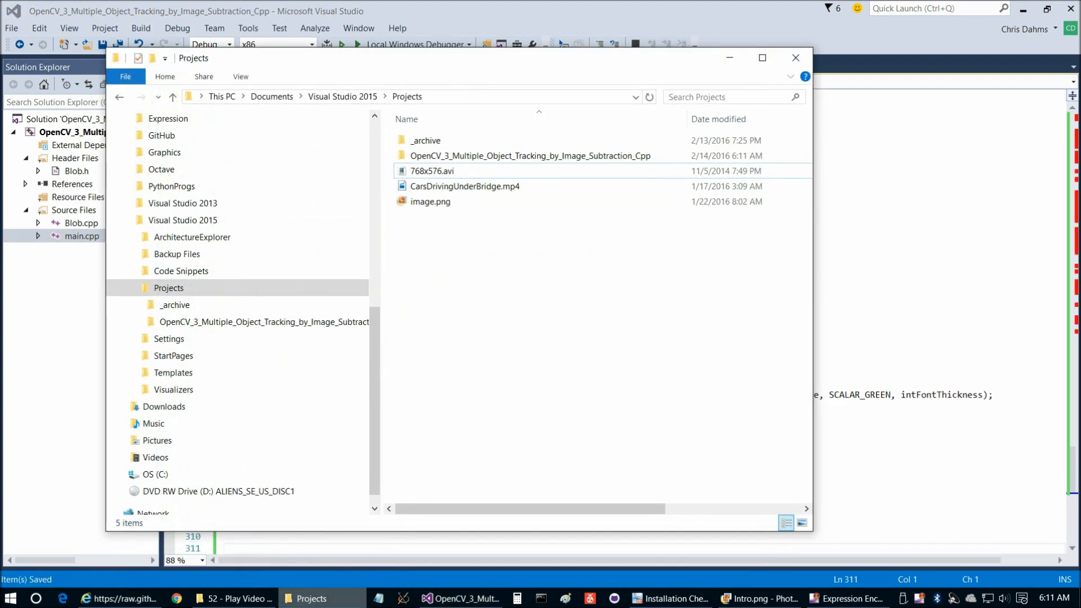
# Check the 768x576.avi video sits in the Projects folder and enter the new project's folder
pyautogui.click(529, 155)
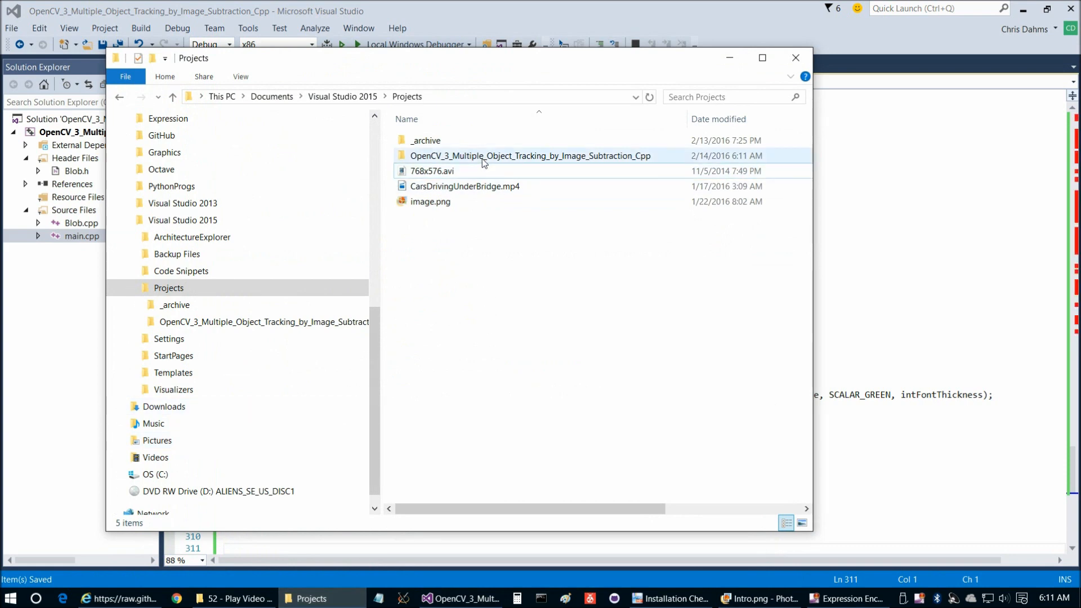
pyautogui.click(432, 170)
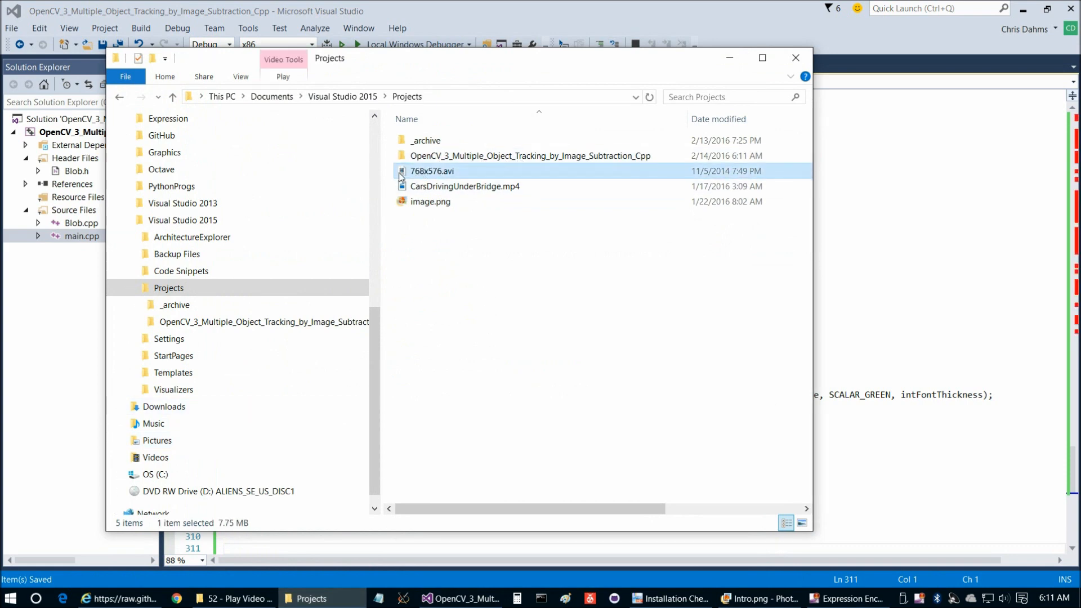
pyautogui.moveTo(484, 175)
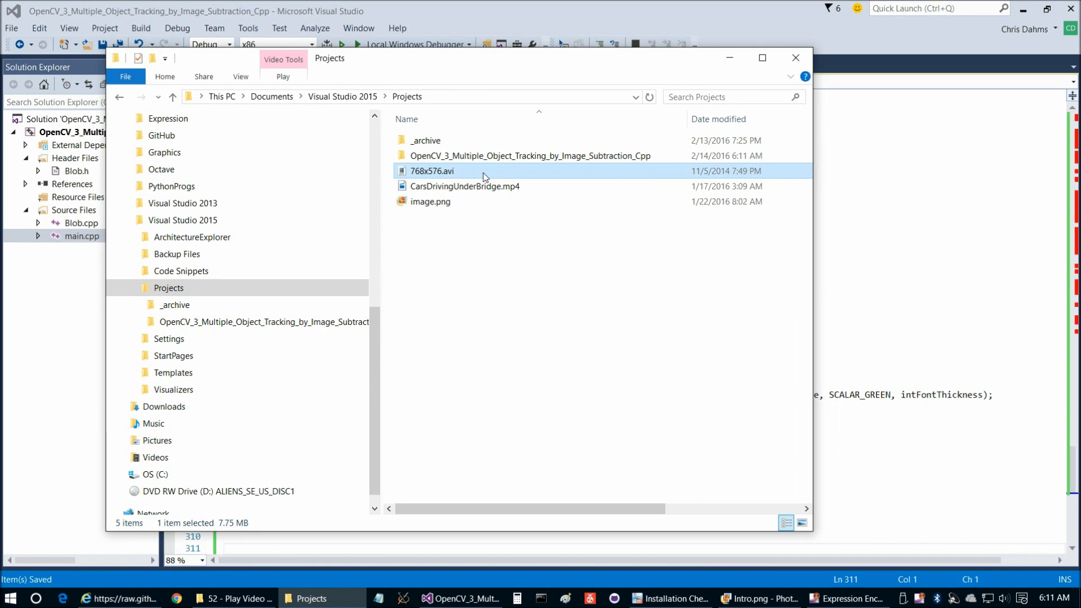
pyautogui.moveTo(472, 180)
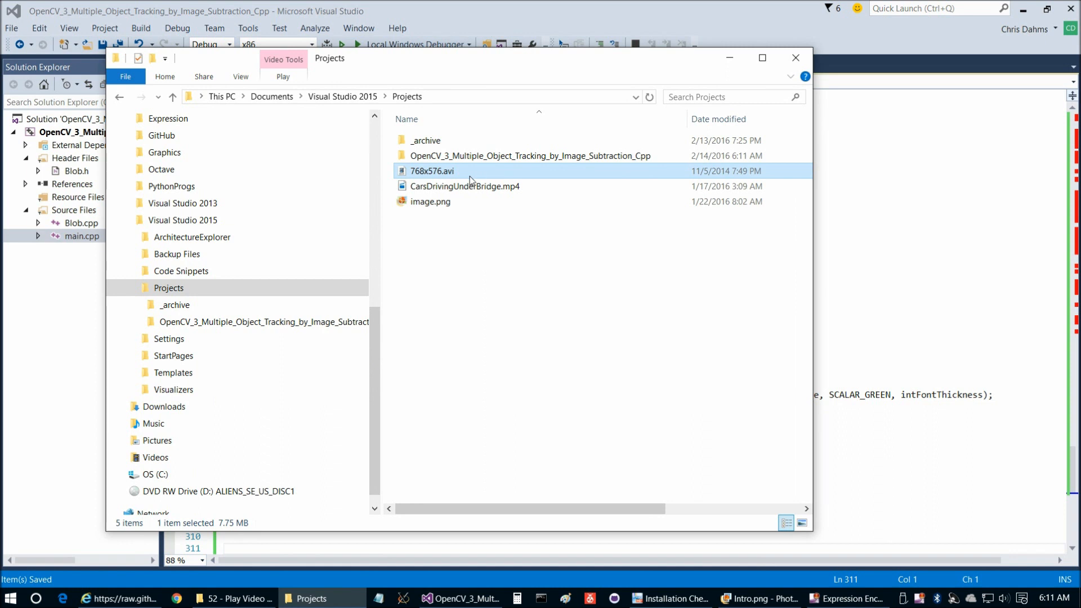
pyautogui.moveTo(441, 179)
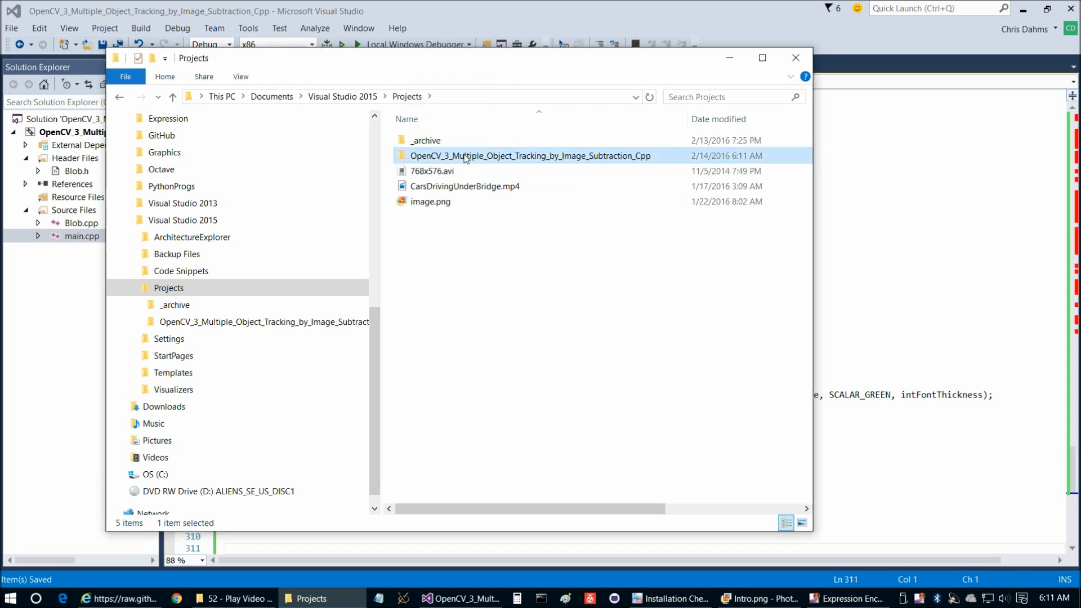
pyautogui.doubleClick(529, 155)
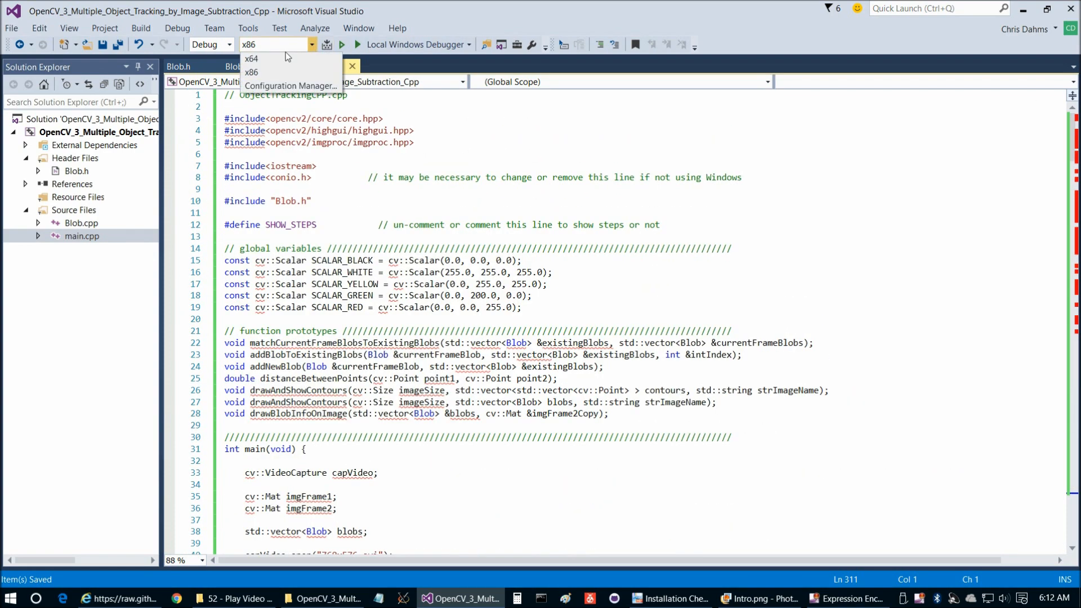
# Switch to x64 and set Include Directories to C:\OpenCV-3.1.0\opencv\build\include in project properties
pyautogui.click(252, 58)
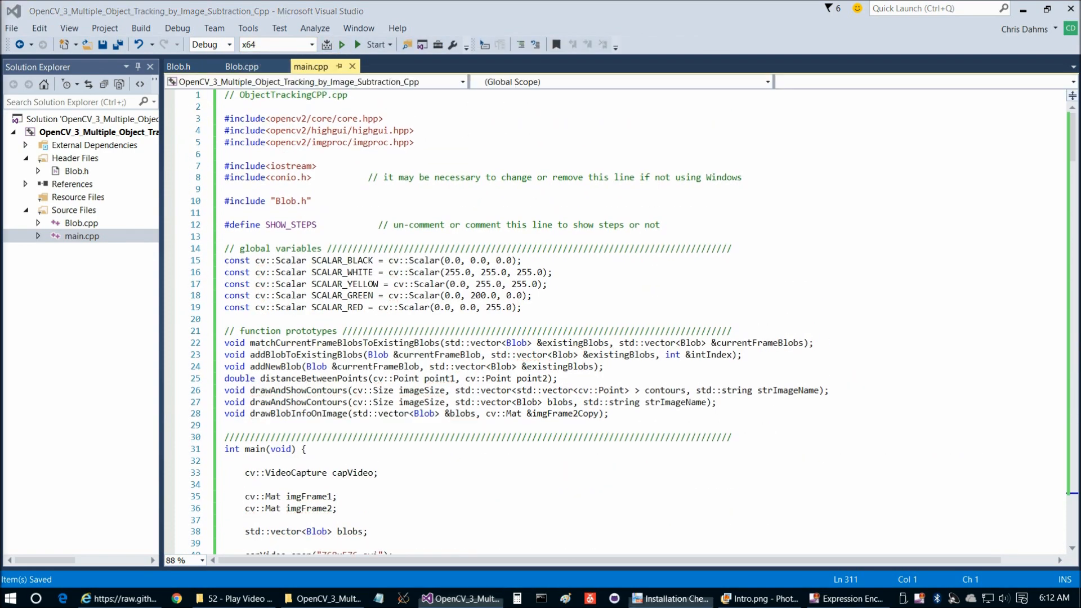
pyautogui.click(103, 28)
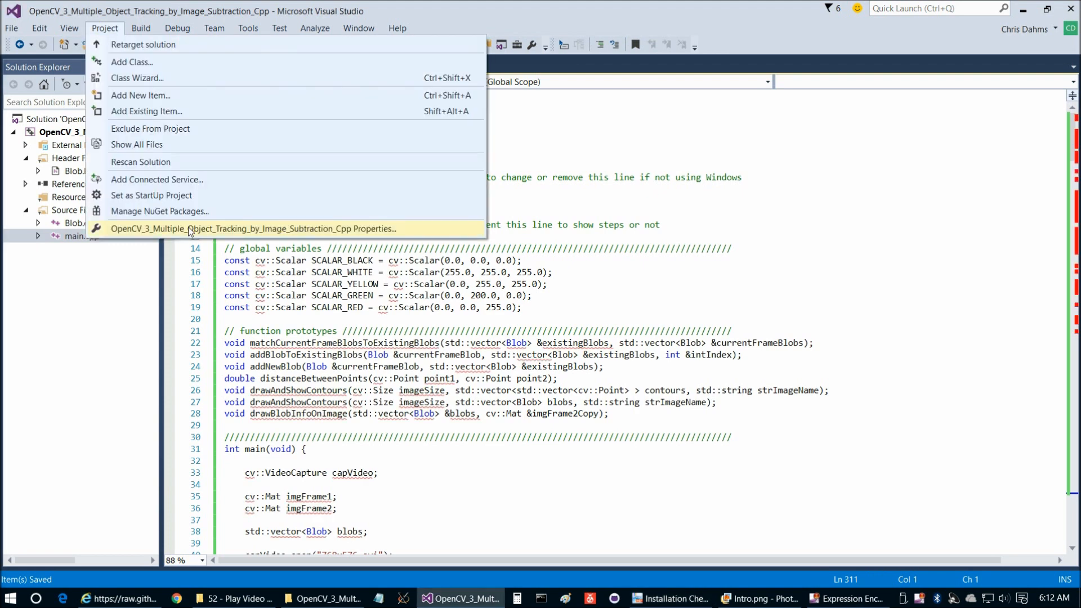
pyautogui.click(253, 229)
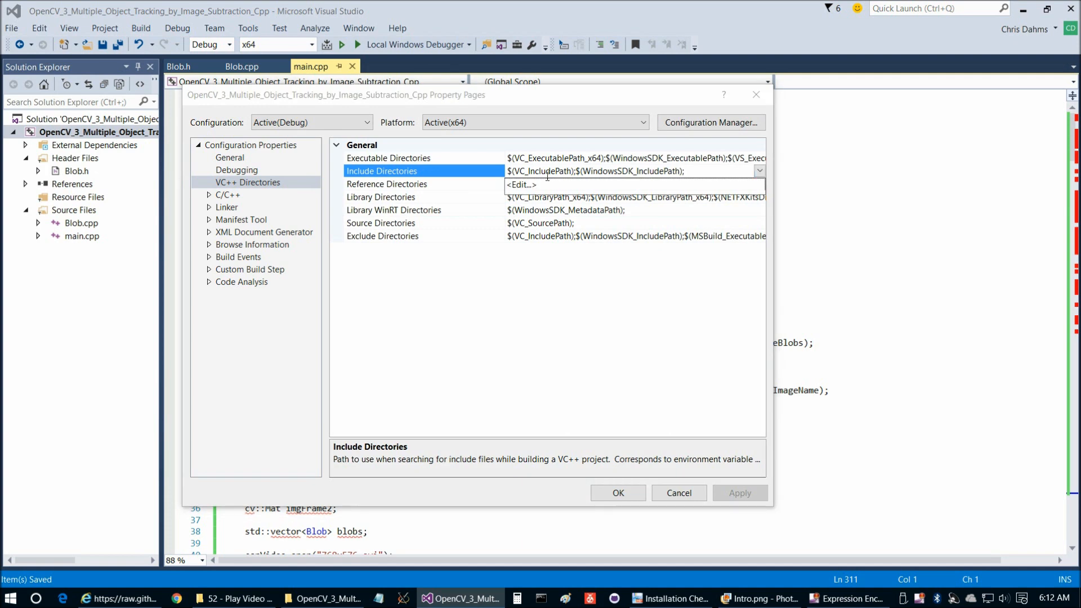
pyautogui.click(520, 185)
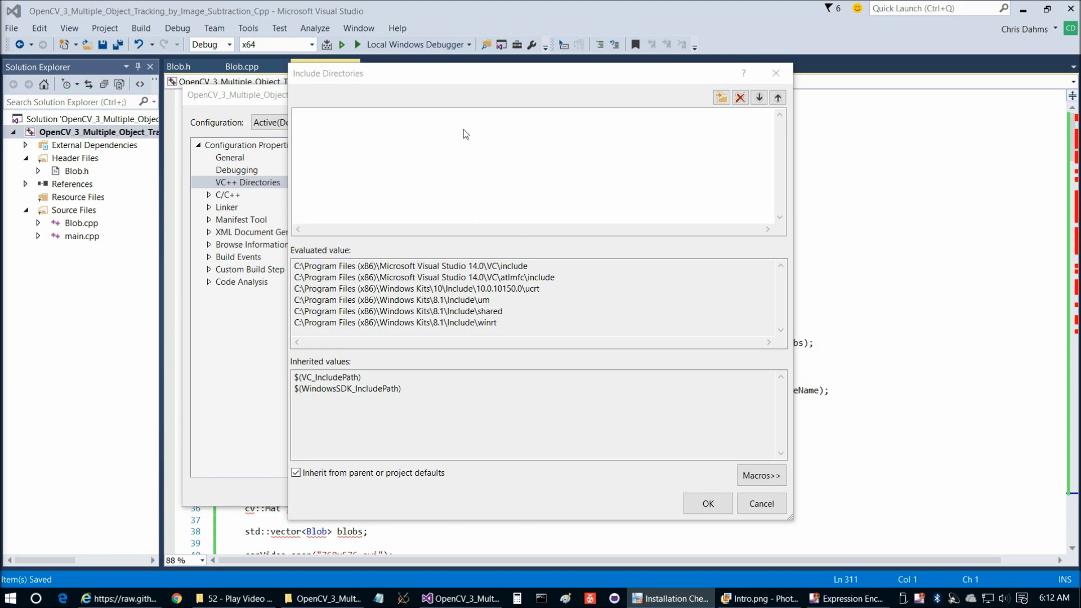
pyautogui.write('C:\\OpenCV-3.1.0\\opencv\\build\\include')
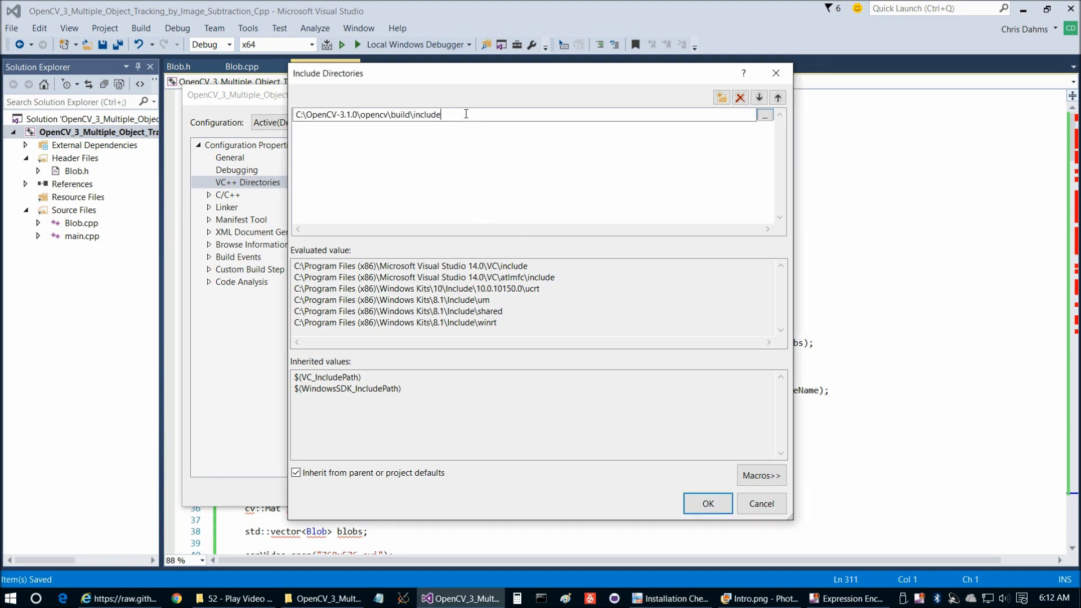
pyautogui.click(707, 503)
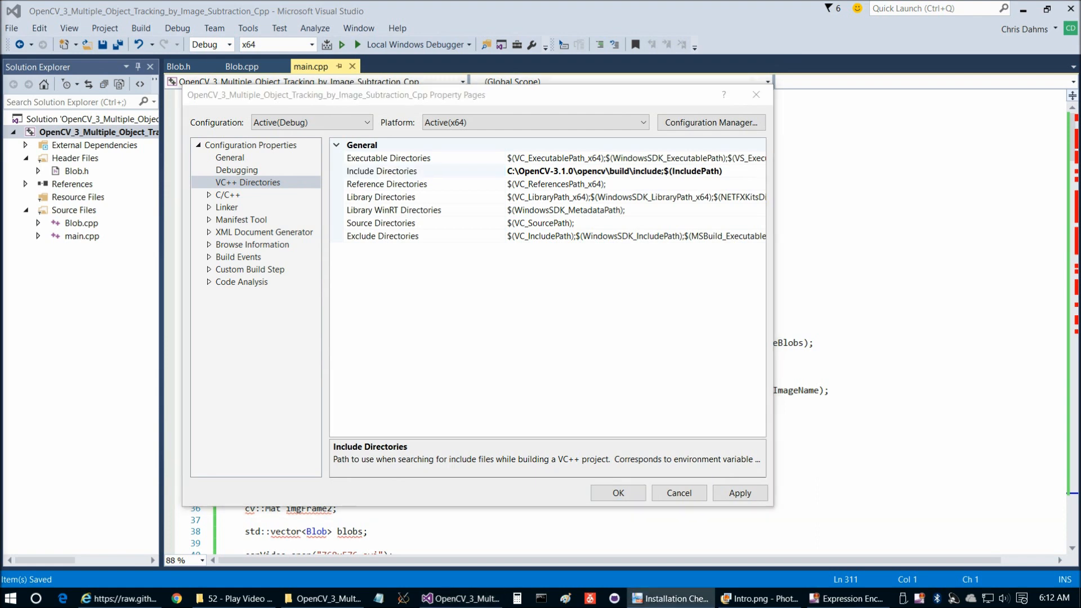
pyautogui.click(381, 196)
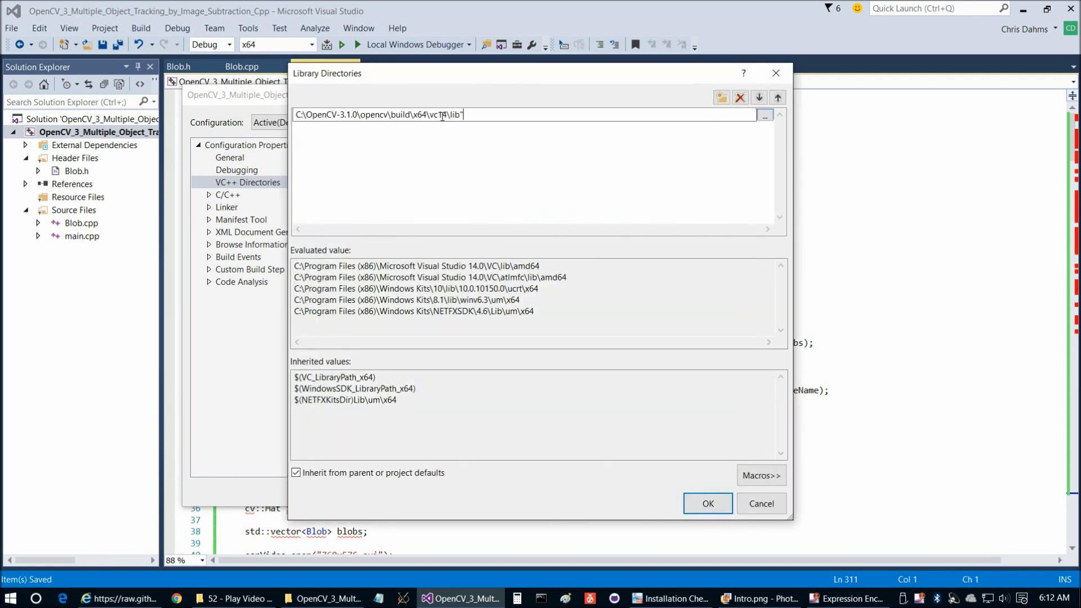
# Add the OpenCV x64 vc14 lib folder and opencv_world310d.lib linker dependency, then apply the properties
pyautogui.click(707, 504)
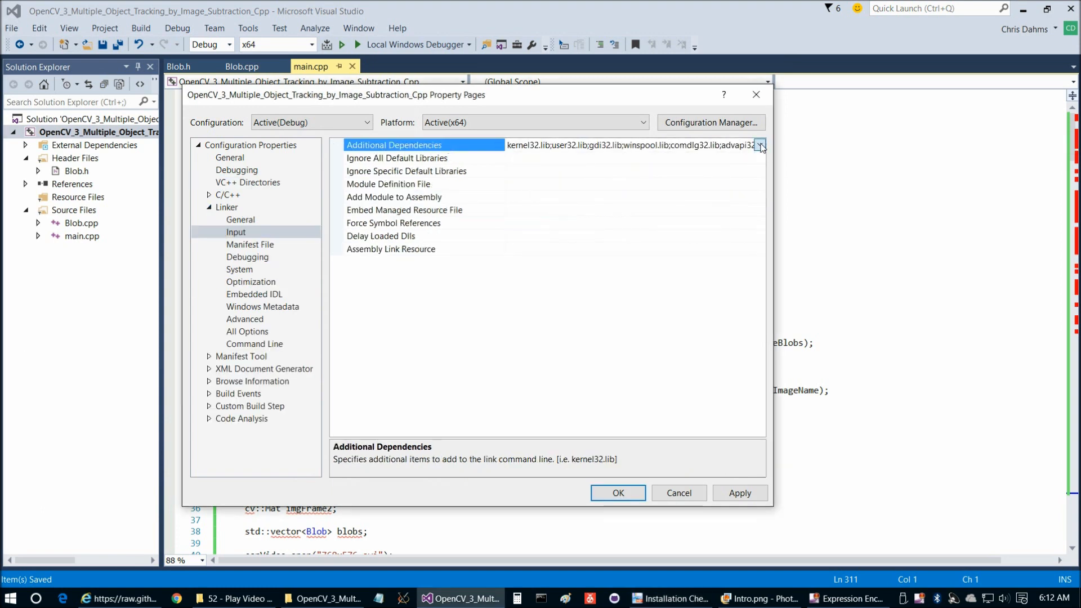
pyautogui.click(761, 145)
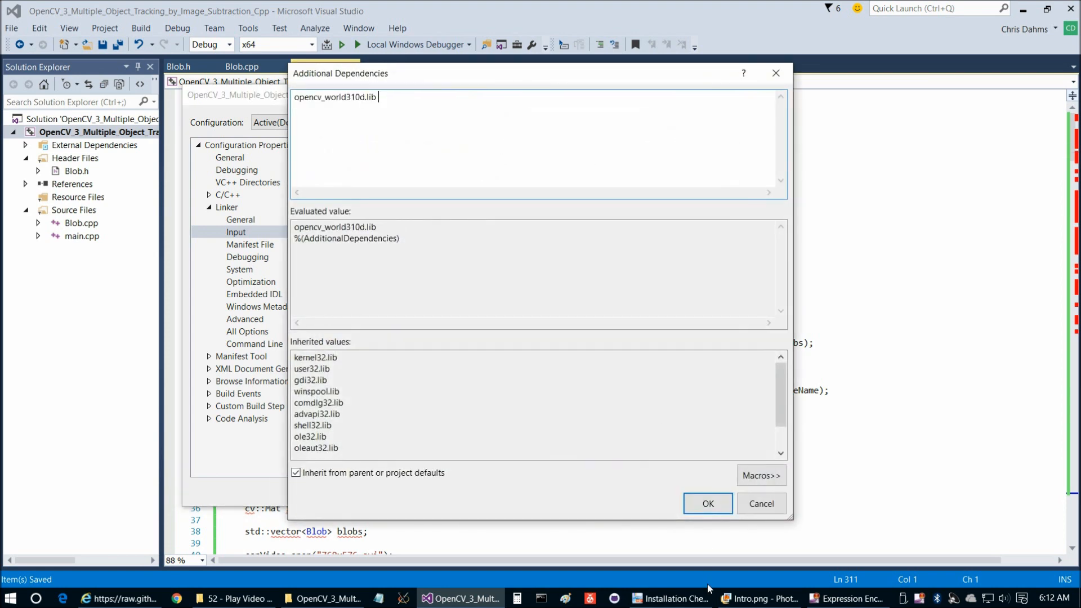
pyautogui.click(707, 503)
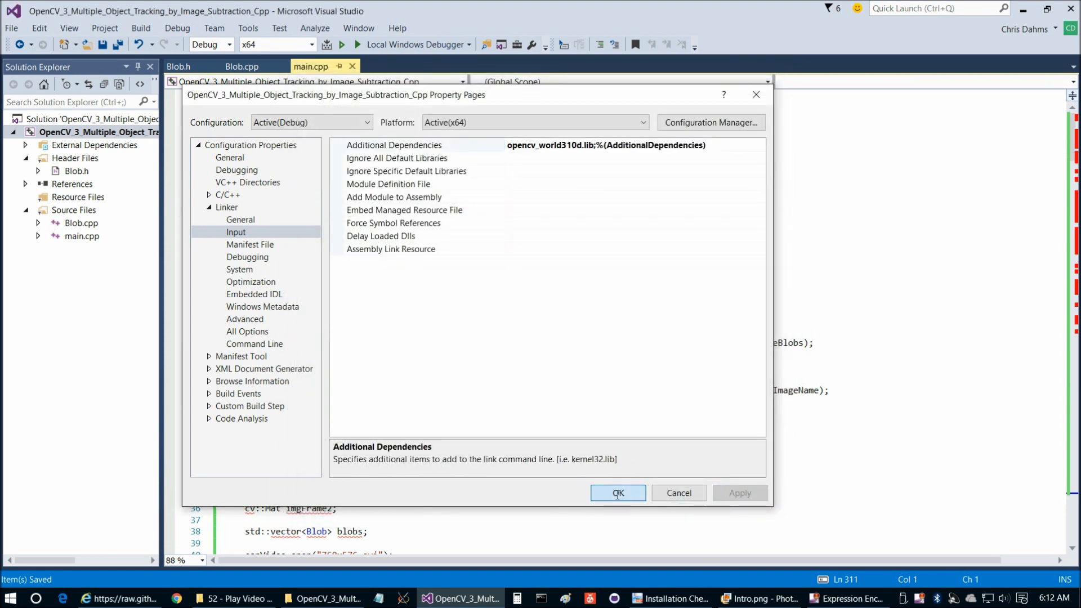
pyautogui.click(616, 493)
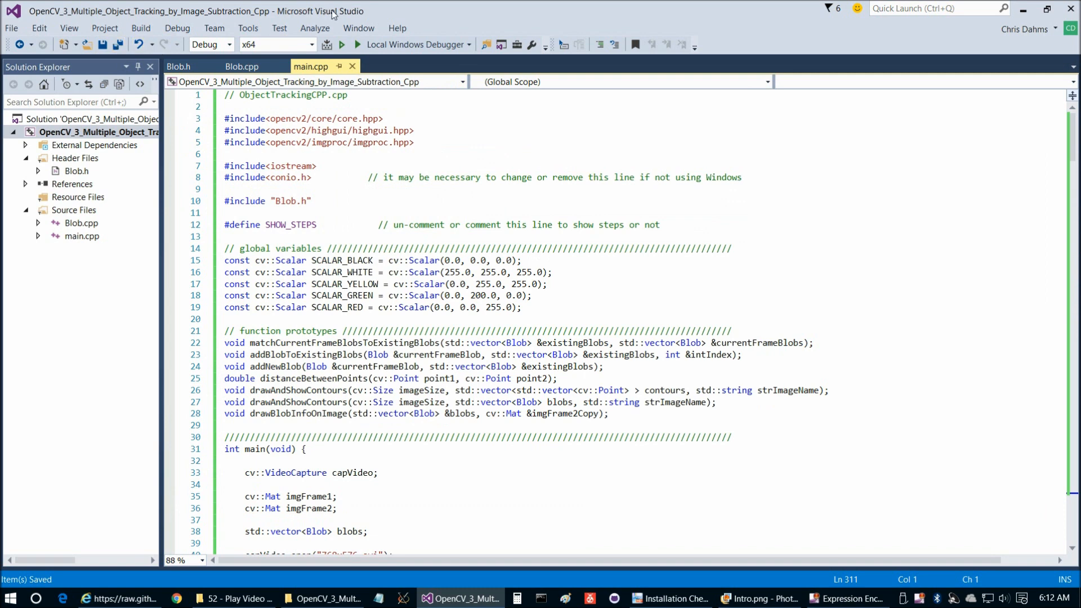
# Build the solution, run it in the Local Windows Debugger to show imgThresh and imgContours, then stop it
pyautogui.click(327, 44)
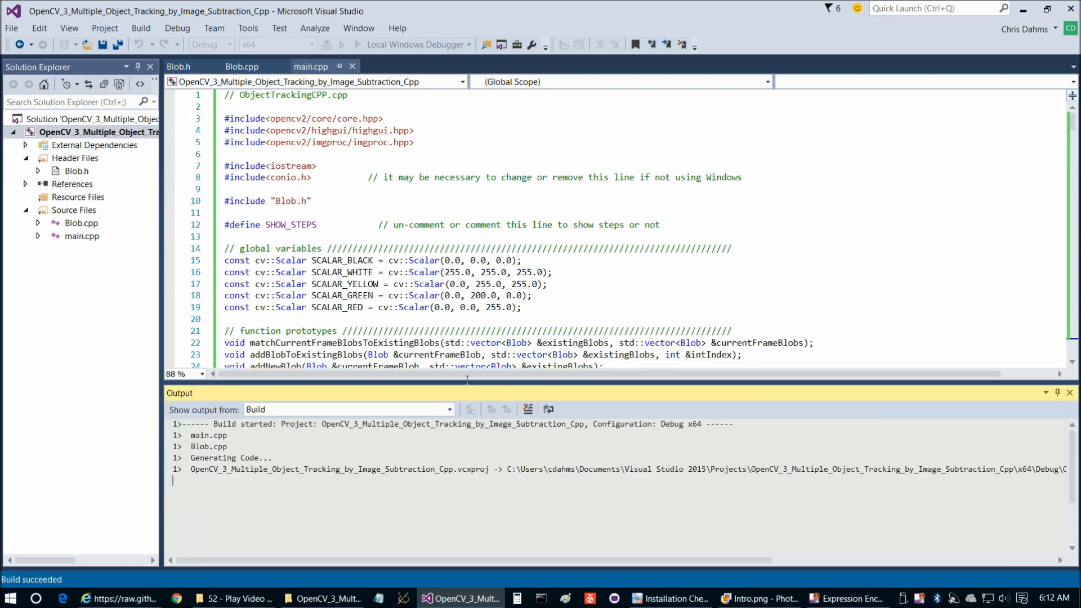
pyautogui.click(331, 44)
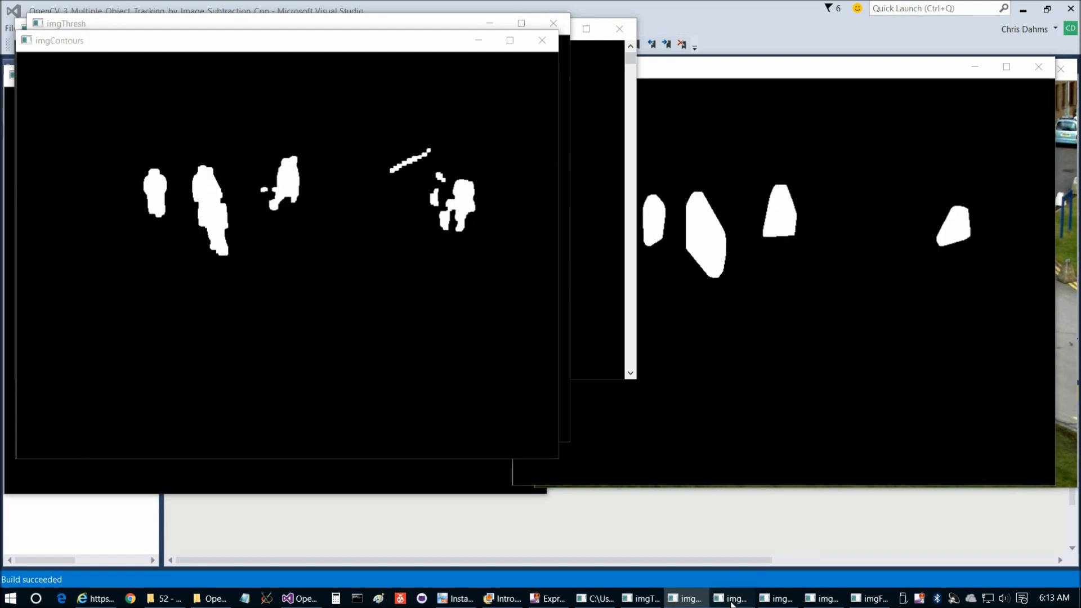
pyautogui.click(730, 598)
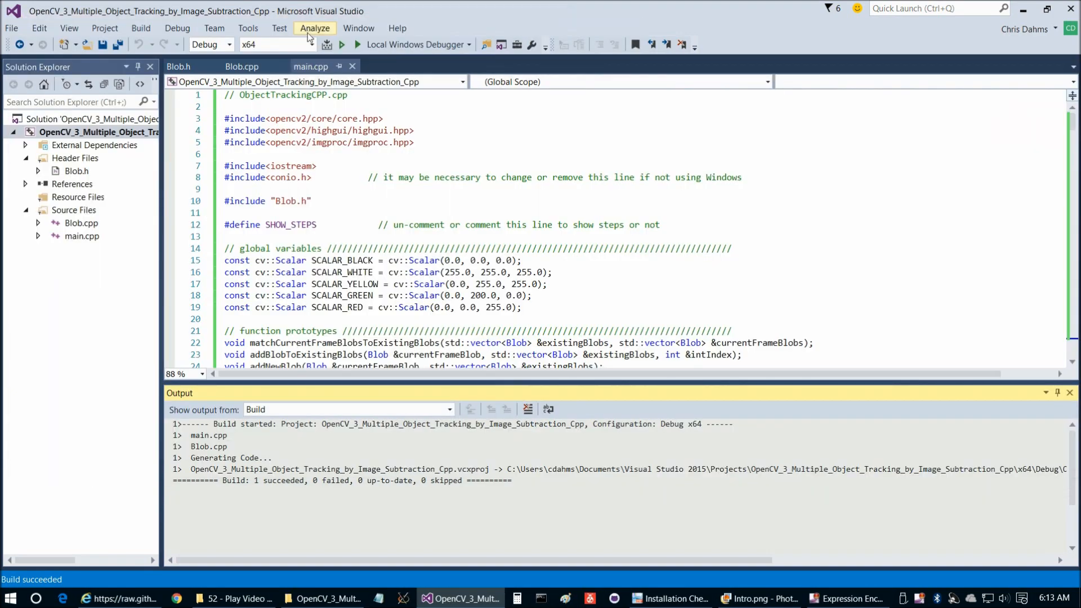
# Run the debugger again to watch imgFrame2Copy with numbered red boxes around walking people
pyautogui.click(356, 44)
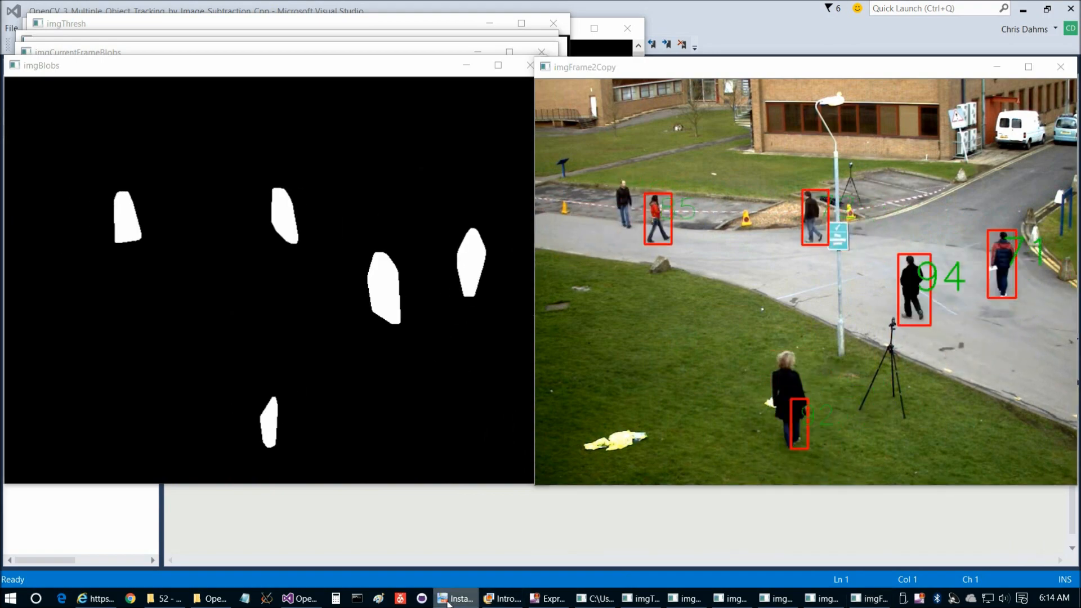
pyautogui.click(503, 598)
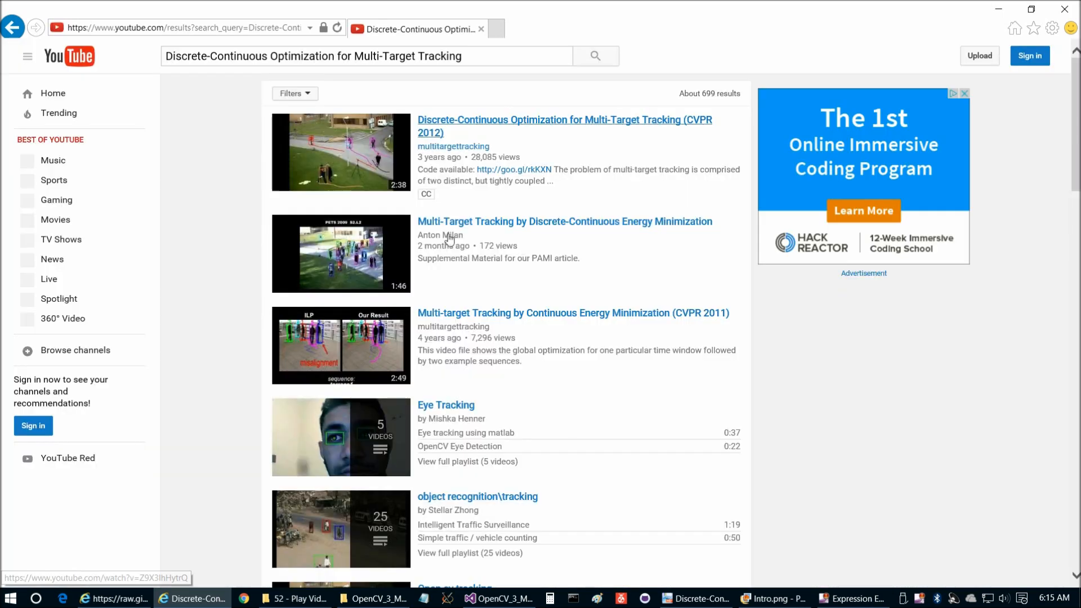
# Play the CVPR 2012 multi-target tracking video from about 1:30 in full screen
pyautogui.click(563, 127)
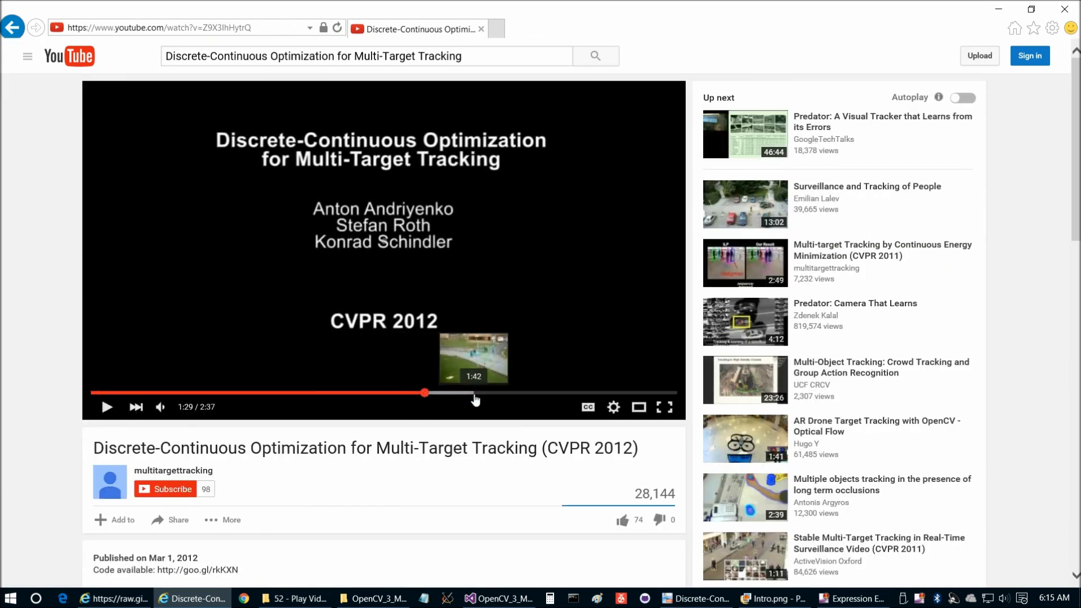
pyautogui.click(108, 407)
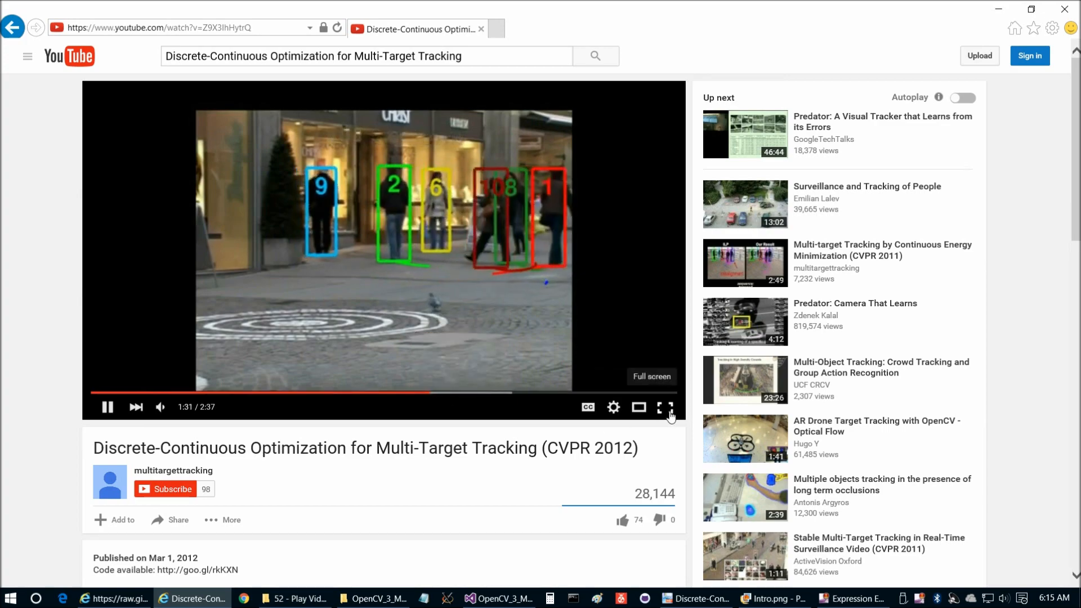
pyautogui.click(665, 406)
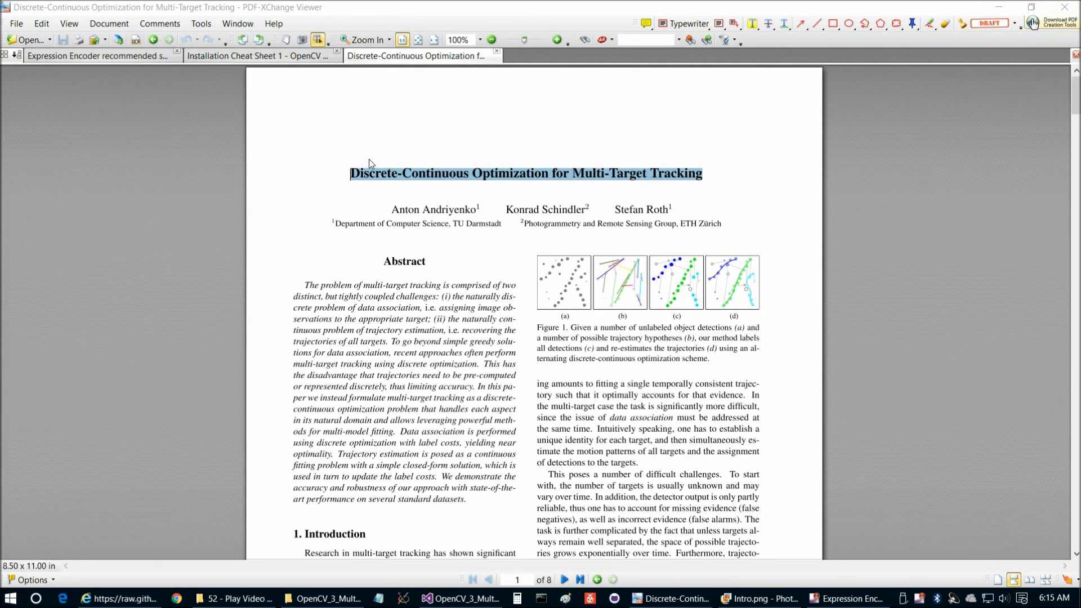
# Minimize the tracking paper, restore Visual Studio, and briefly show then hide the project folder
pyautogui.click(419, 56)
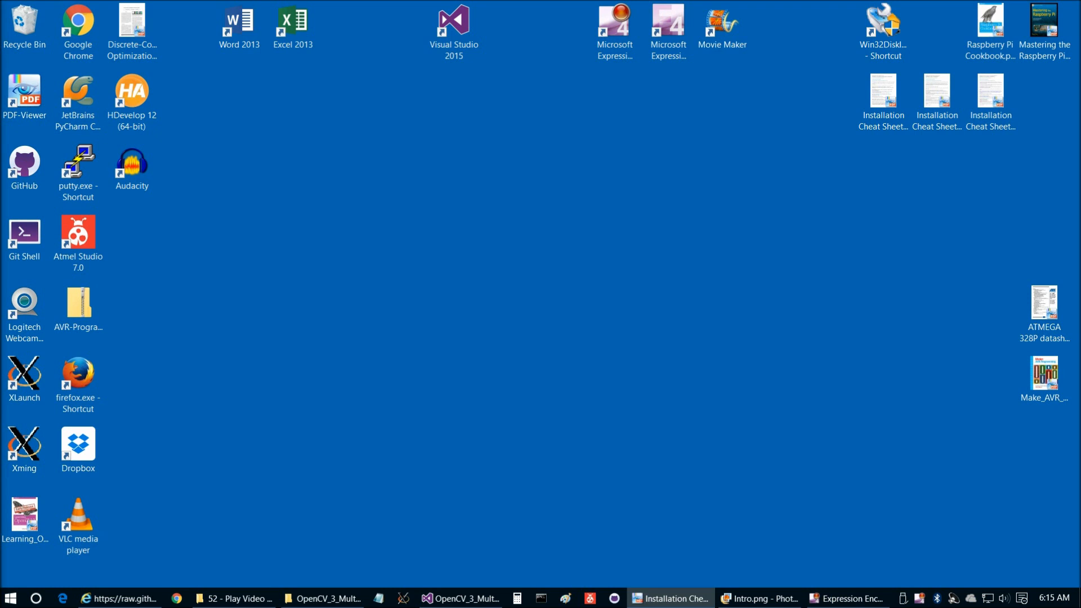
pyautogui.click(462, 598)
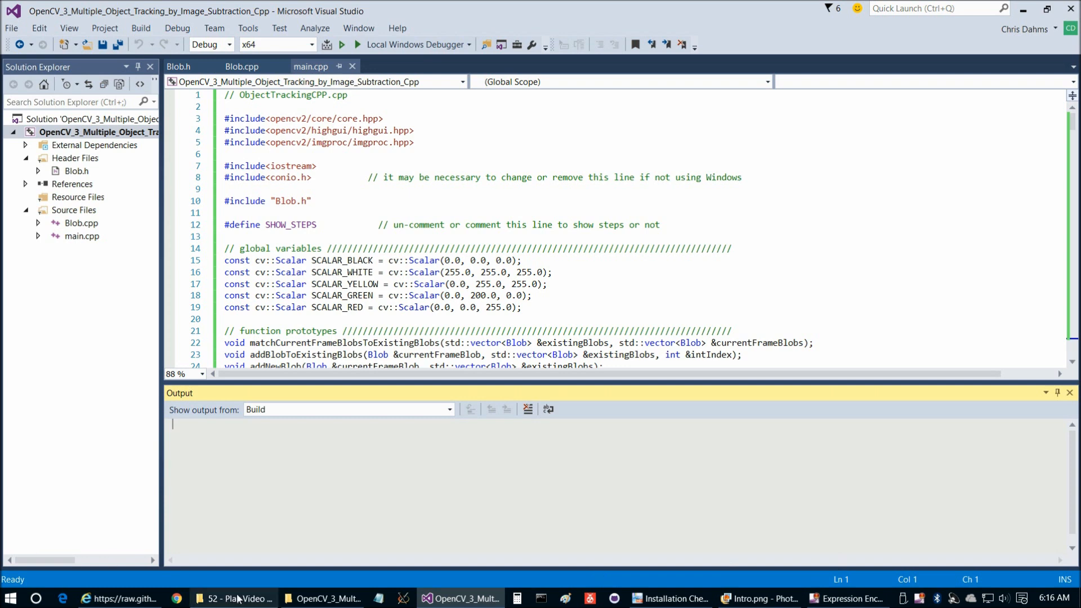
pyautogui.click(325, 598)
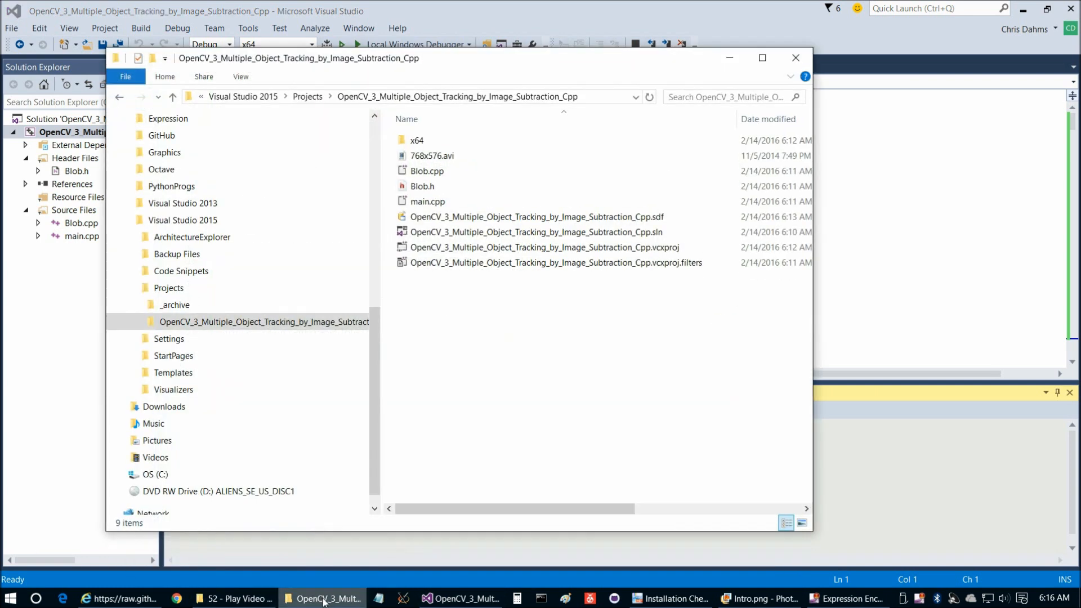
pyautogui.click(795, 57)
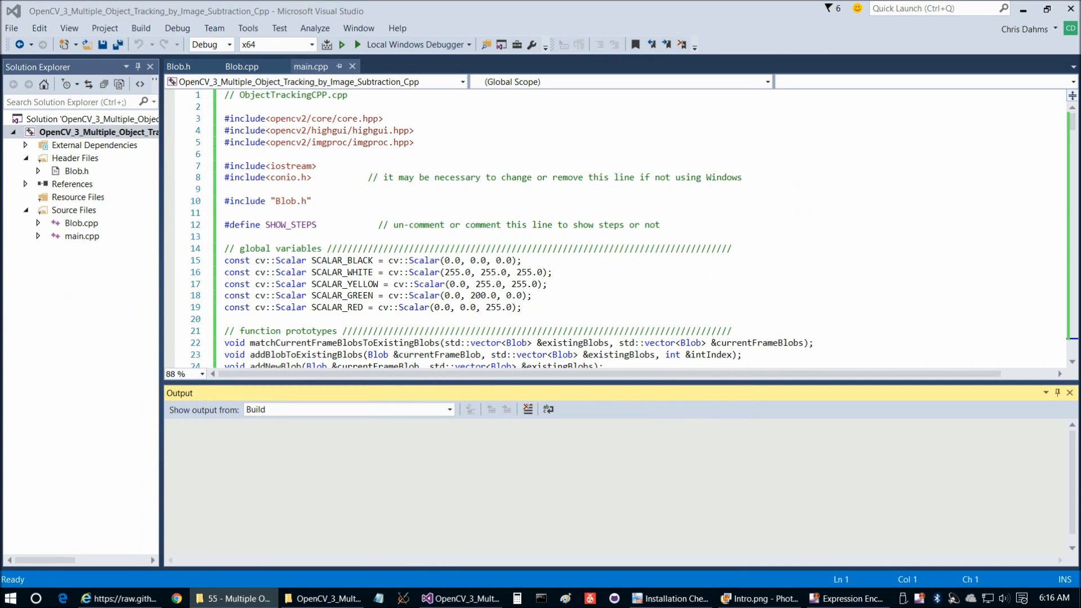
# View Blob Matching1, Blob Matching2 and Blob Matching3 diagrams in turn in Photo Gallery
pyautogui.click(775, 598)
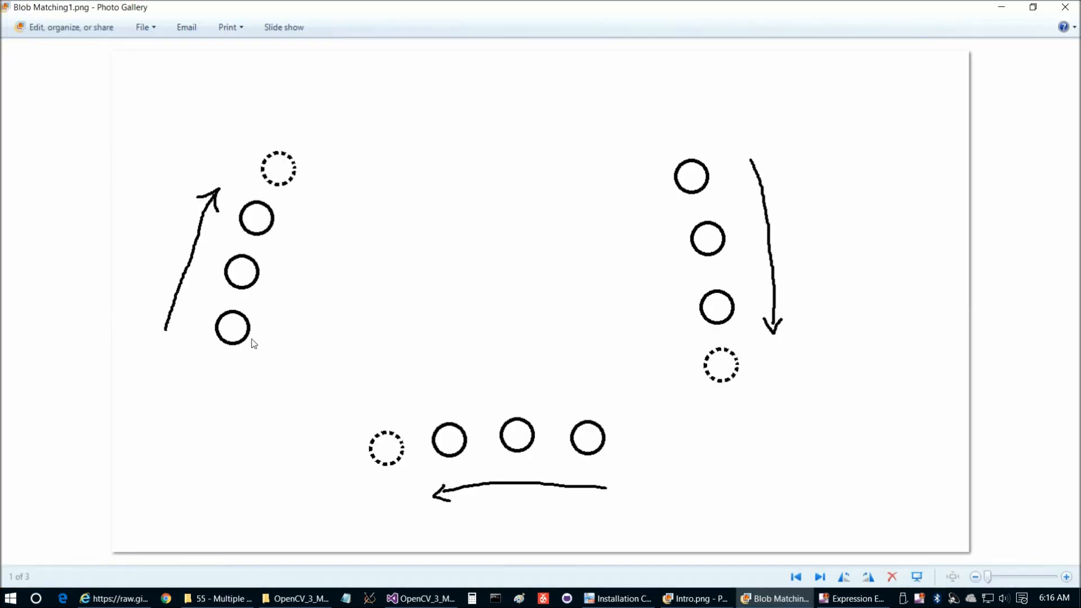
pyautogui.moveTo(284, 214)
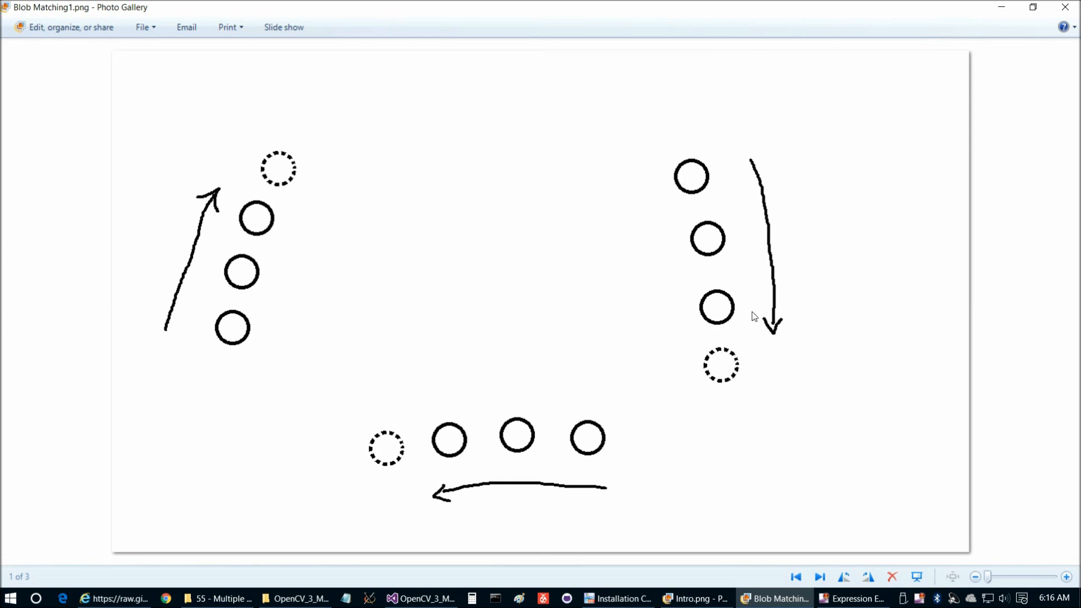
pyautogui.moveTo(259, 152)
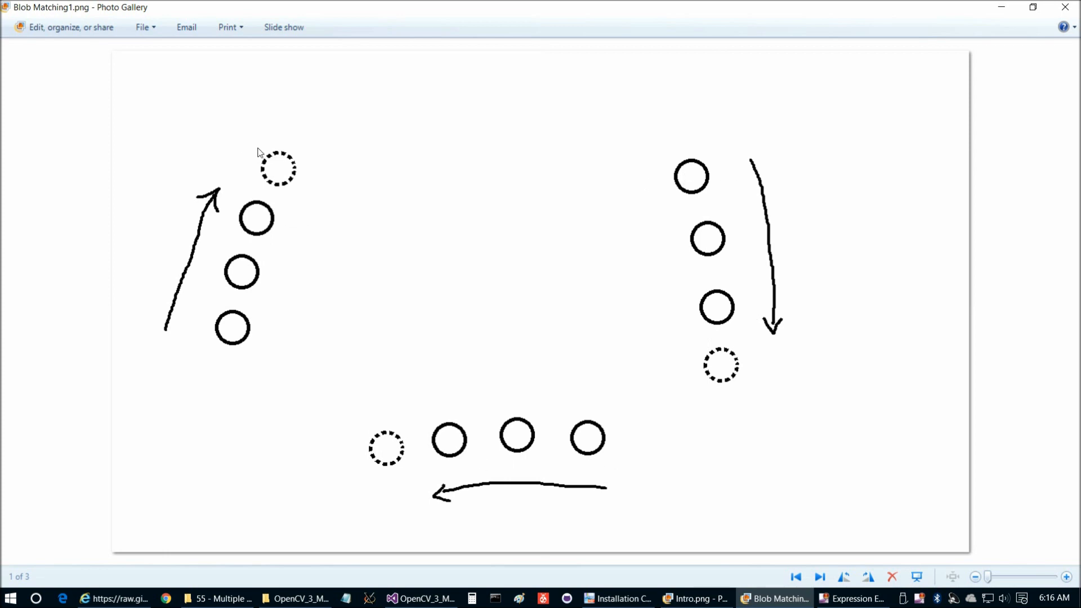
pyautogui.moveTo(285, 163)
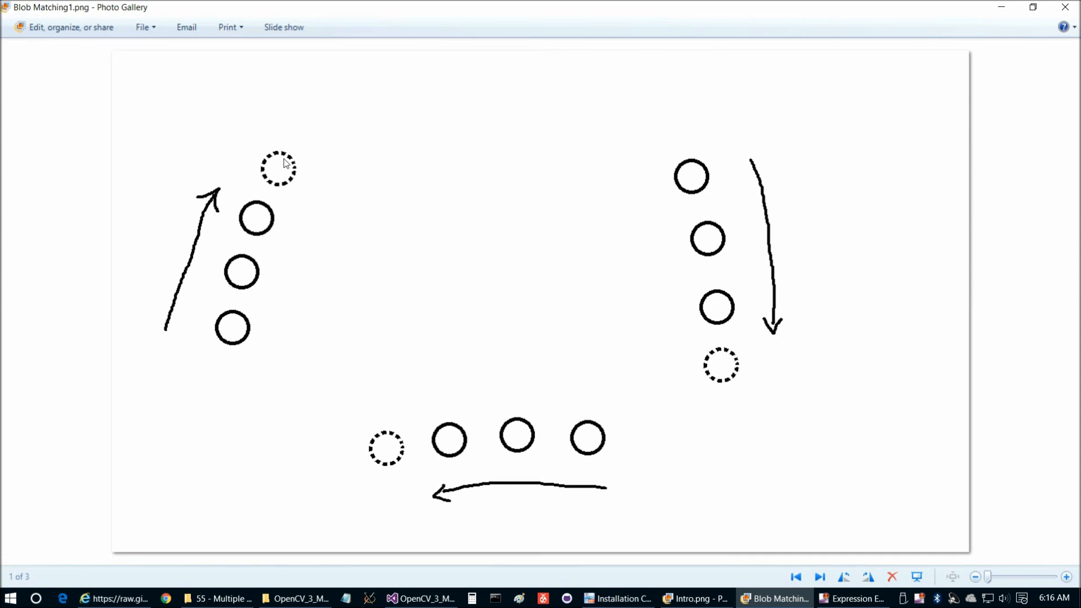
pyautogui.moveTo(276, 163)
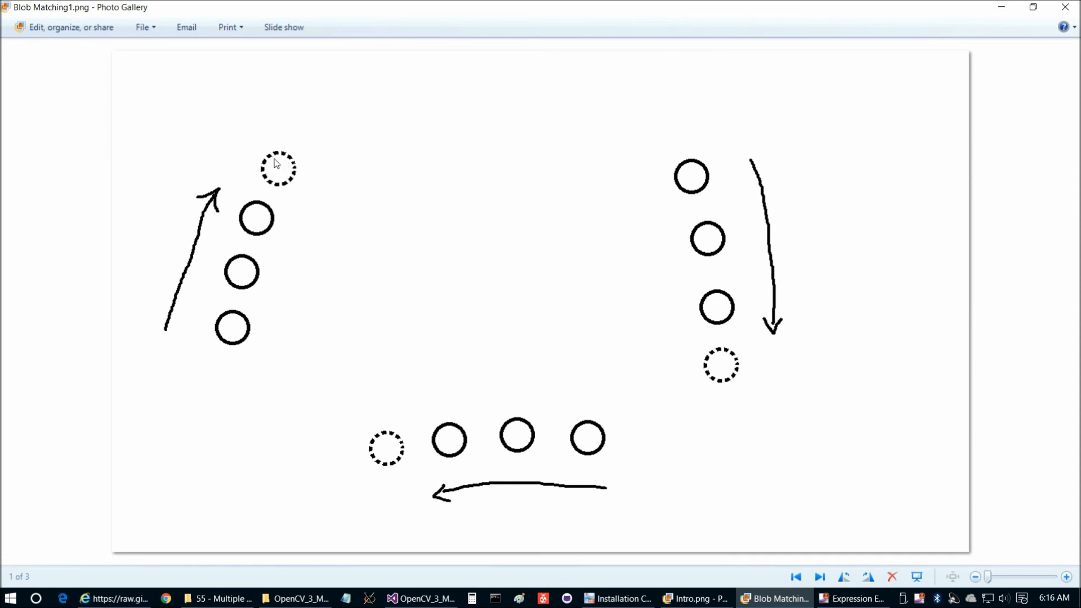
pyautogui.moveTo(345, 223)
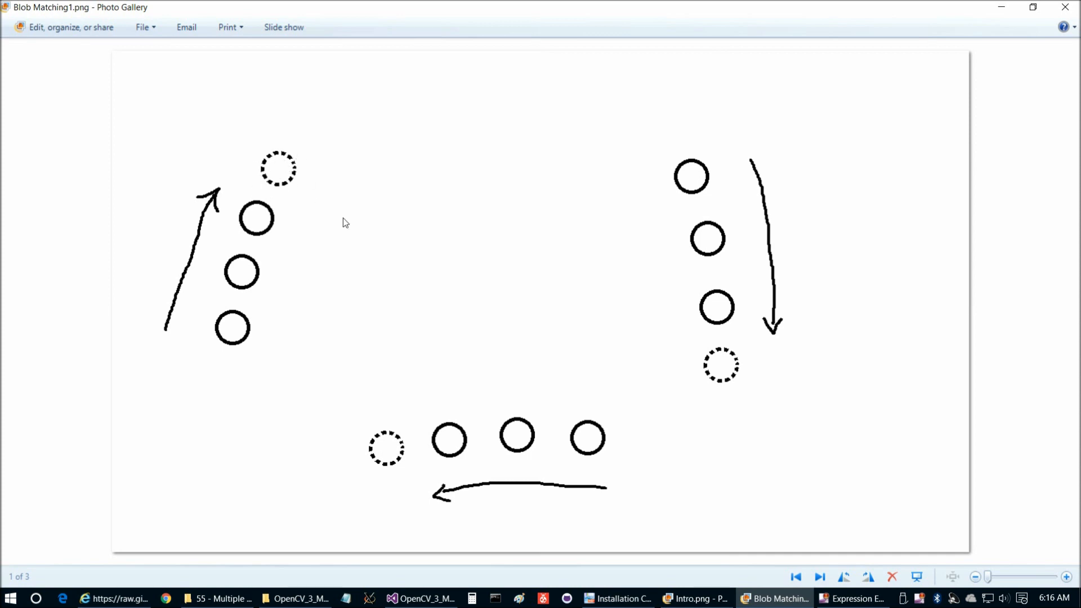
pyautogui.moveTo(371, 436)
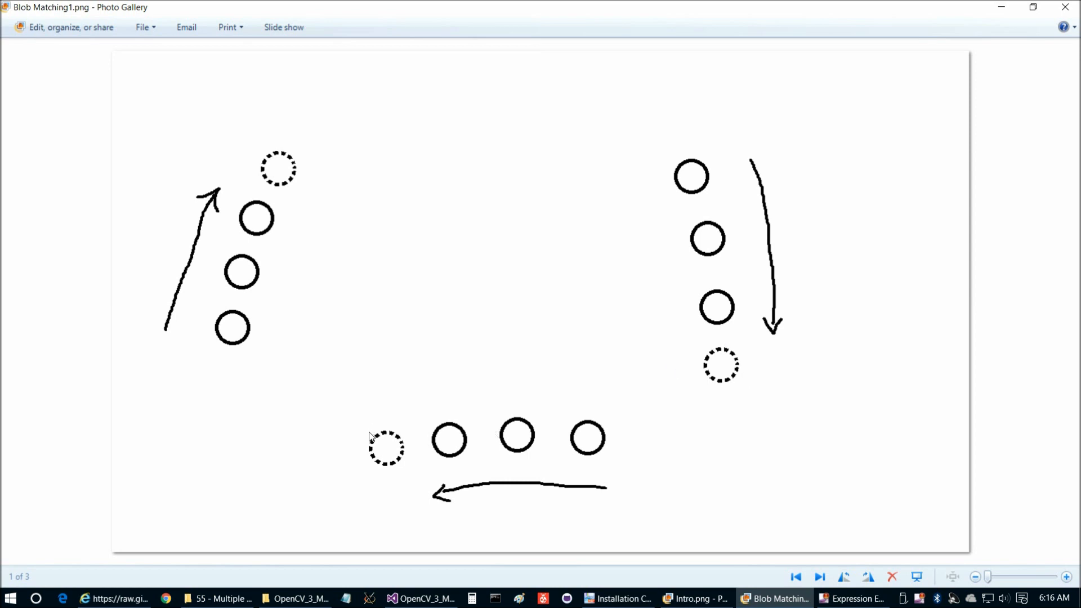
pyautogui.moveTo(384, 441)
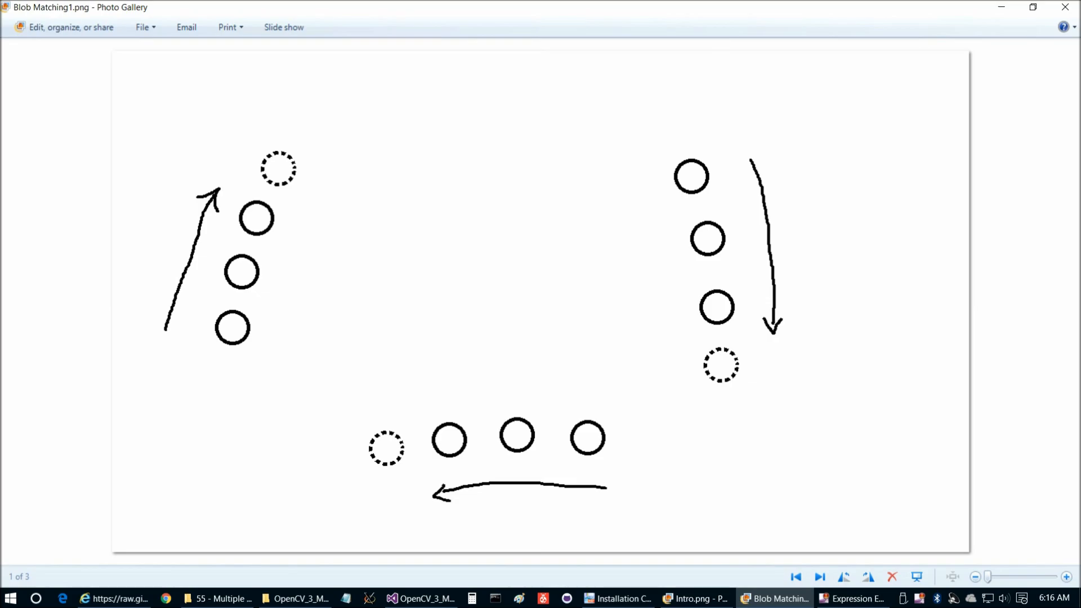
pyautogui.click(819, 576)
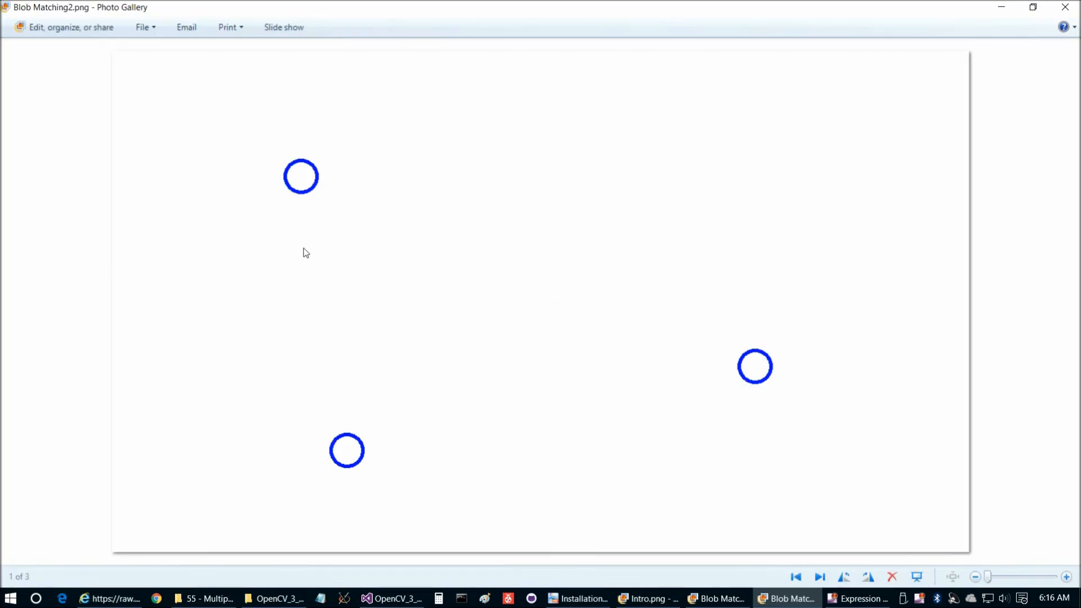
pyautogui.moveTo(301, 180)
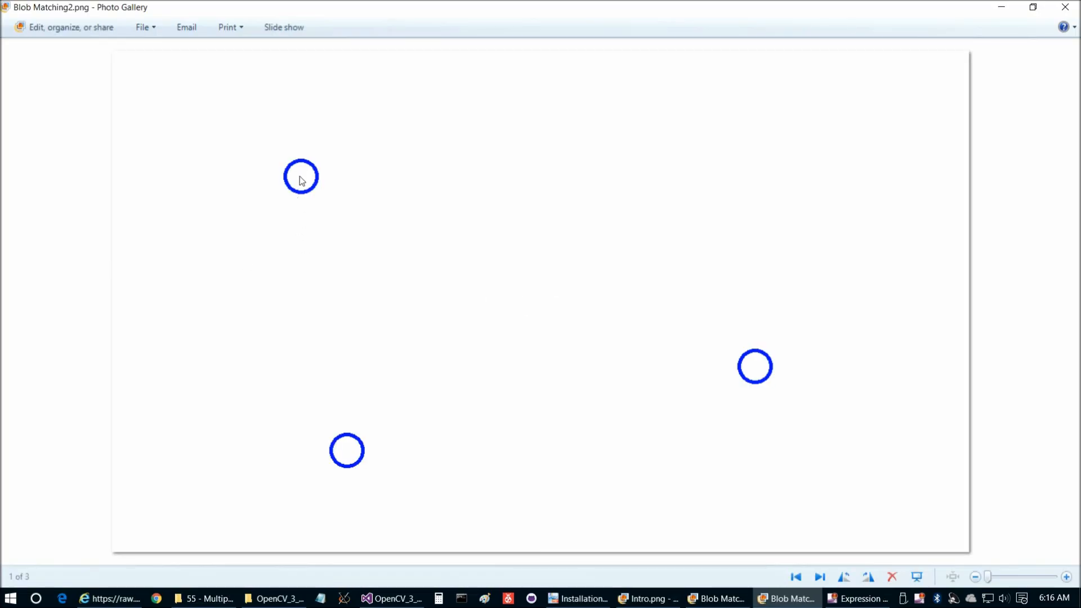
pyautogui.moveTo(779, 360)
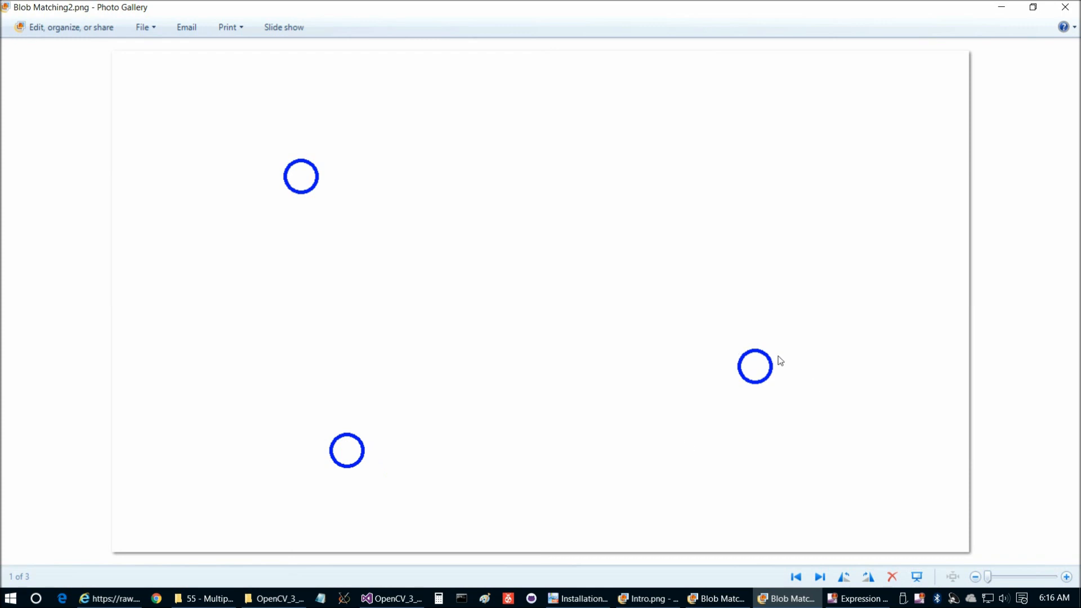
pyautogui.click(819, 576)
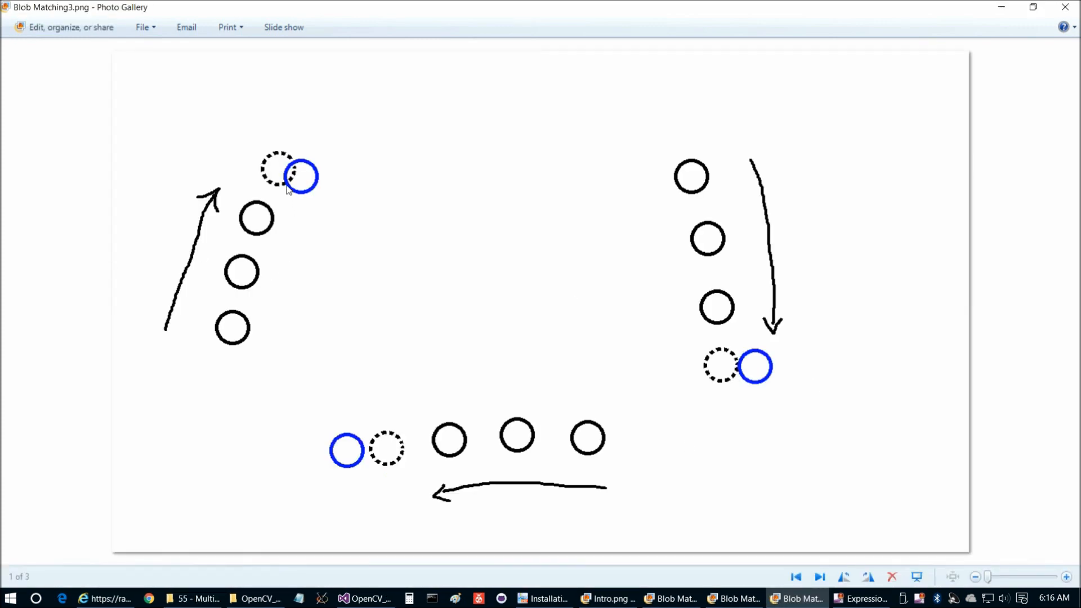
pyautogui.moveTo(299, 183)
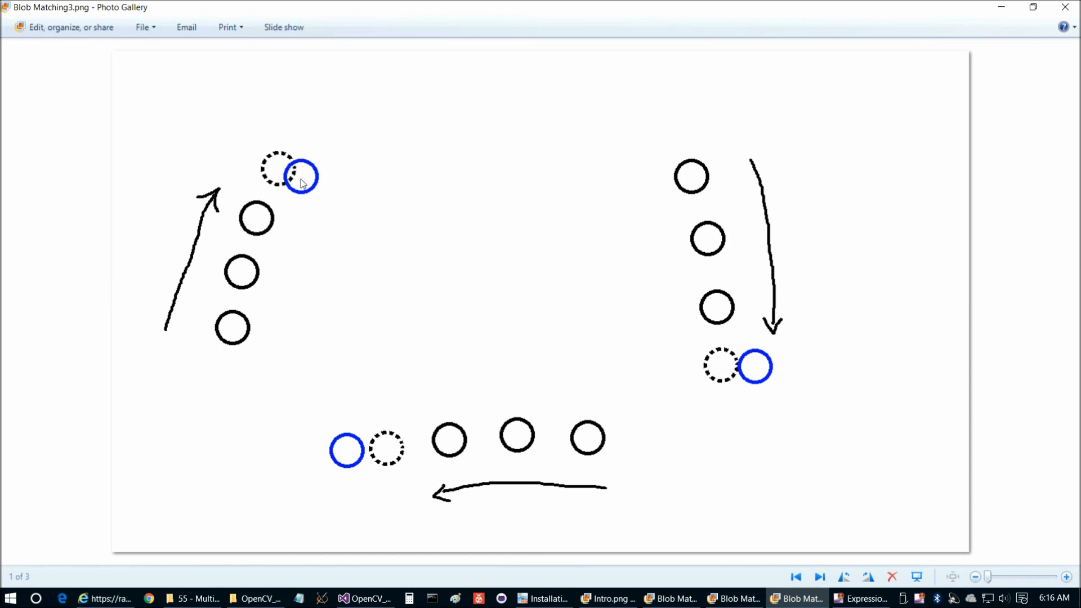
pyautogui.moveTo(306, 175)
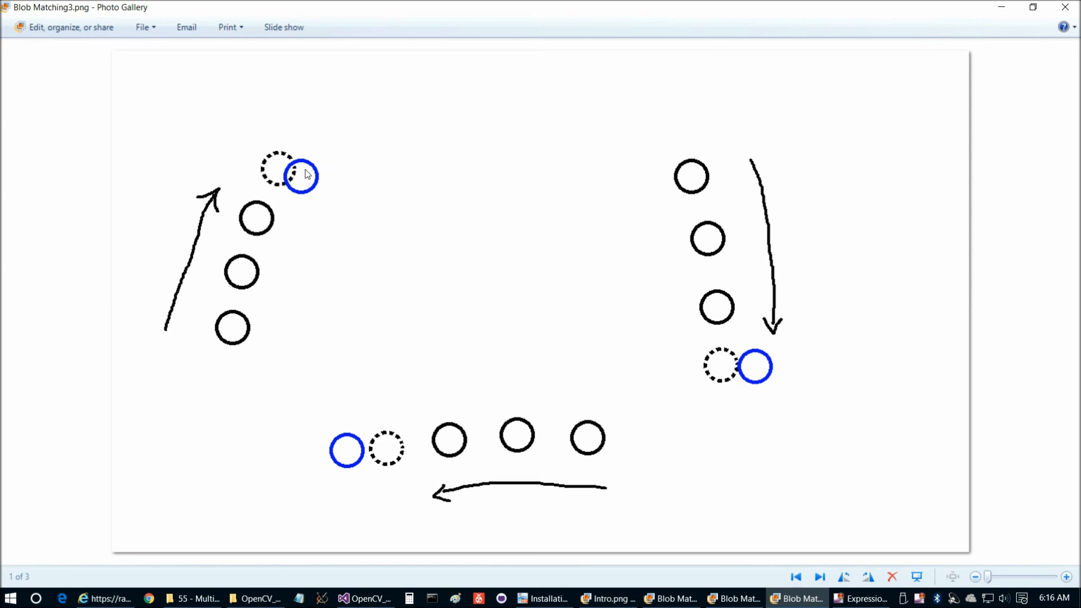
pyautogui.moveTo(297, 228)
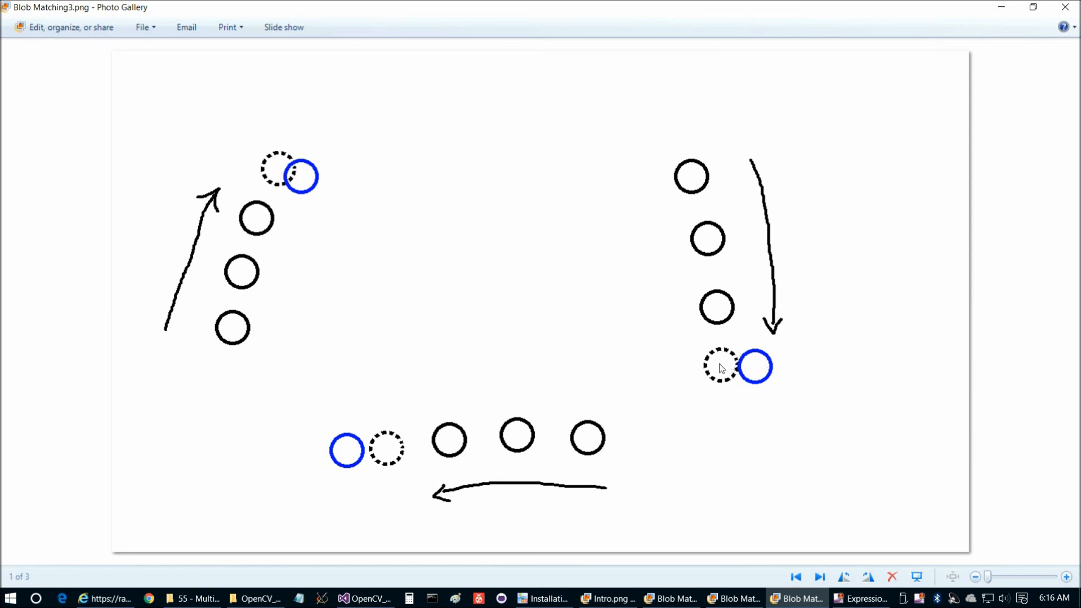
pyautogui.moveTo(344, 470)
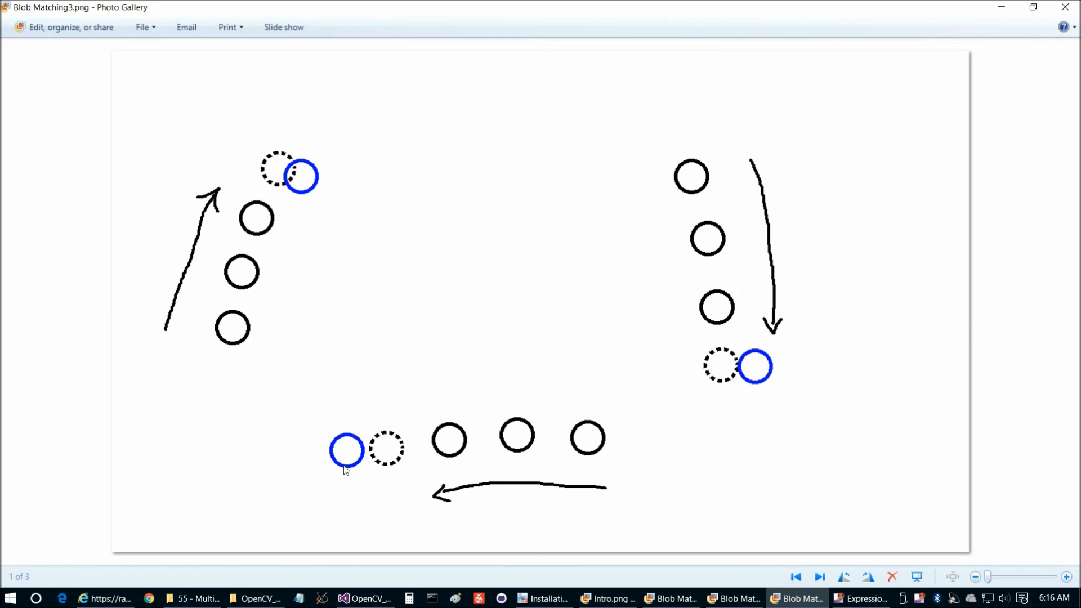
pyautogui.moveTo(365, 598)
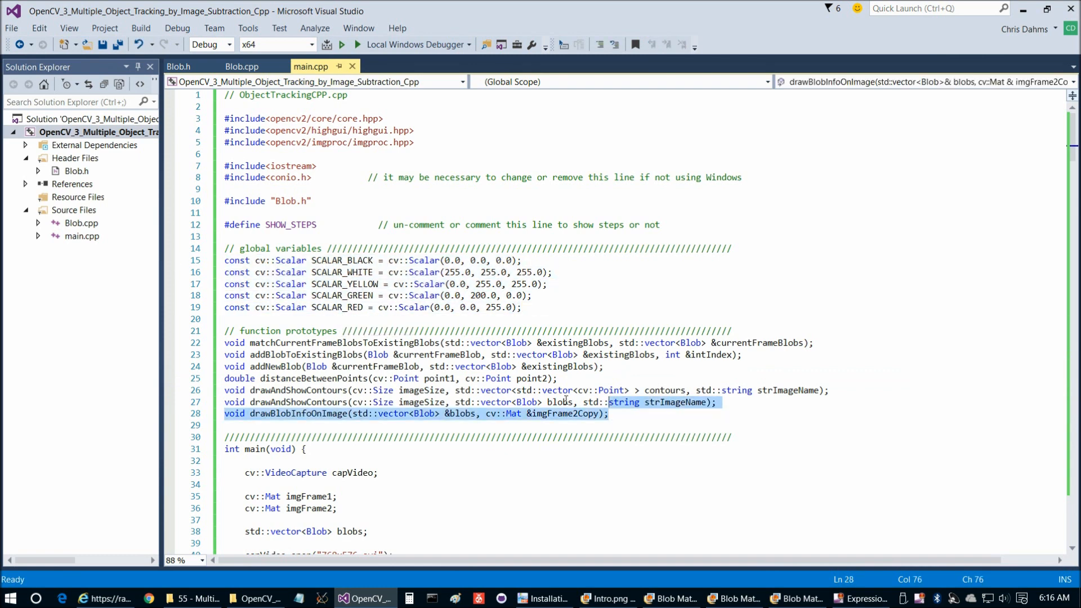
# Scroll through main() to the loop collecting plausible current-frame blobs and select it
pyautogui.scroll(-3)
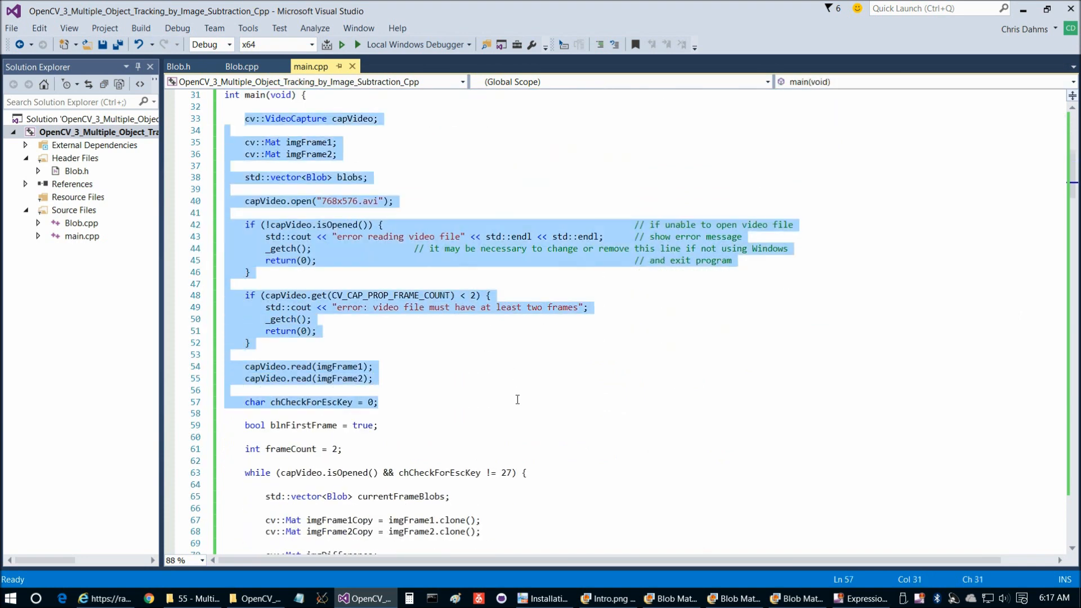
pyautogui.scroll(-3)
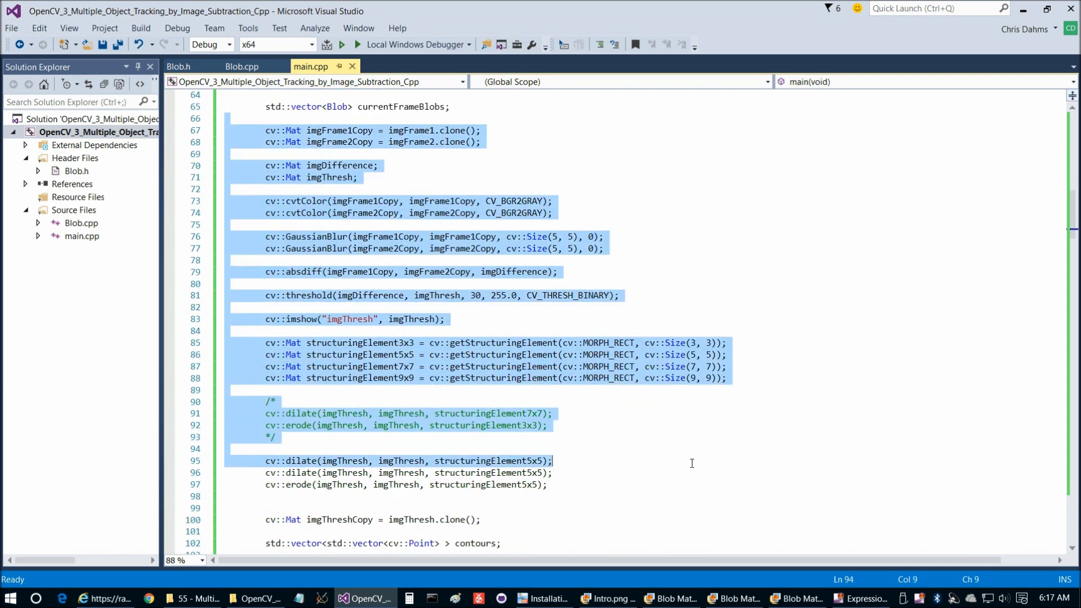
pyautogui.scroll(-3)
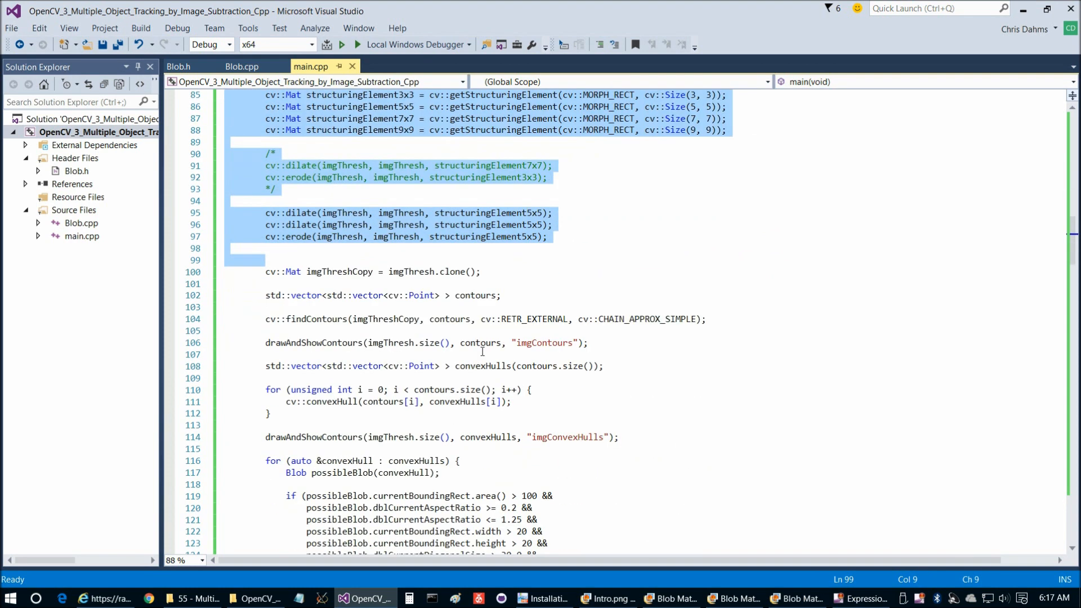
pyautogui.scroll(-3)
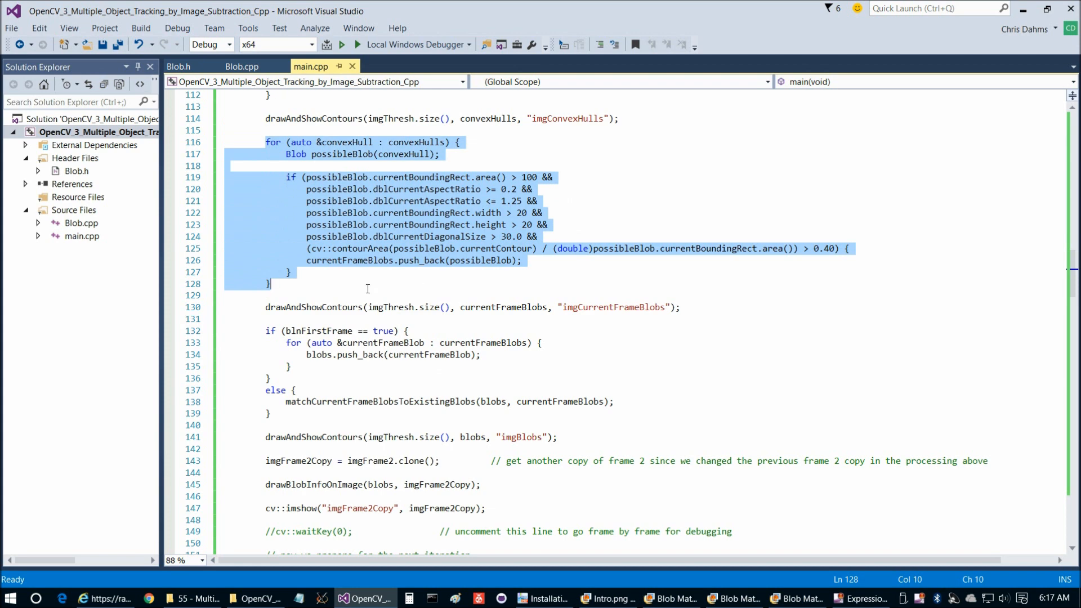
pyautogui.scroll(-3)
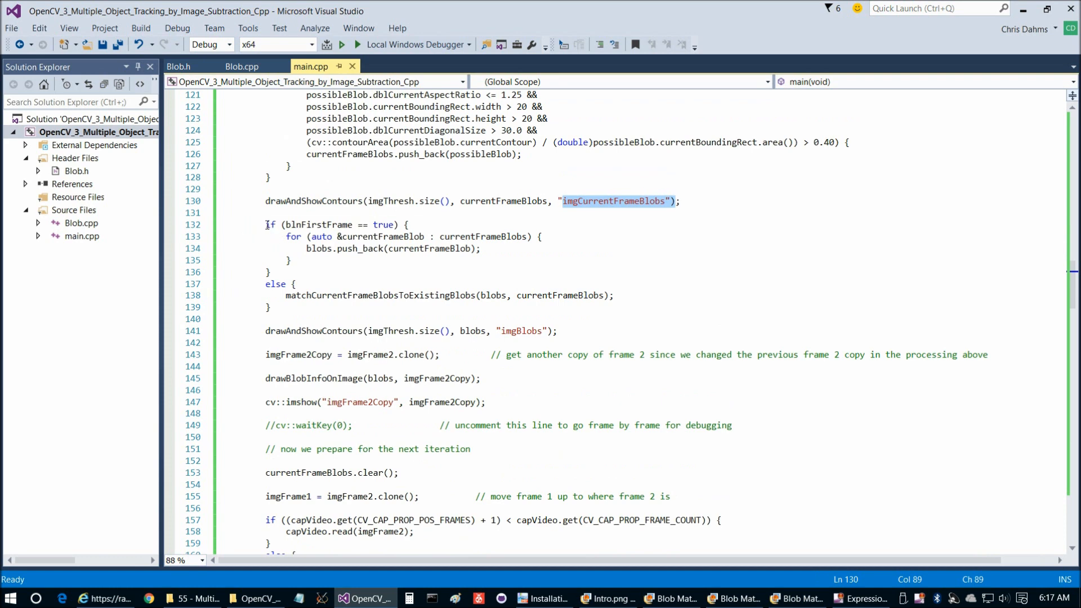
pyautogui.moveTo(265, 224); pyautogui.dragTo(271, 272)
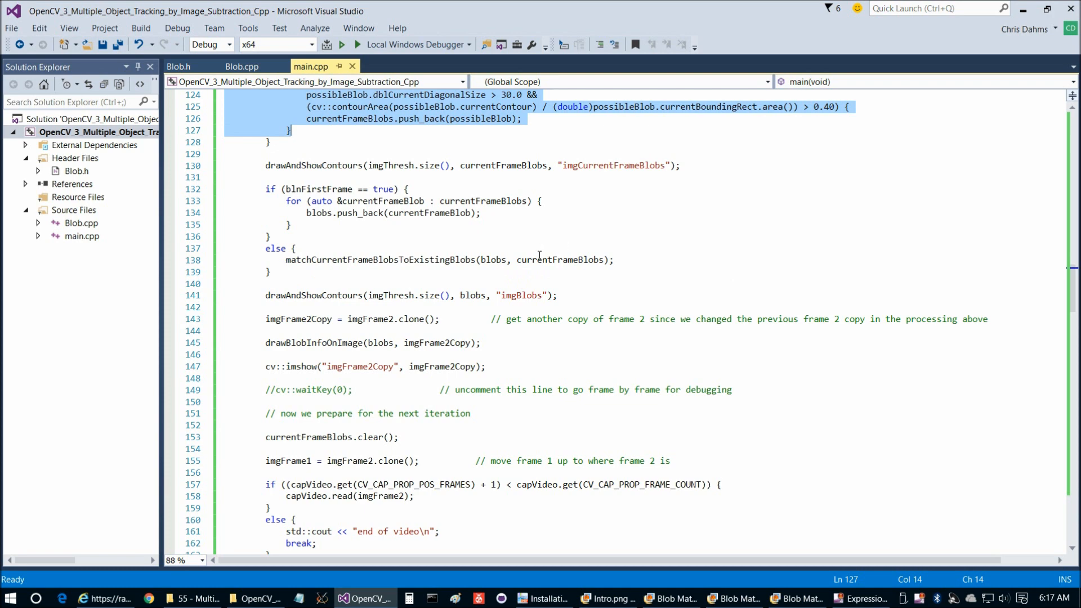
# Mark the matchCurrentFrameBlobsToExistingBlobs call and continue down to its definition
pyautogui.click(561, 259)
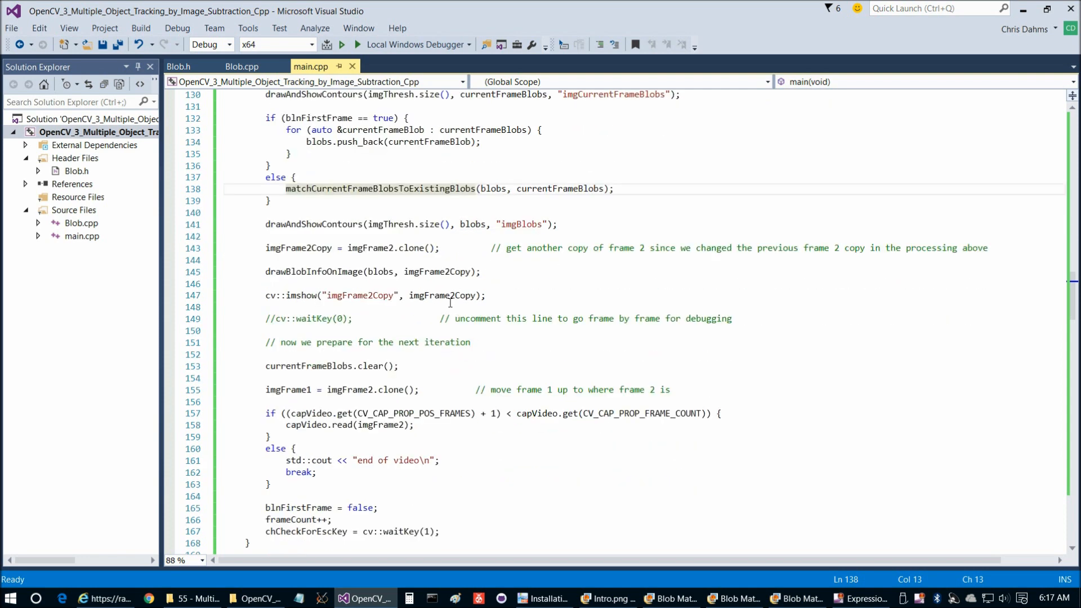
pyautogui.moveTo(406, 285)
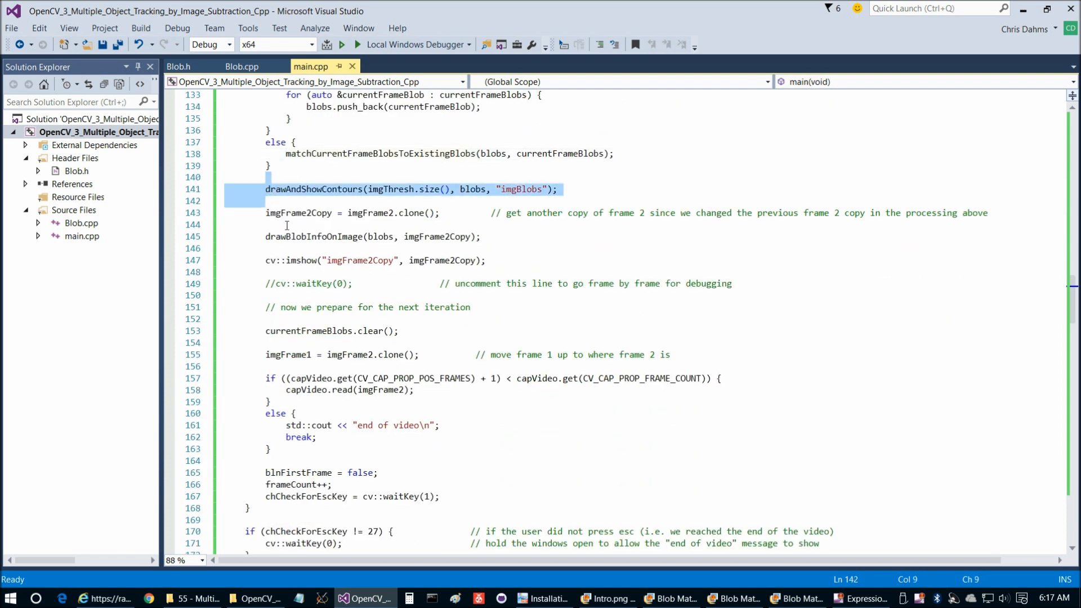
pyautogui.scroll(-3)
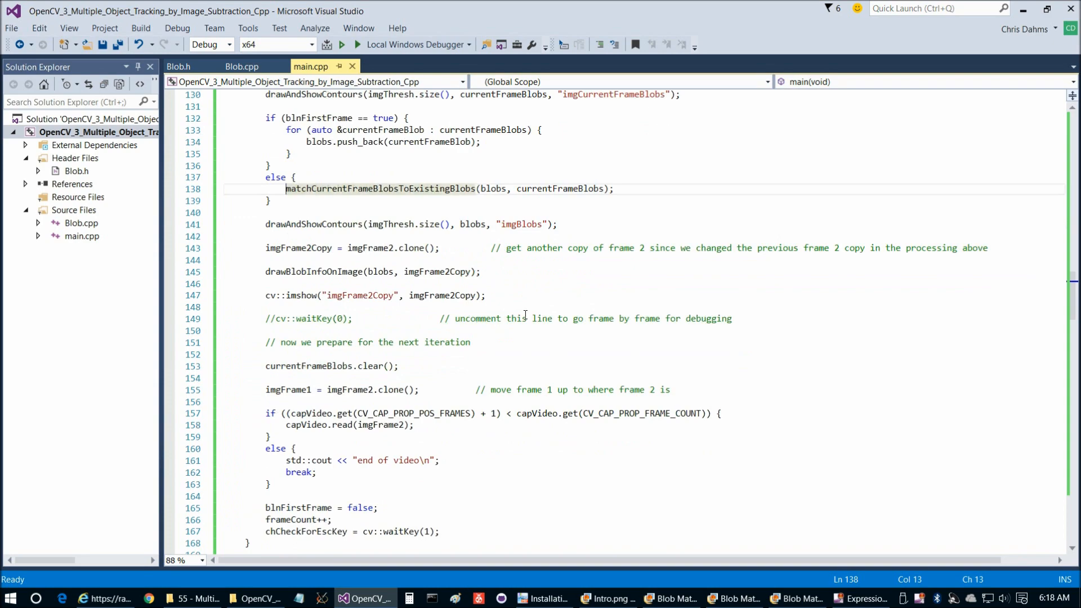
pyautogui.scroll(-3)
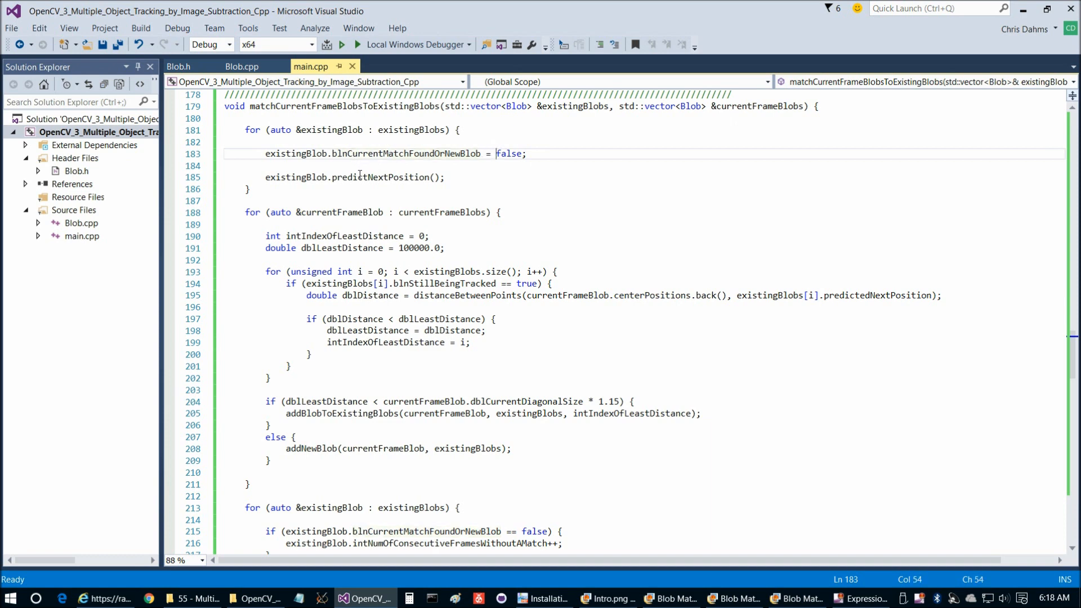
# Highlight the predictNextPosition call for each existing blob and review the matching function's loops
pyautogui.doubleClick(379, 176)
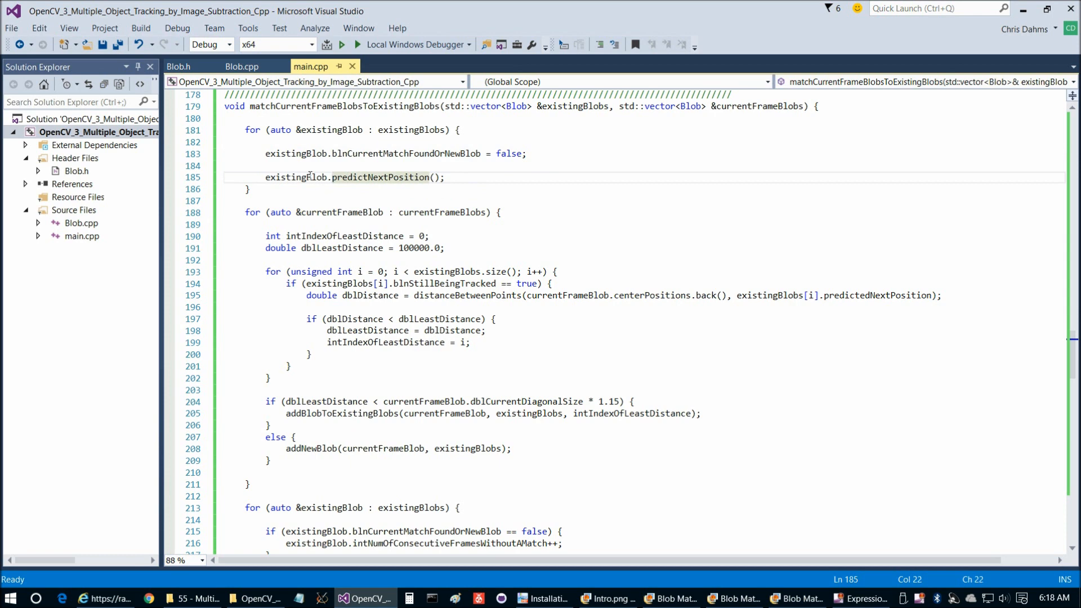
pyautogui.scroll(-3)
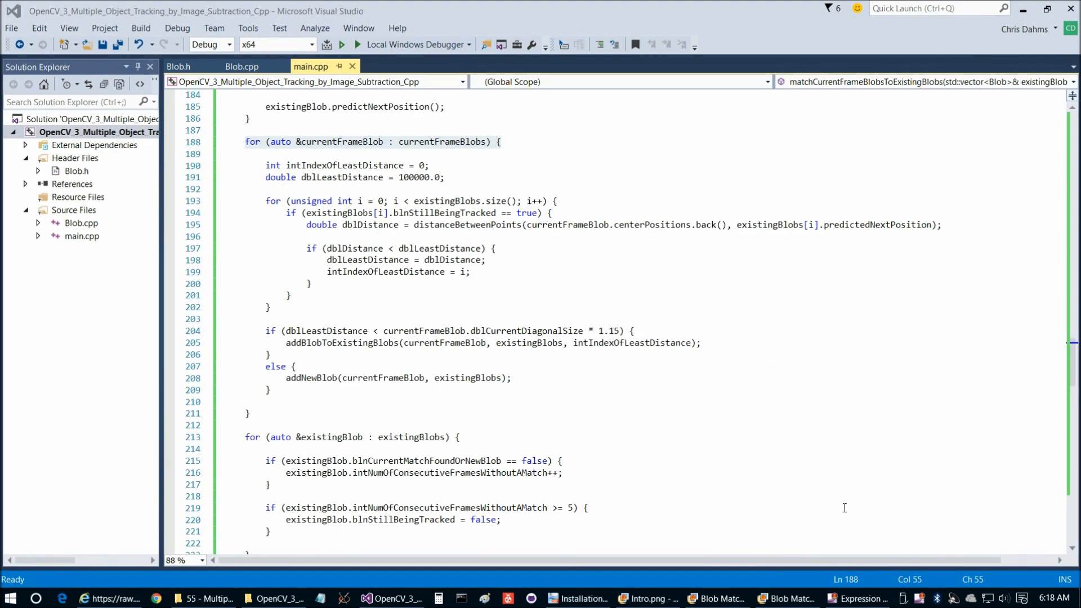
pyautogui.click(717, 598)
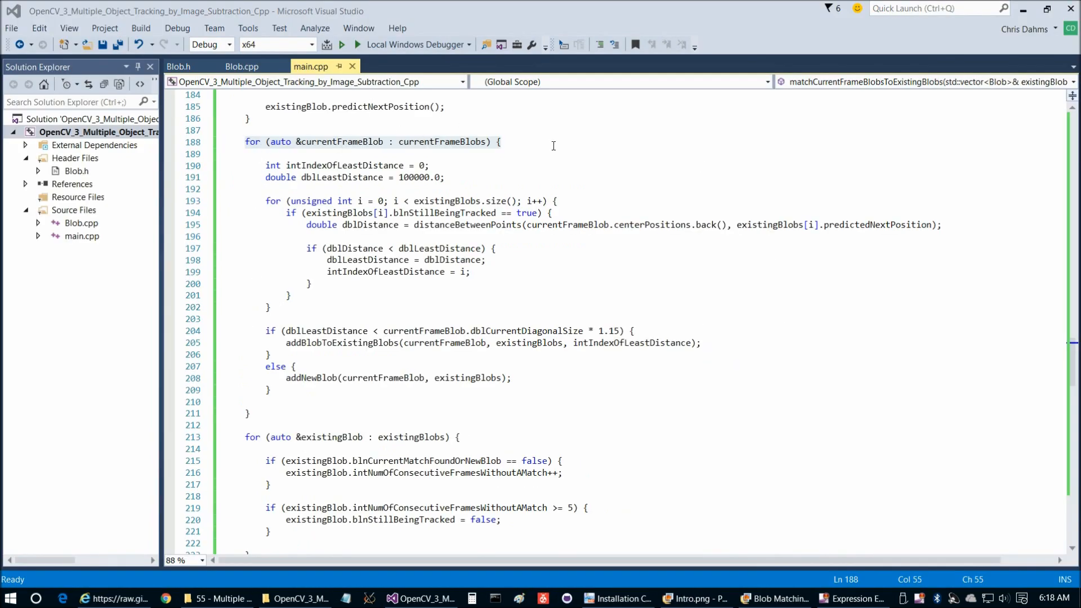
pyautogui.click(775, 598)
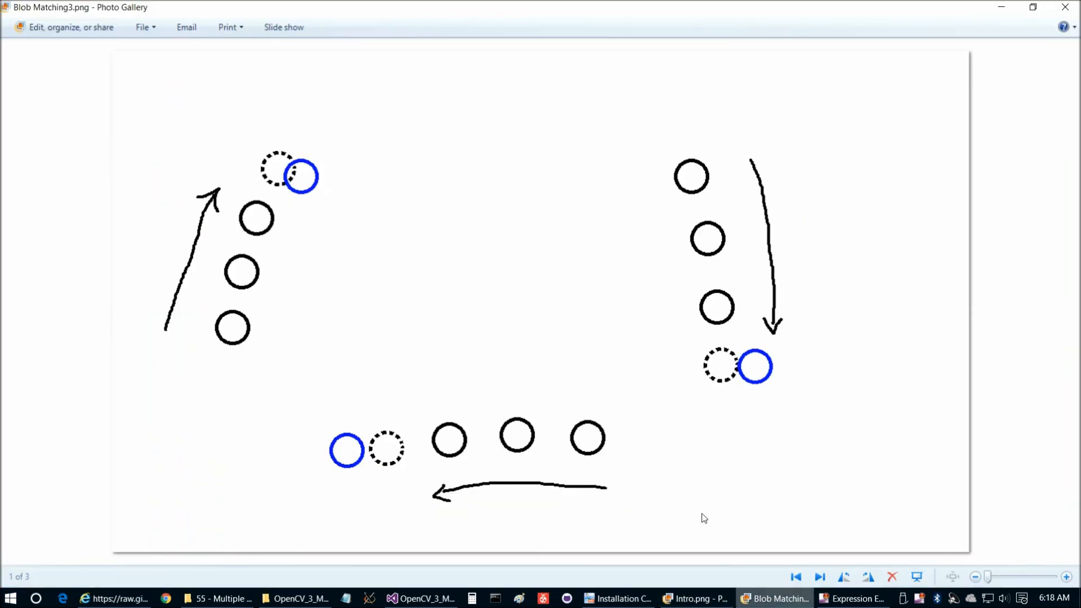
pyautogui.moveTo(315, 163)
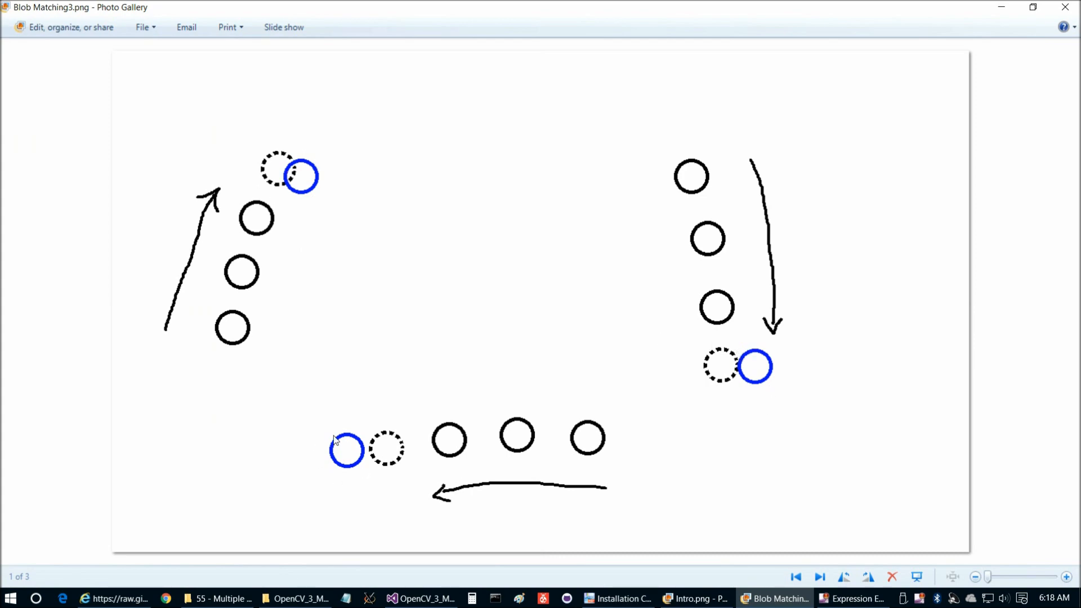
pyautogui.click(420, 598)
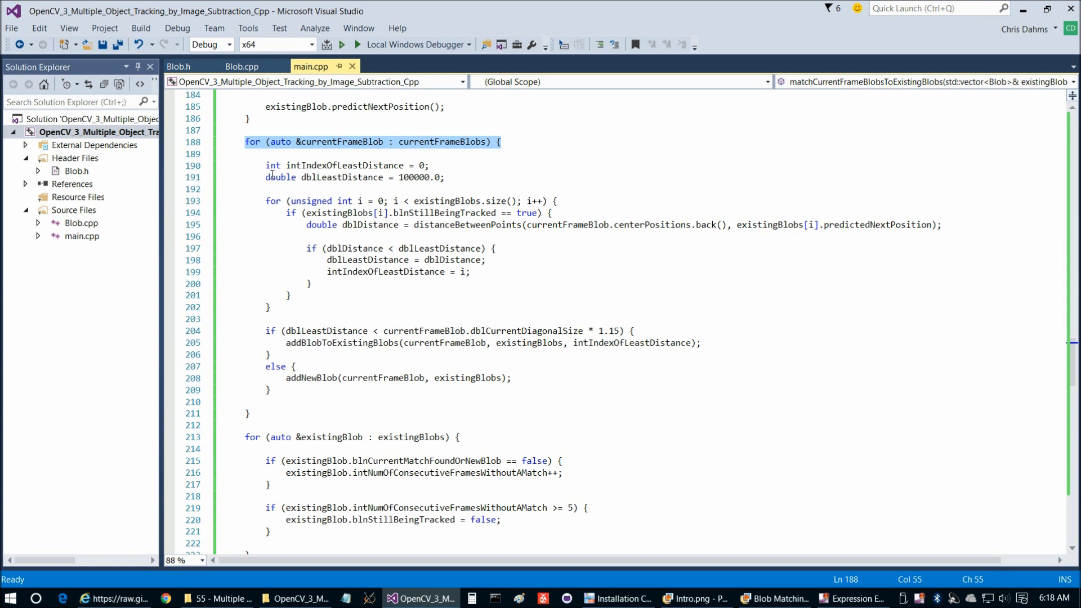
pyautogui.moveTo(310, 188)
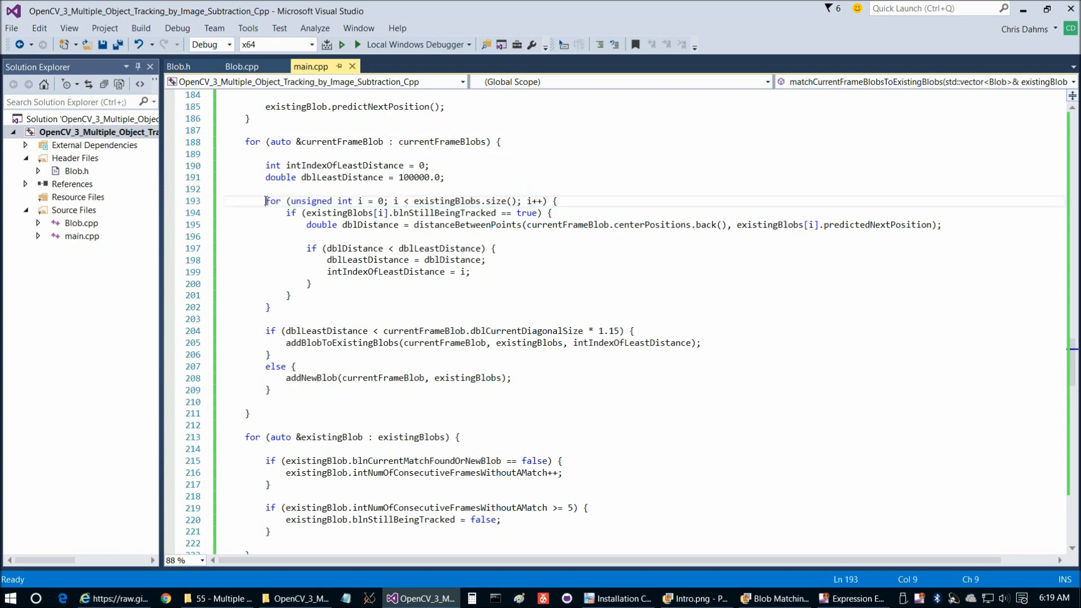
# Select the inner loop over all existing blobs, then bring Blob Matching3 back up
pyautogui.moveTo(266, 201); pyautogui.dragTo(558, 200)
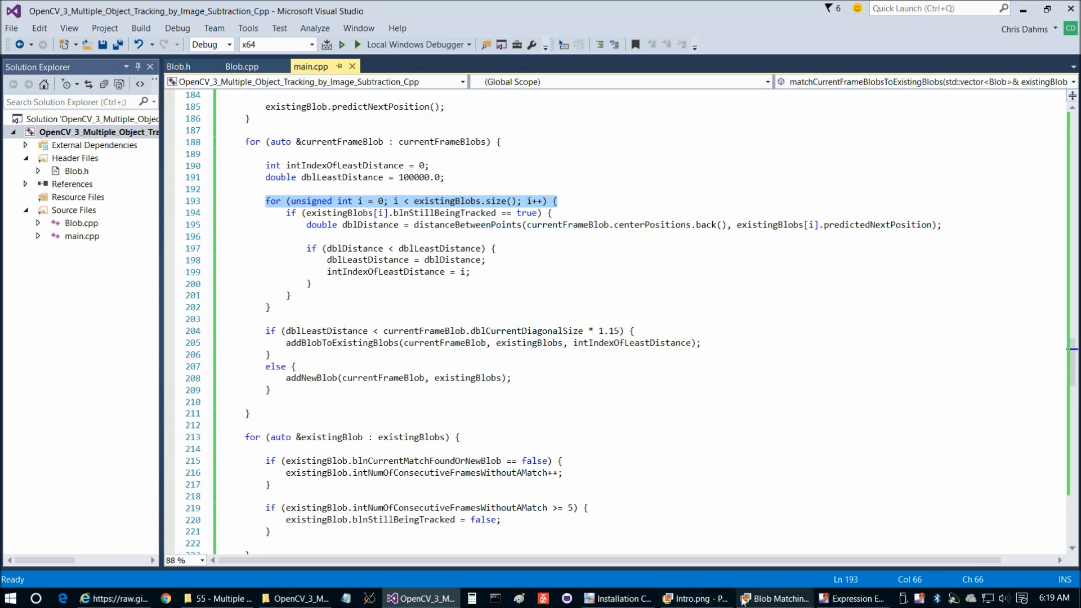
pyautogui.click(775, 598)
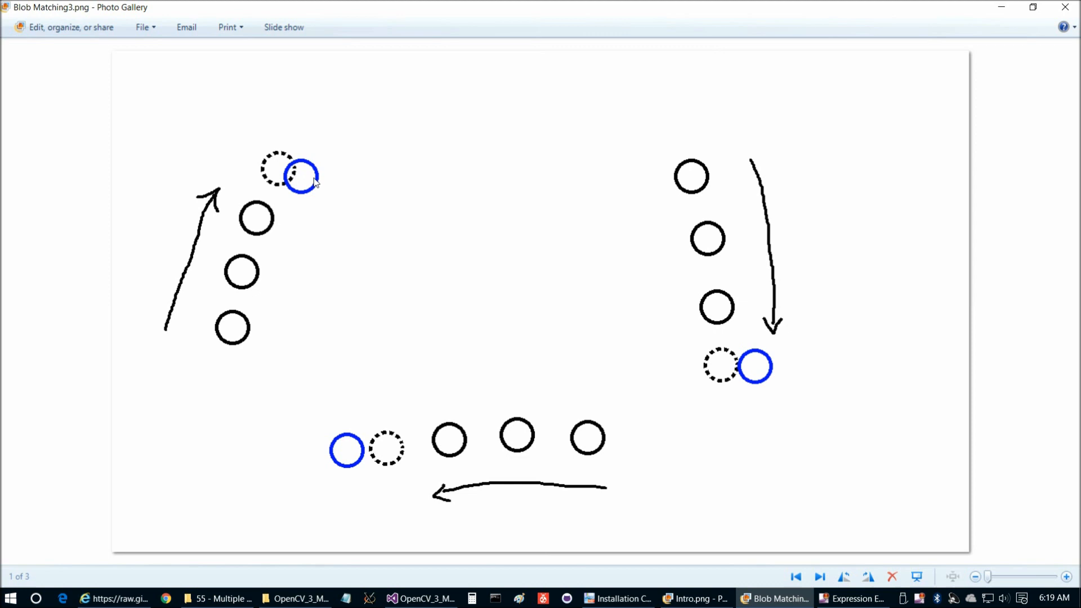
pyautogui.moveTo(276, 173)
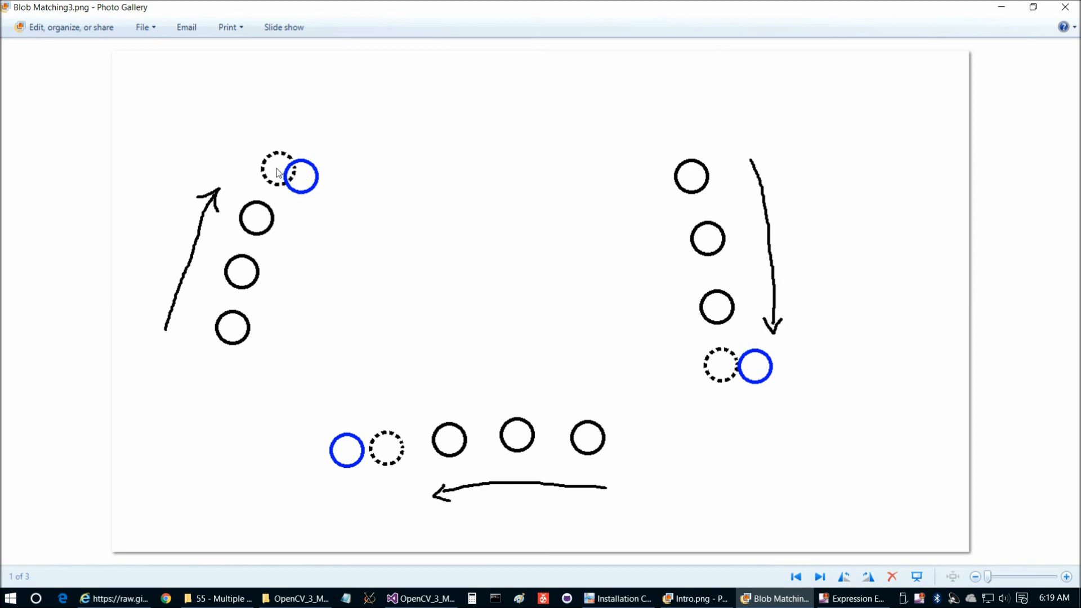
pyautogui.moveTo(306, 182)
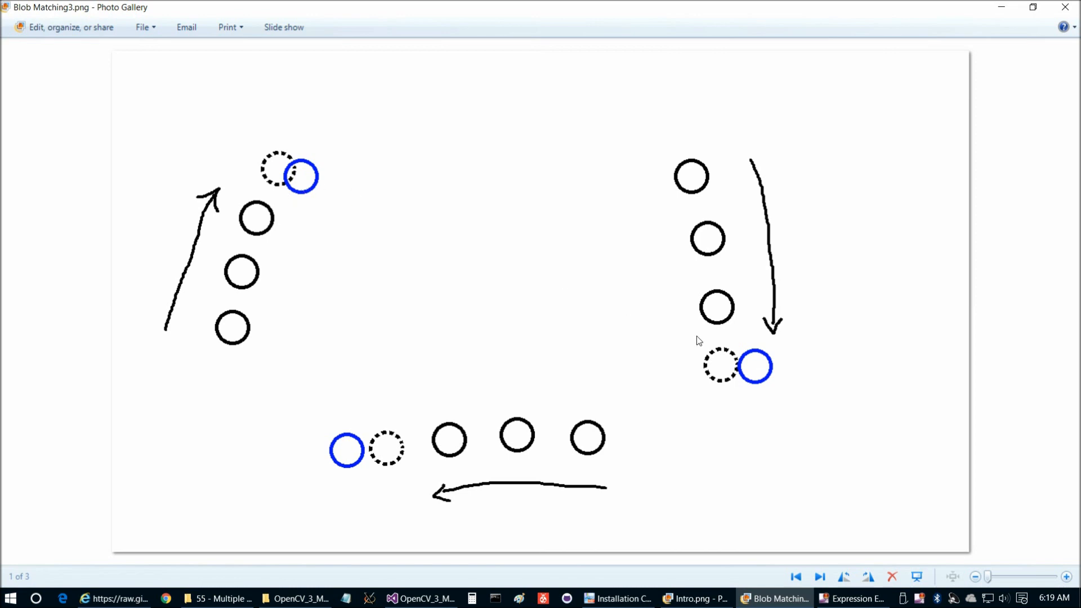
pyautogui.moveTo(335, 285)
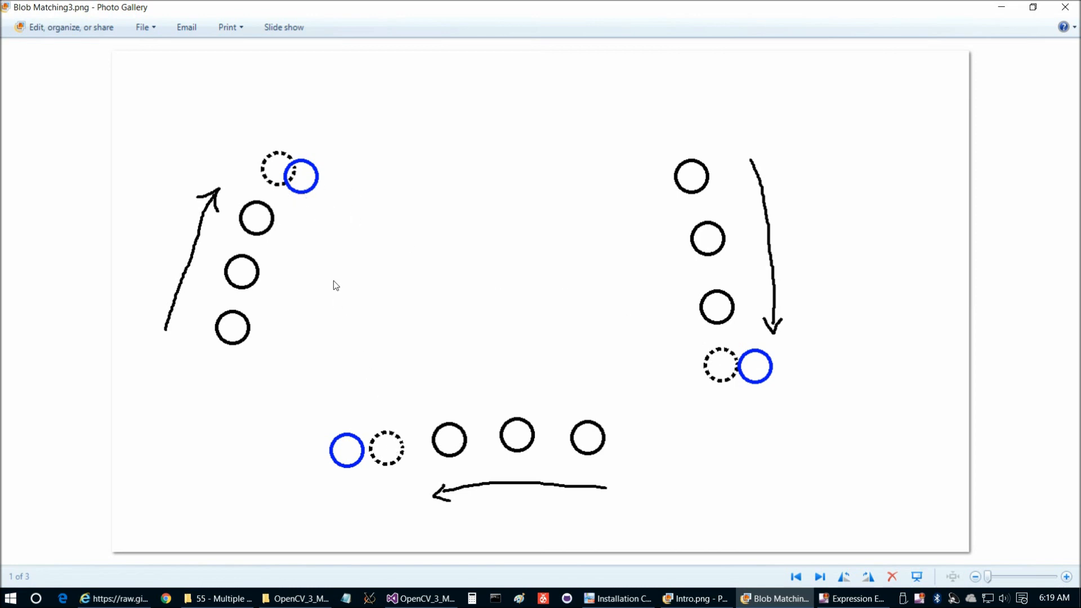
pyautogui.moveTo(308, 200)
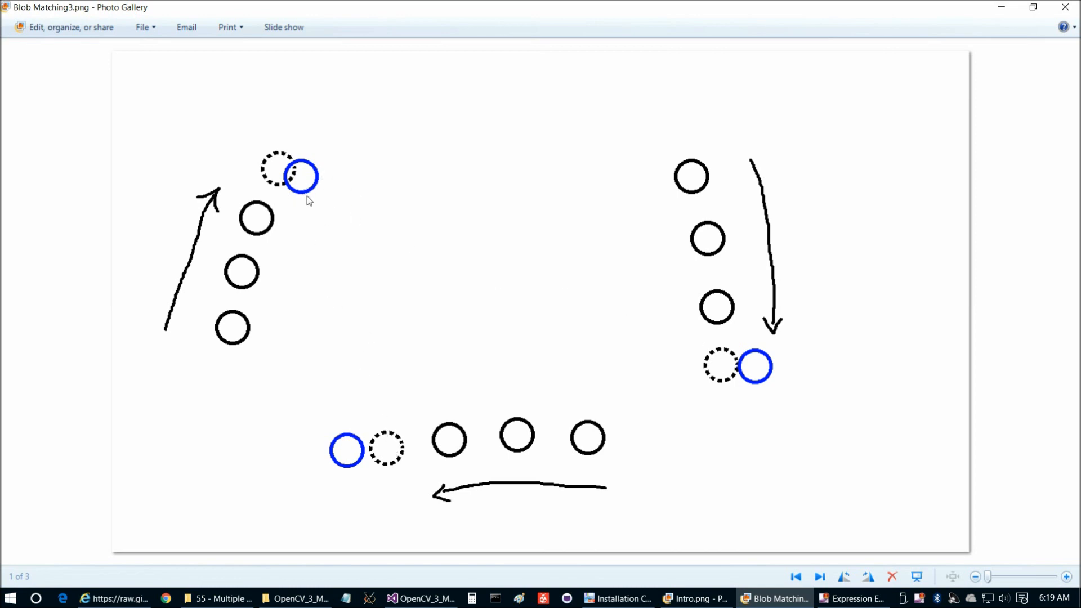
pyautogui.moveTo(295, 176)
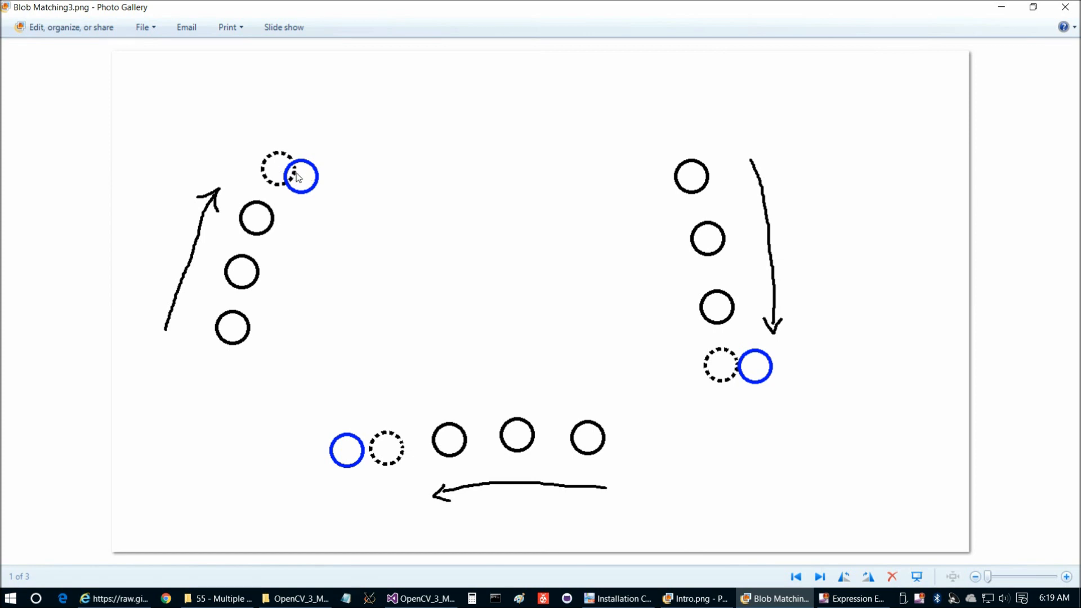
pyautogui.moveTo(277, 162)
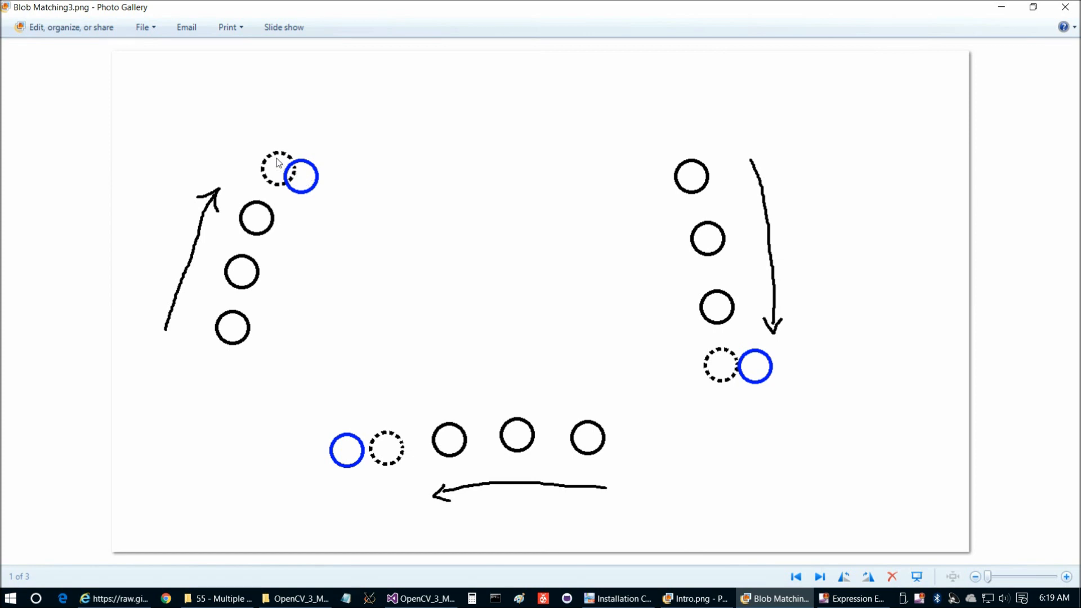
pyautogui.moveTo(295, 177)
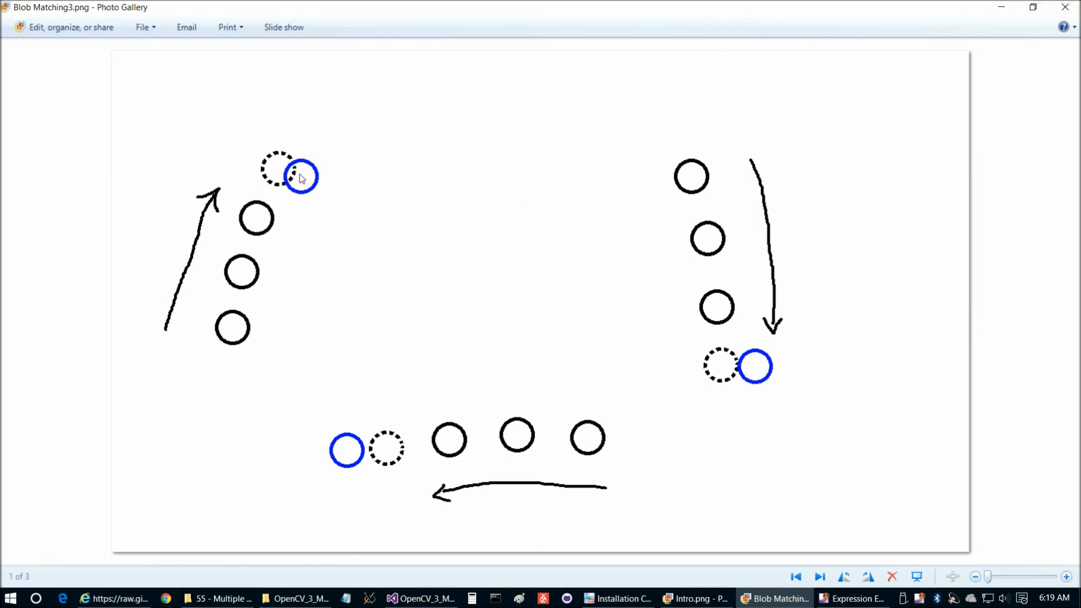
# Return from Blob Matching3 to the existing-blob loop code in main.cpp
pyautogui.click(419, 598)
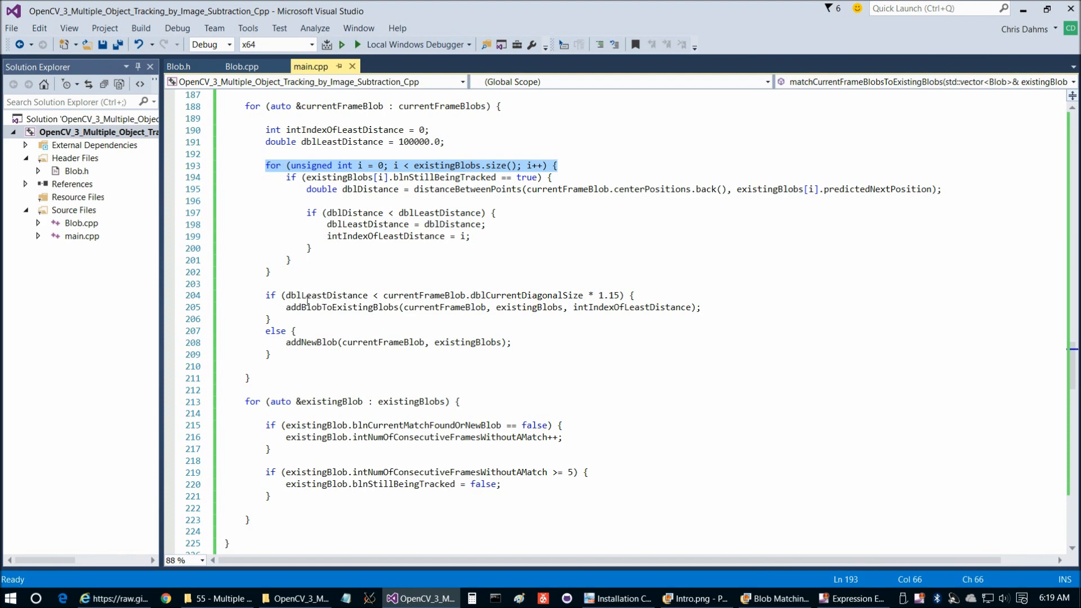
pyautogui.click(306, 295)
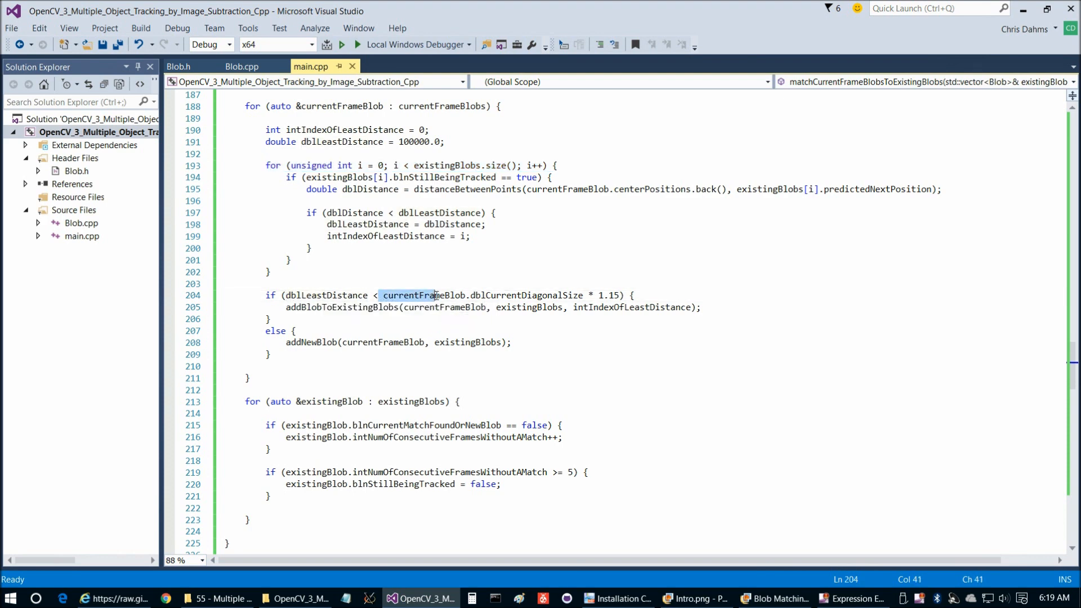
pyautogui.moveTo(435, 295); pyautogui.dragTo(585, 295)
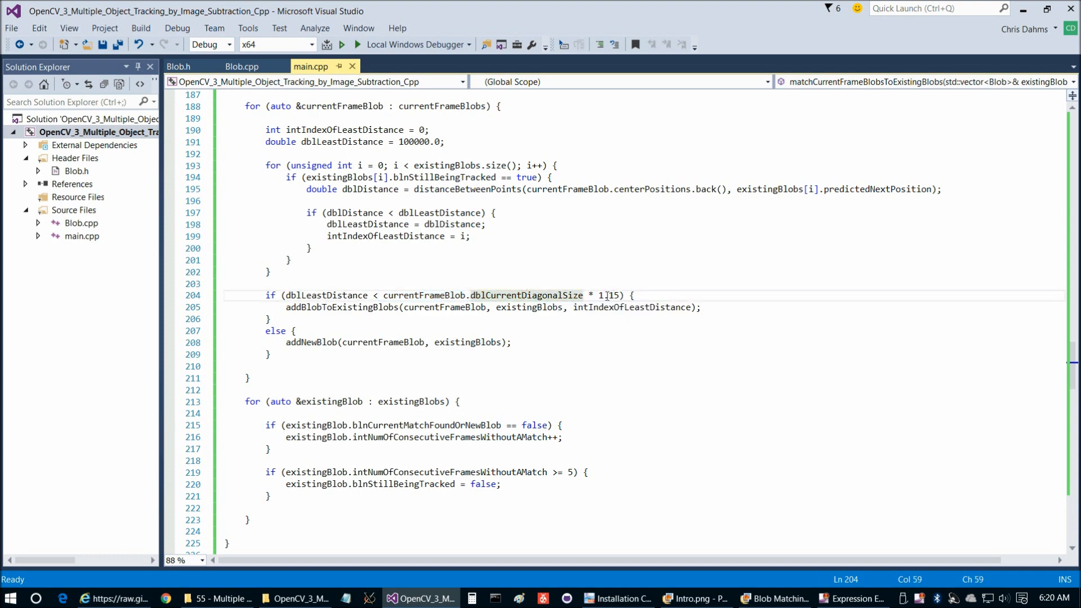
pyautogui.doubleClick(610, 295)
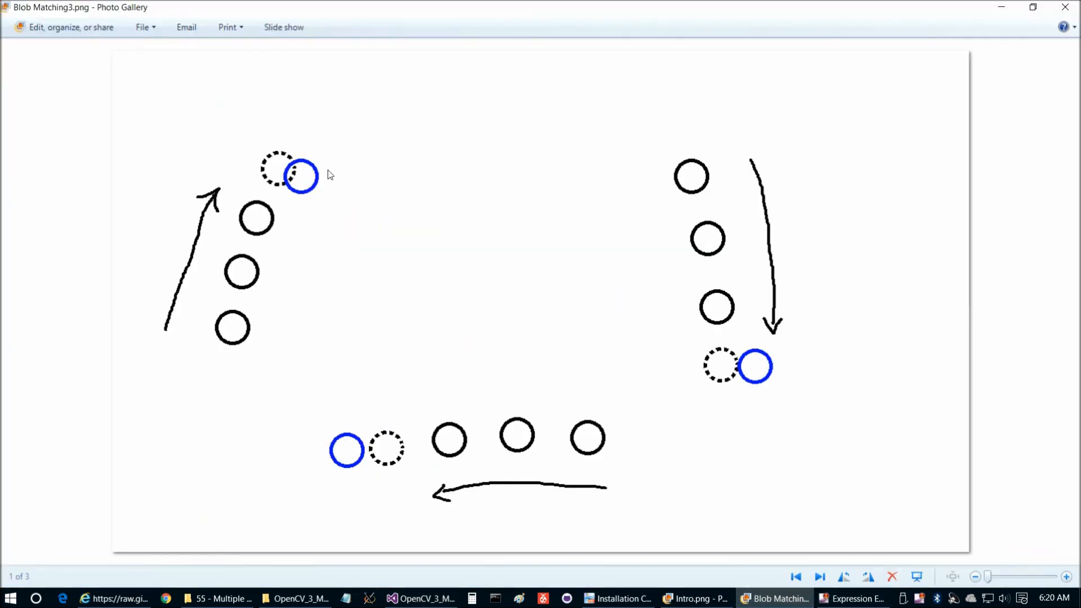
pyautogui.moveTo(307, 166)
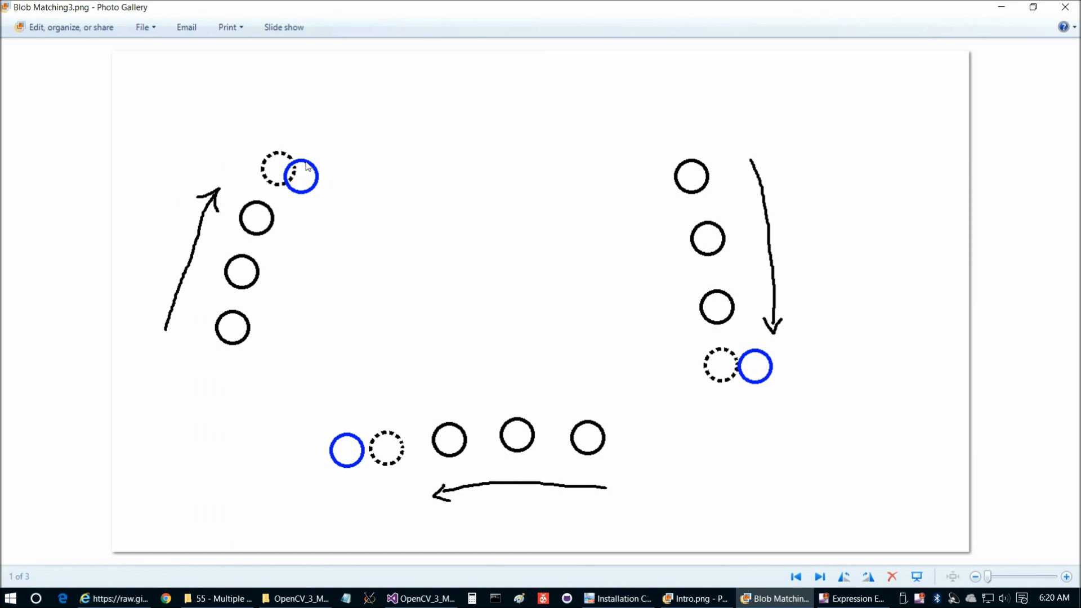
pyautogui.moveTo(244, 276)
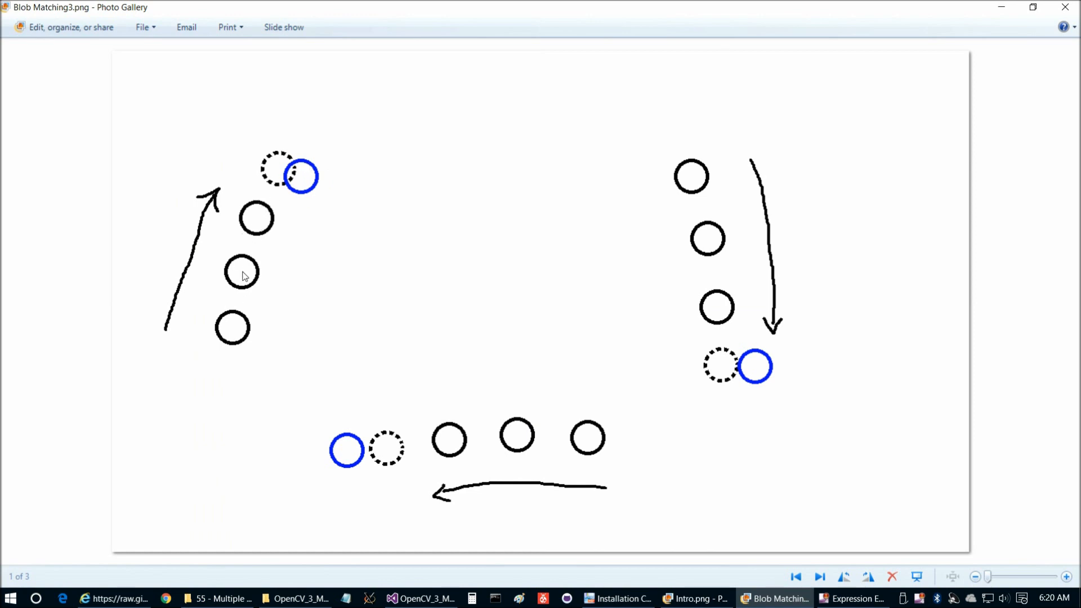
pyautogui.moveTo(848, 48)
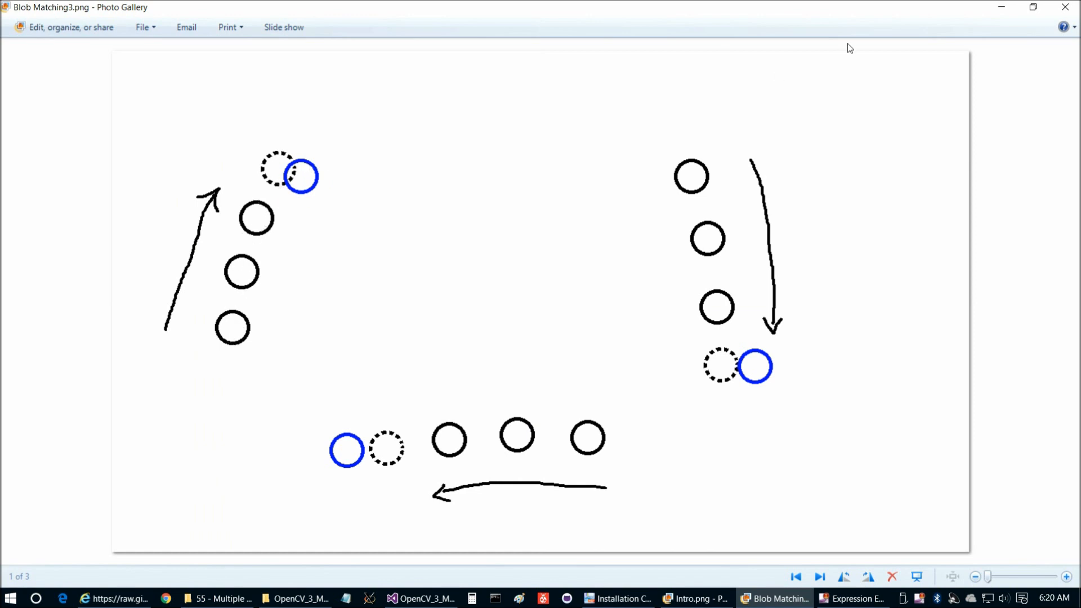
pyautogui.moveTo(750, 362)
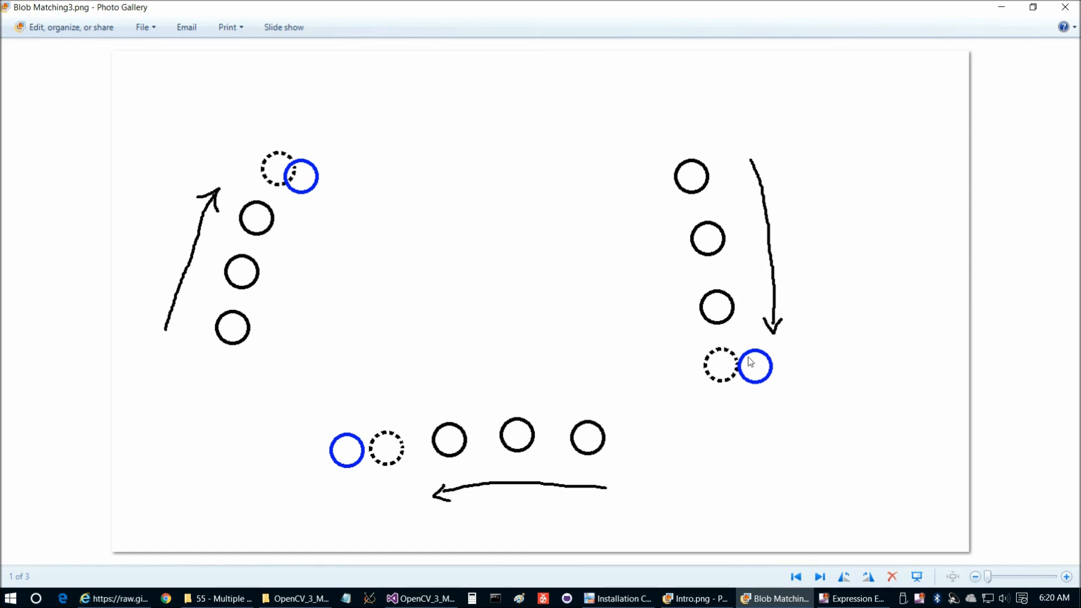
pyautogui.moveTo(373, 444)
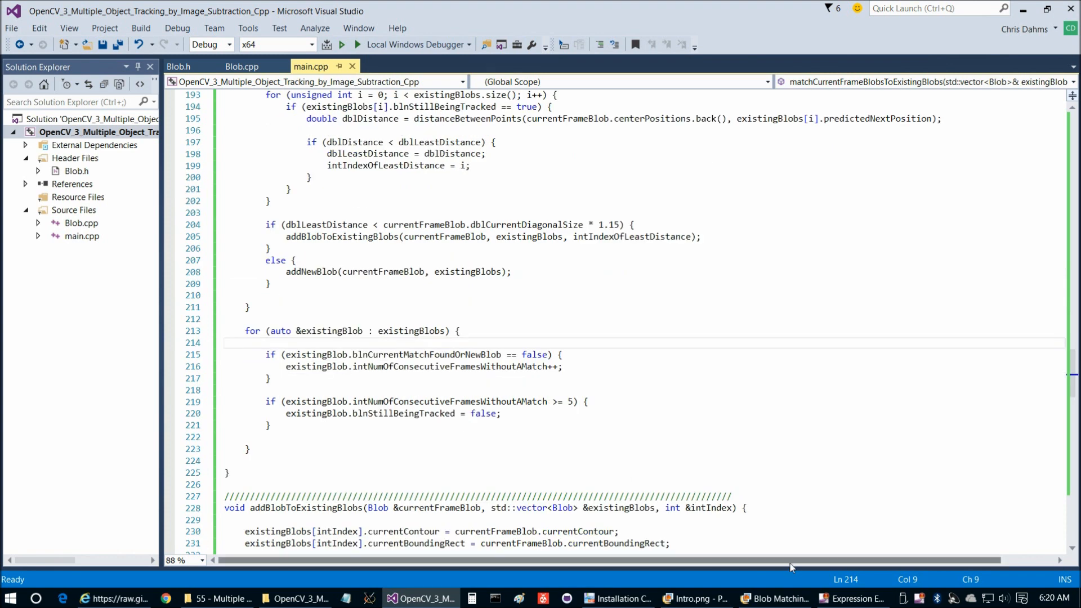
pyautogui.moveTo(776, 598)
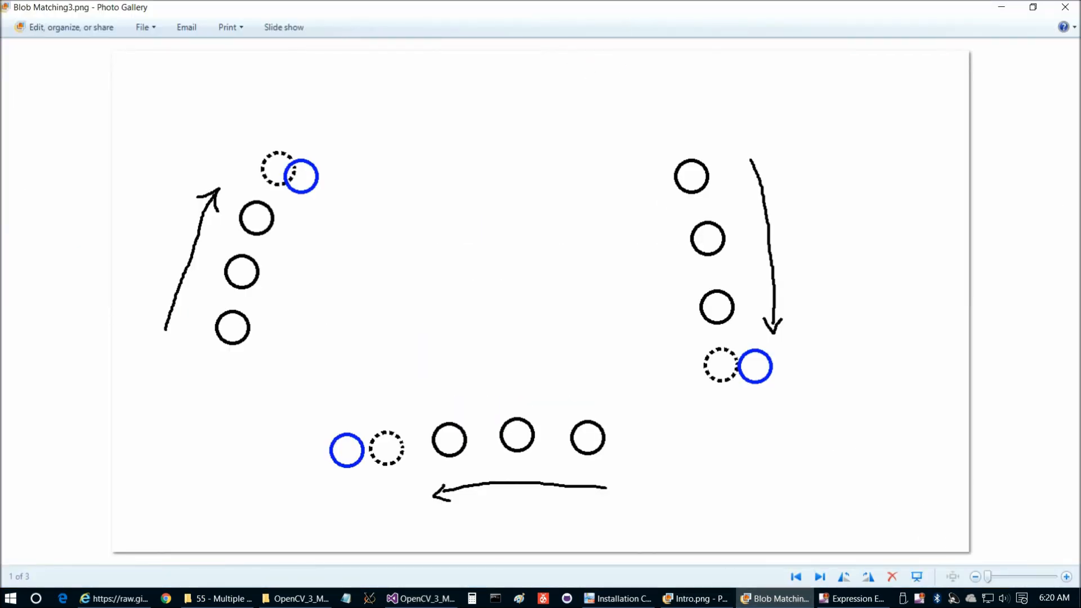
# Single out existingBlobs, the blnCurrentMatchFoundOrNewBlob flag and the frames-without-a-match counter in the unmatched-blob loop
pyautogui.click(420, 598)
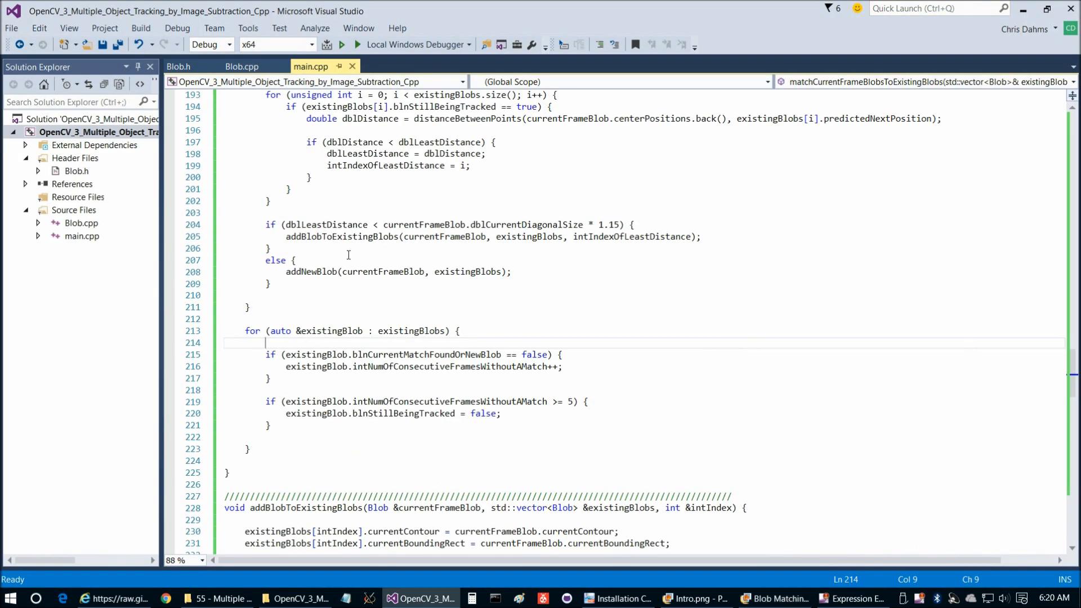
pyautogui.scroll(-3)
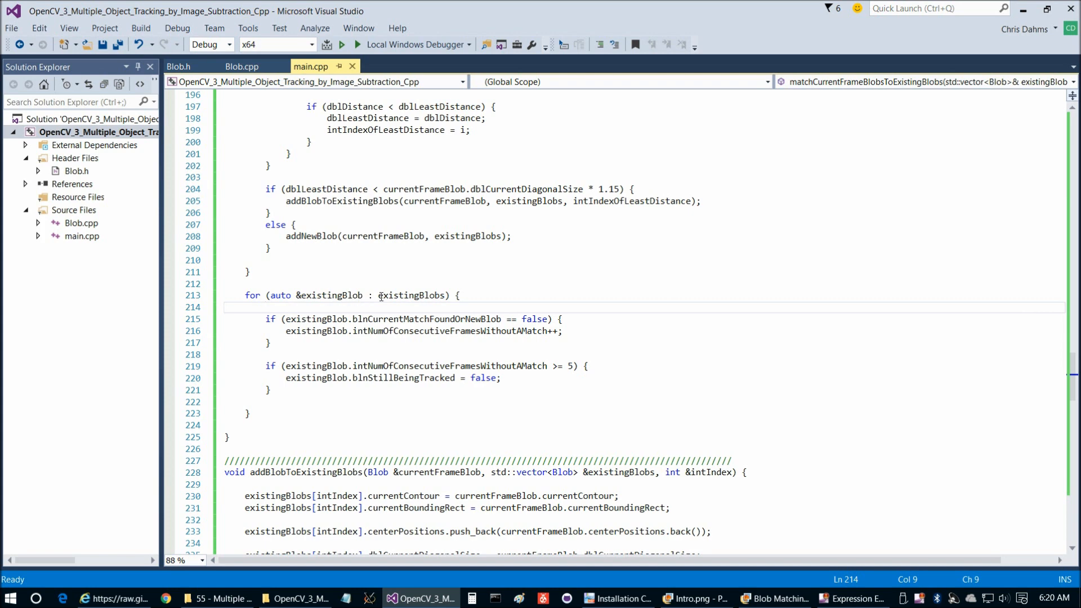
pyautogui.doubleClick(410, 295)
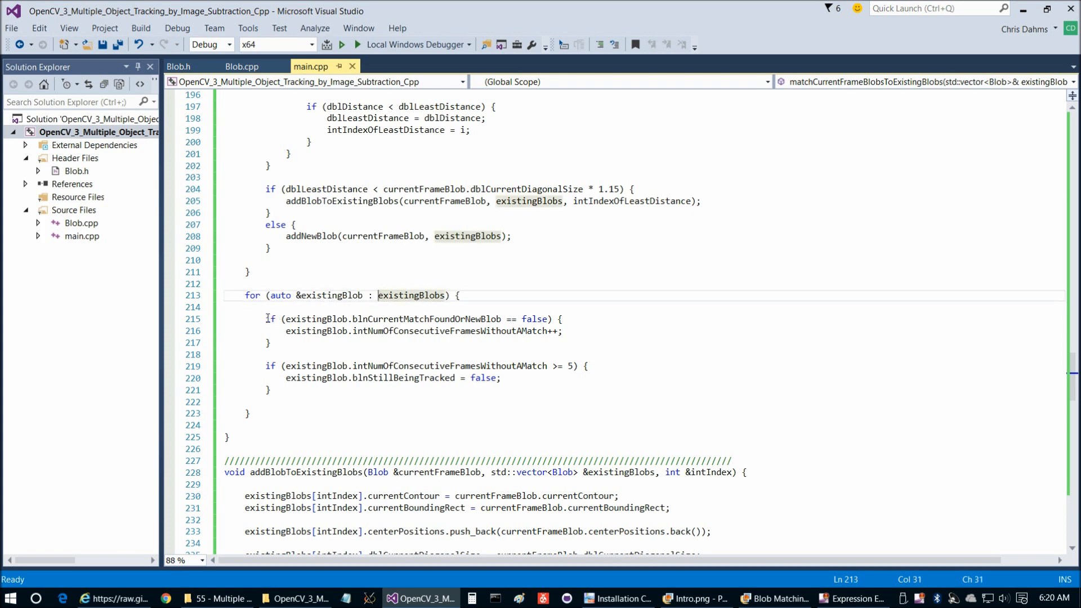
pyautogui.moveTo(324, 331)
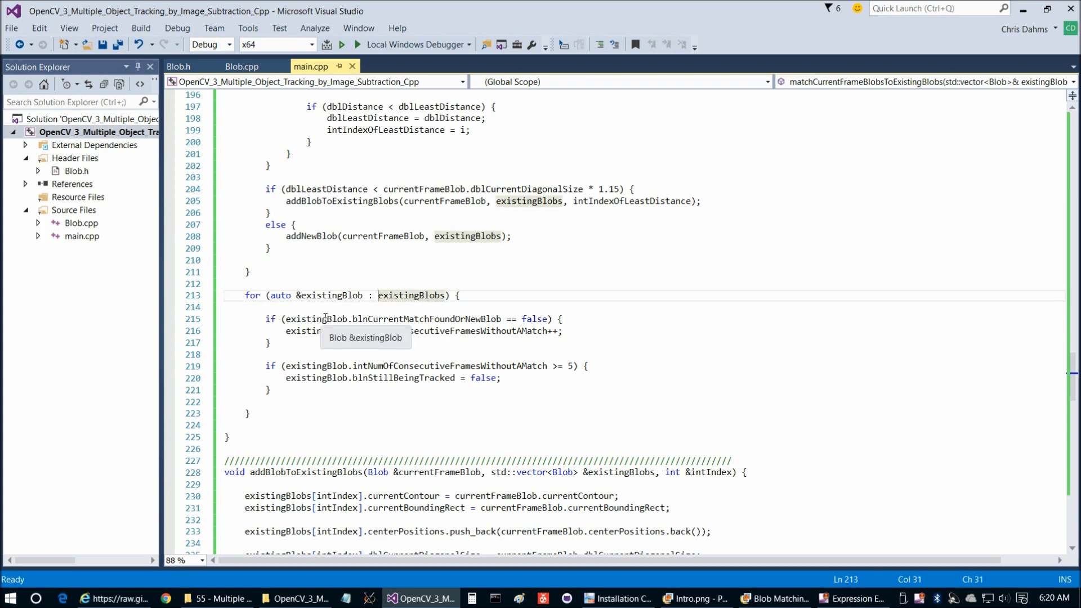
pyautogui.doubleClick(426, 318)
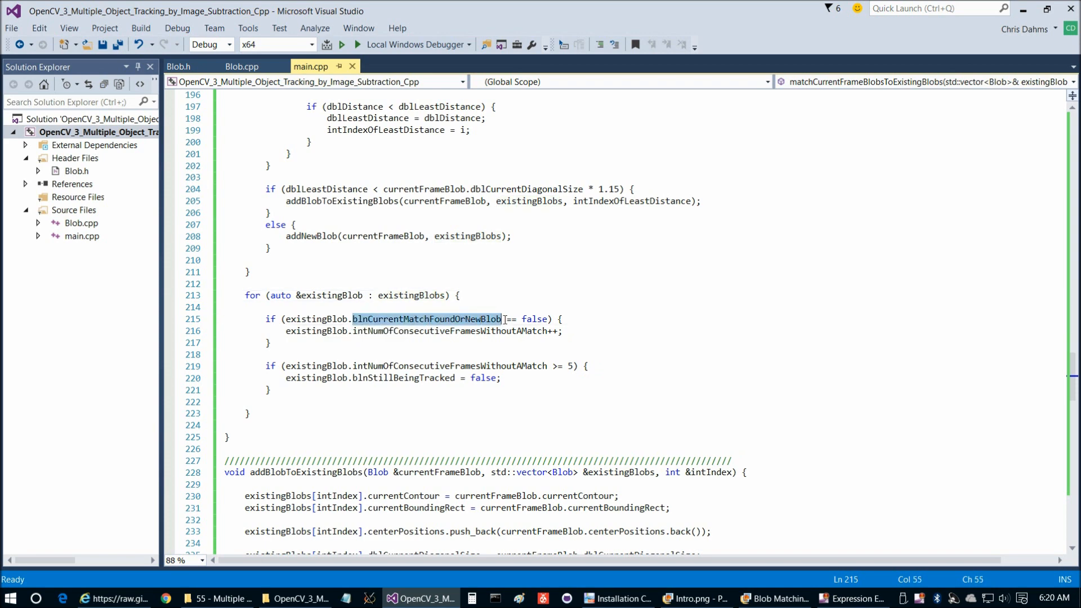
pyautogui.click(514, 318)
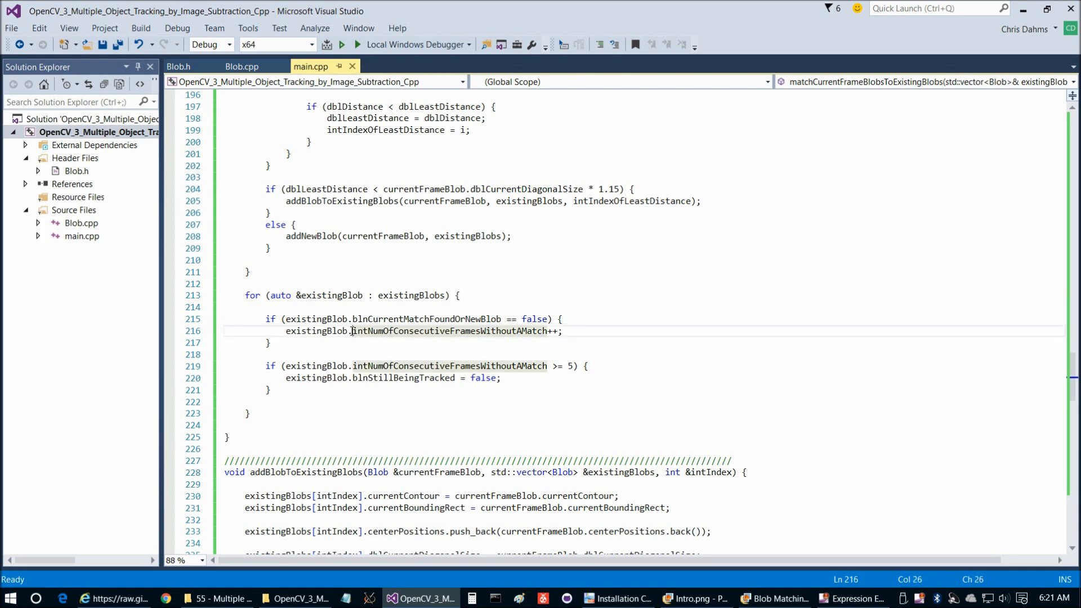
pyautogui.moveTo(317, 365)
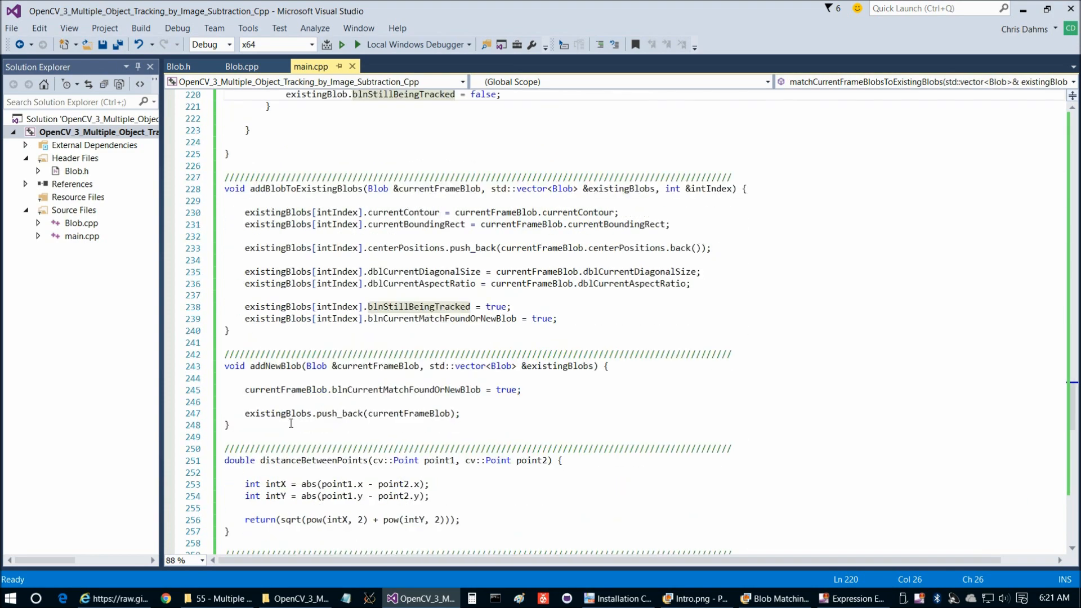
# Review addNewBlob, select the distanceBetweenPoints body, and scroll through drawAndShowContours to drawBlobInfoOnImage
pyautogui.click(303, 188)
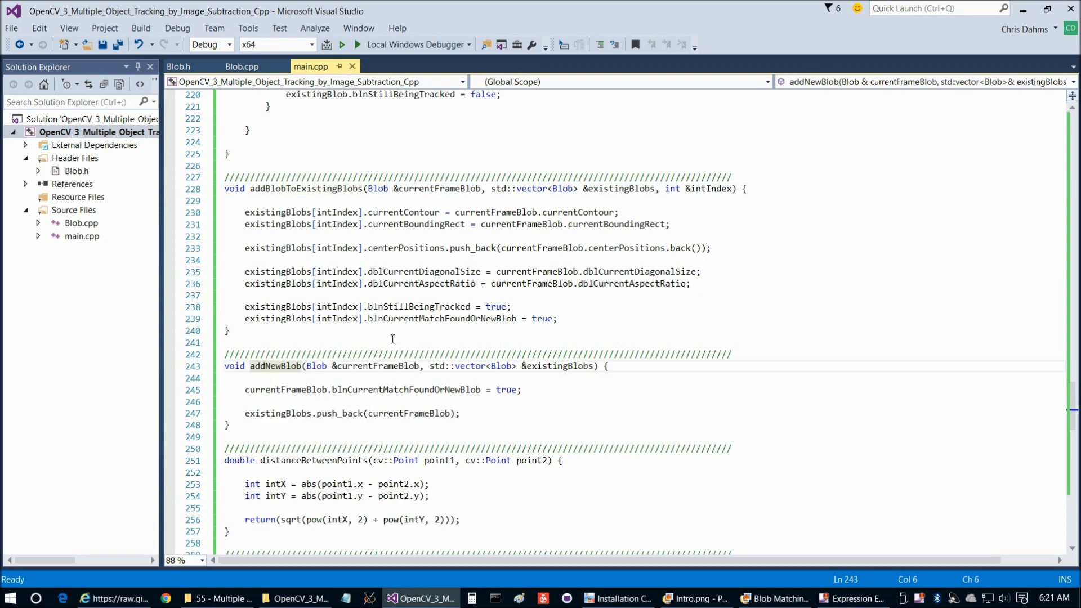
pyautogui.scroll(-3)
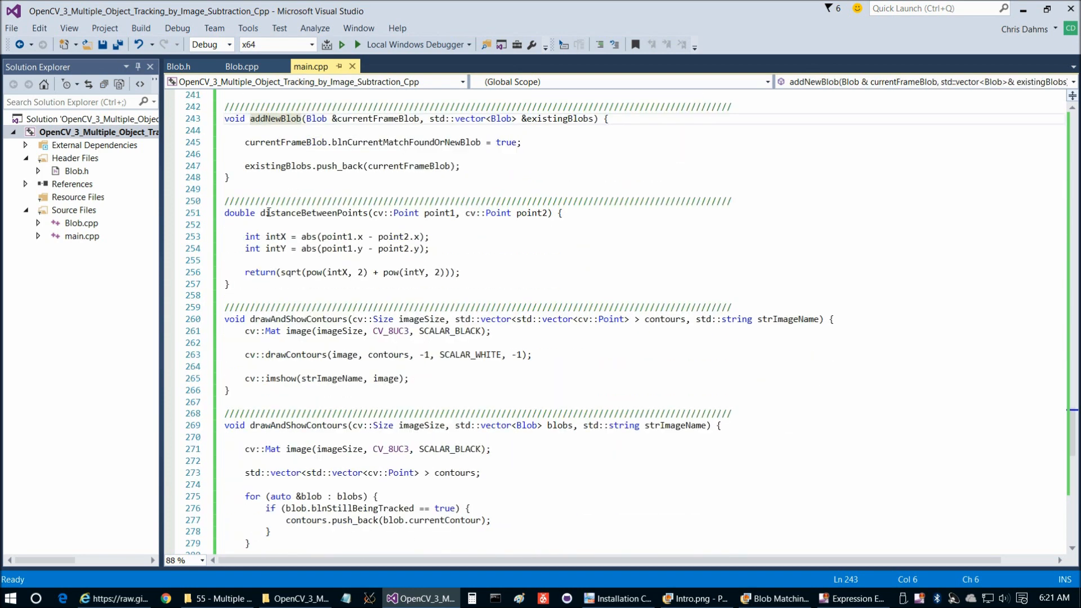
pyautogui.moveTo(245, 236); pyautogui.dragTo(459, 272)
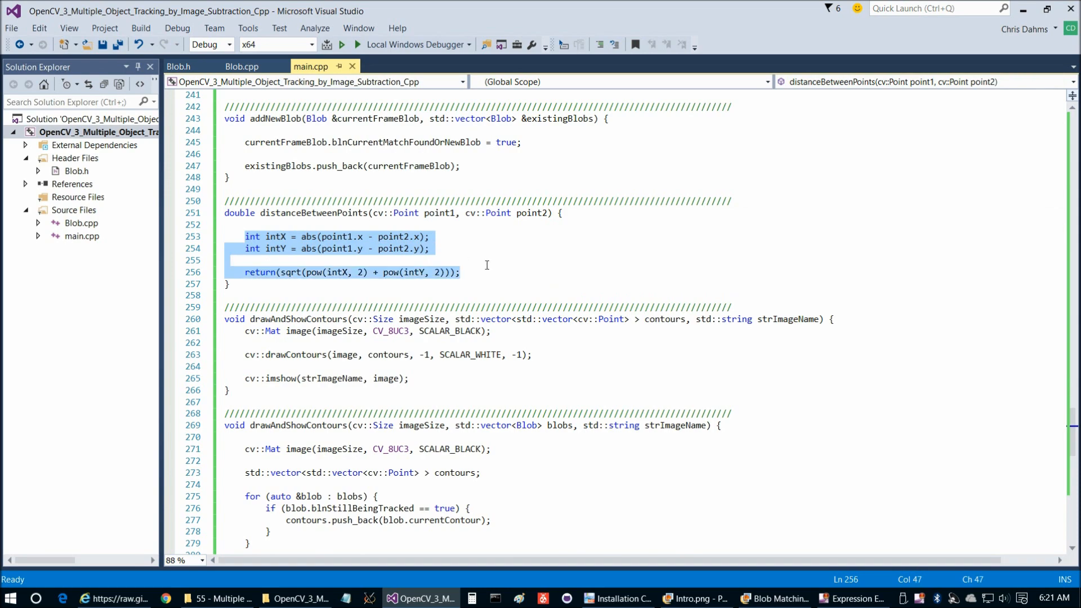
pyautogui.scroll(-3)
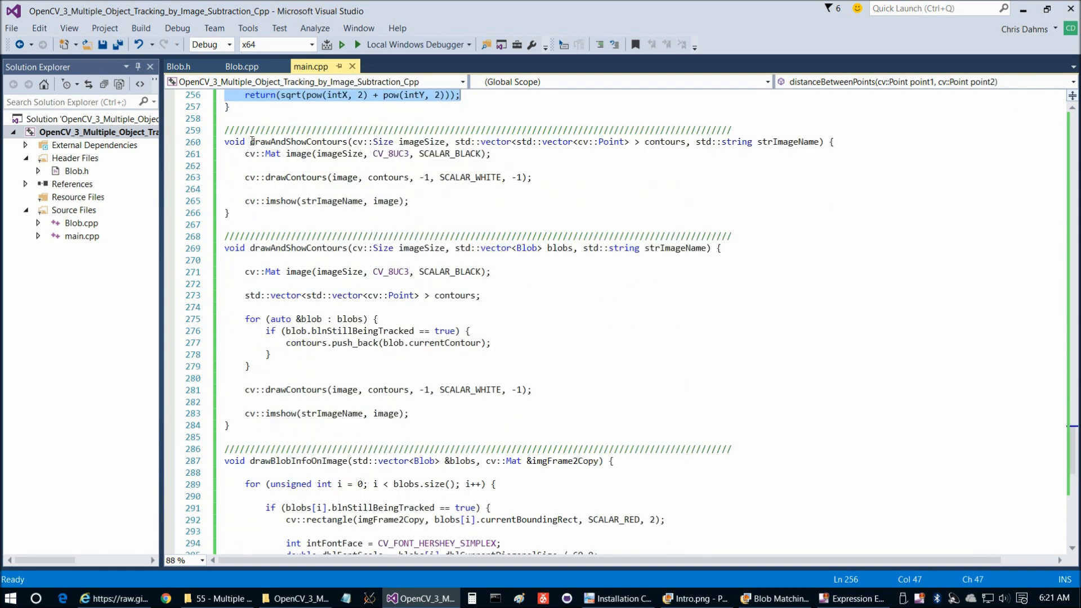
pyautogui.scroll(-3)
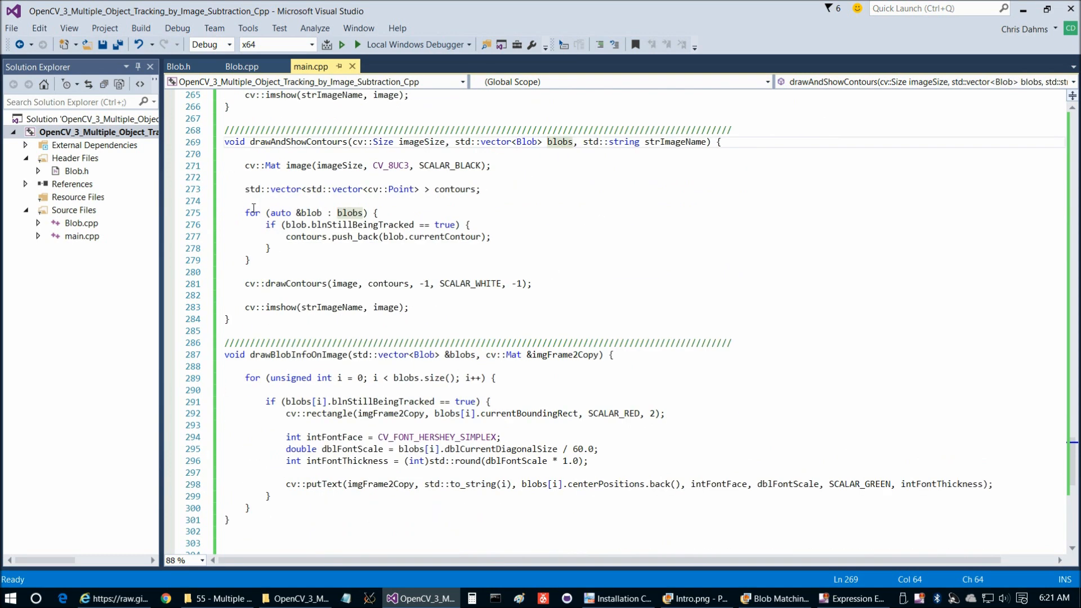
pyautogui.scroll(-3)
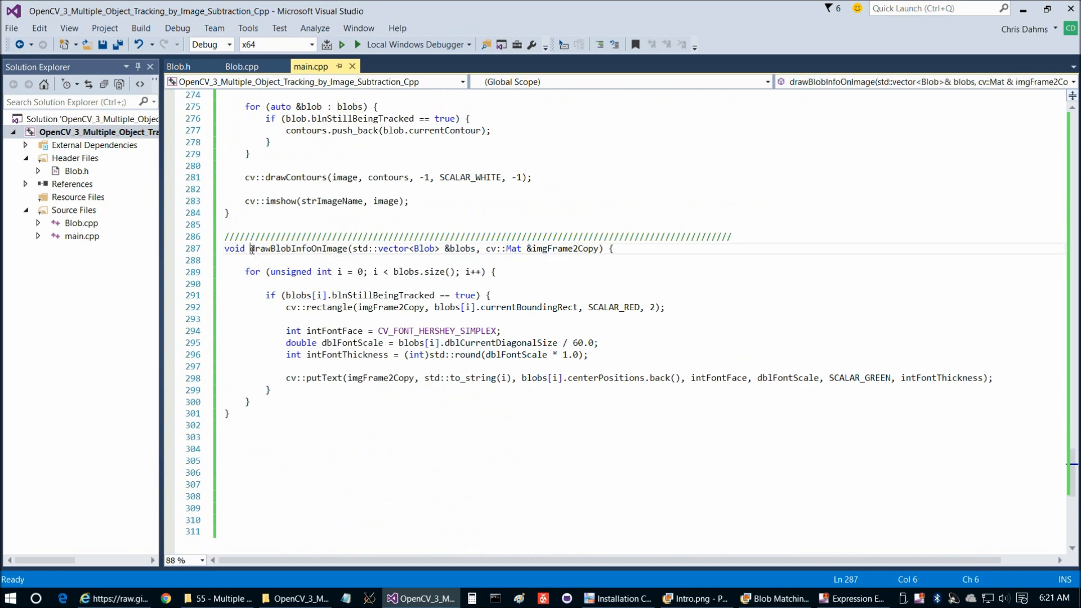